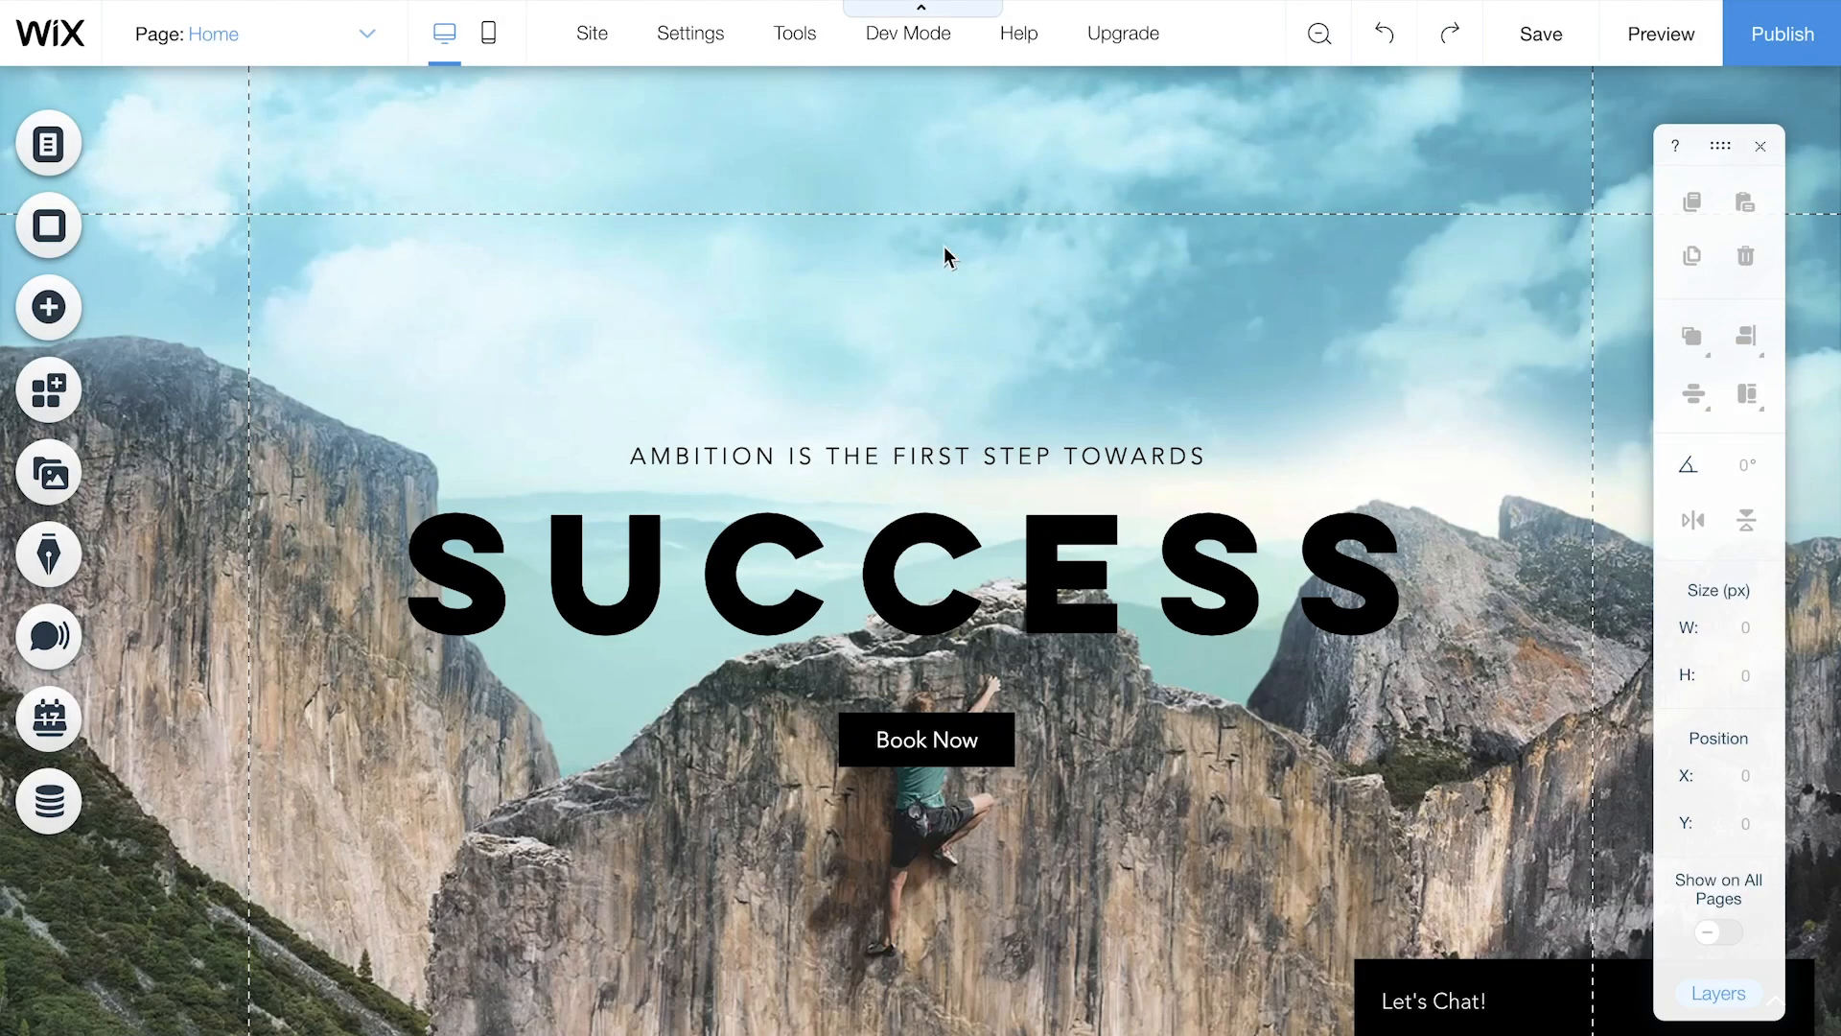
# Enable Velo developer mode and check that the header is set to scroll with the site.
pyautogui.click(908, 32)
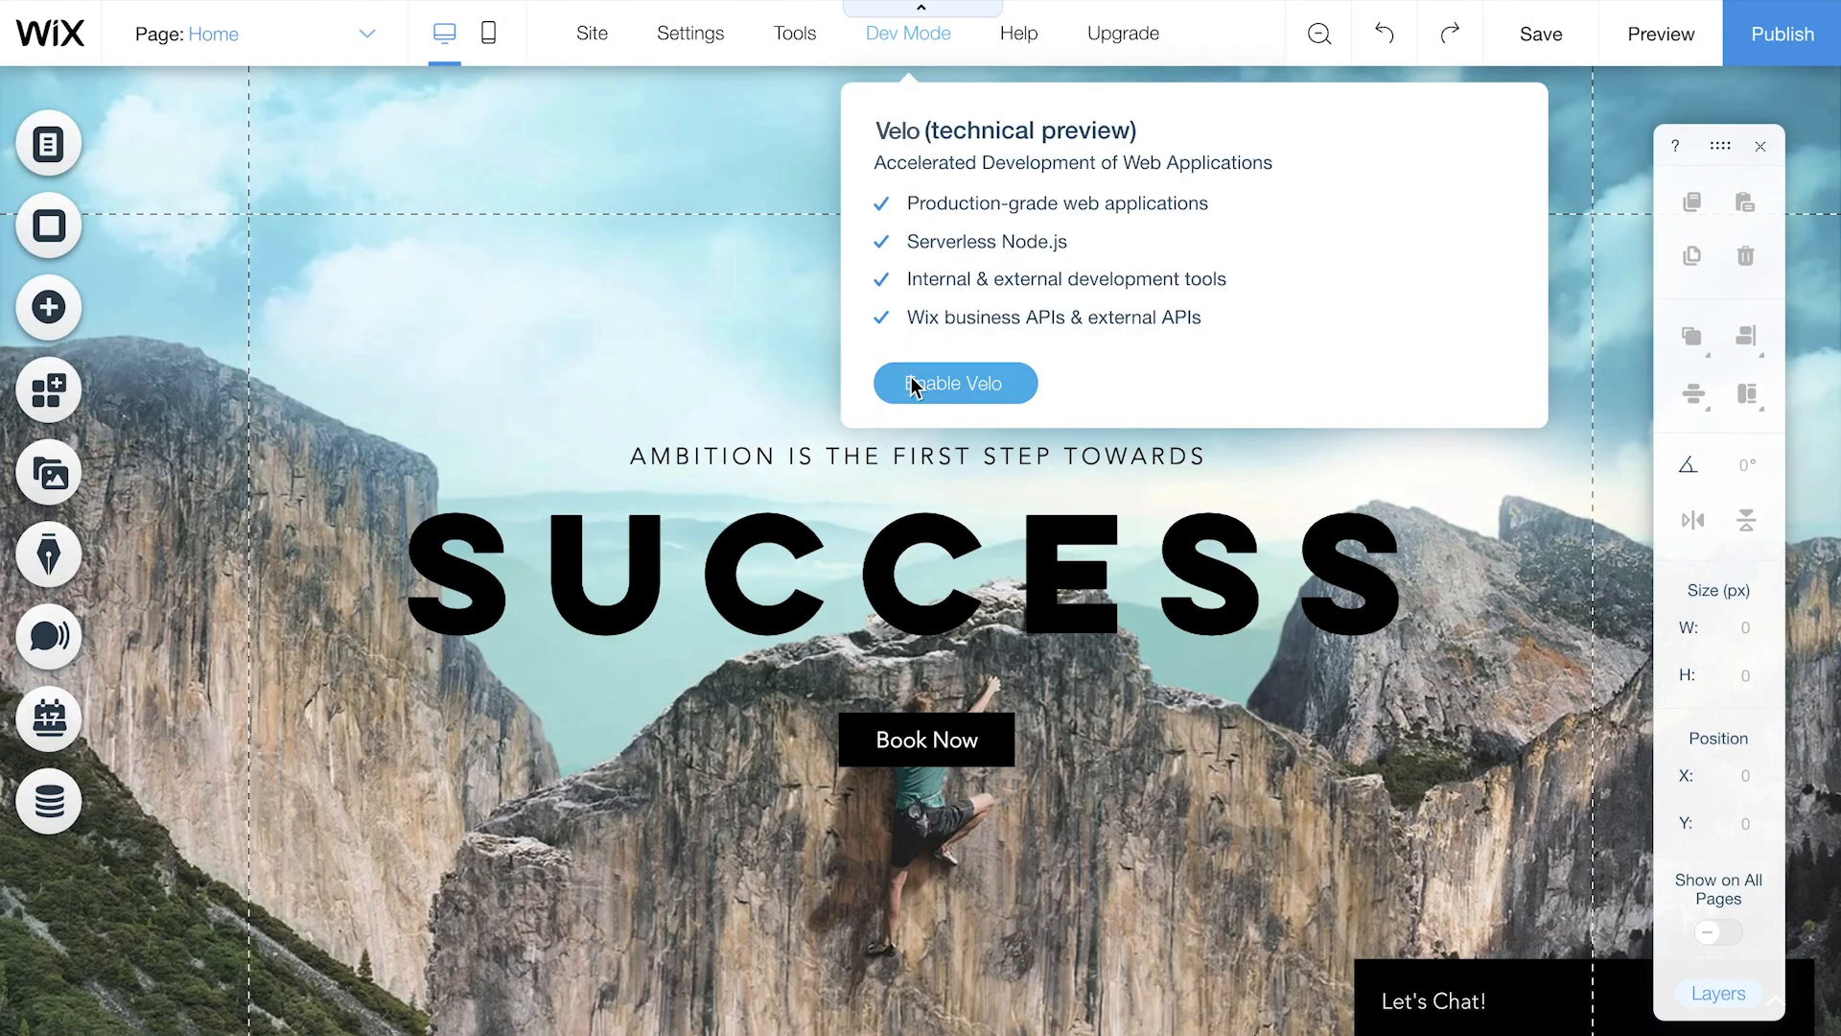
pyautogui.click(955, 383)
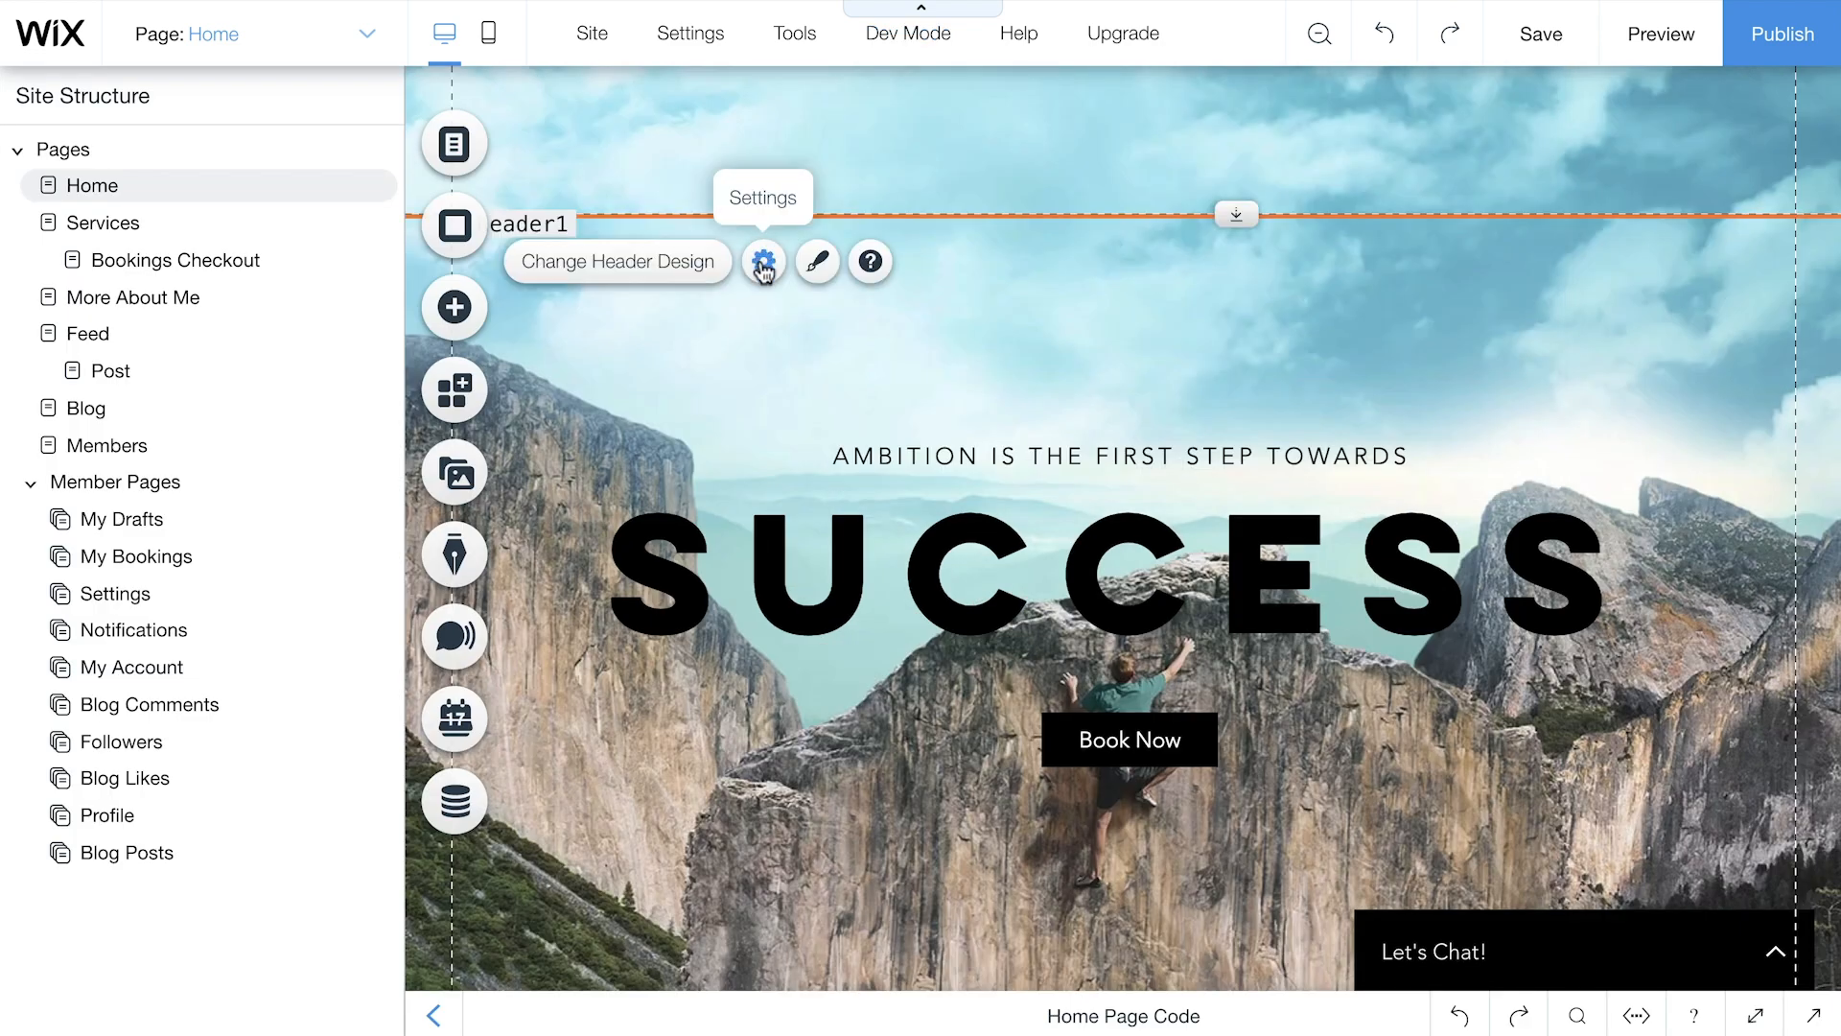
pyautogui.click(762, 260)
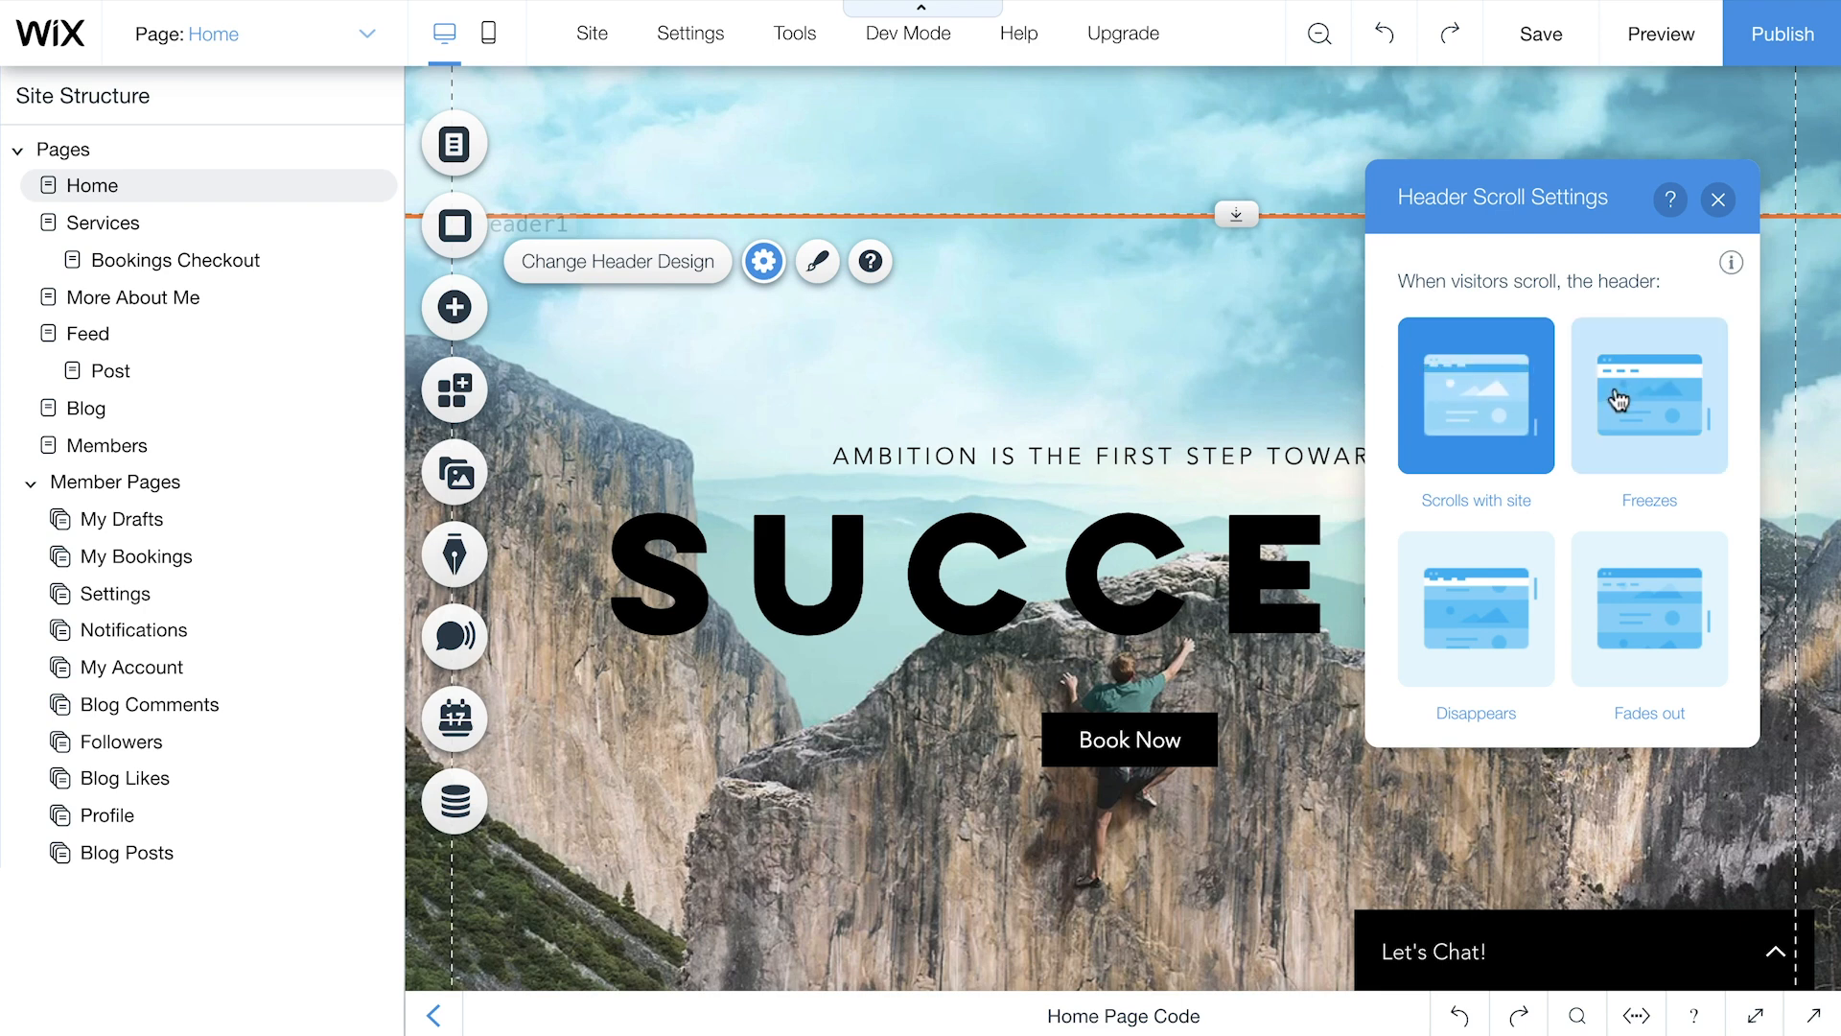
pyautogui.click(1717, 199)
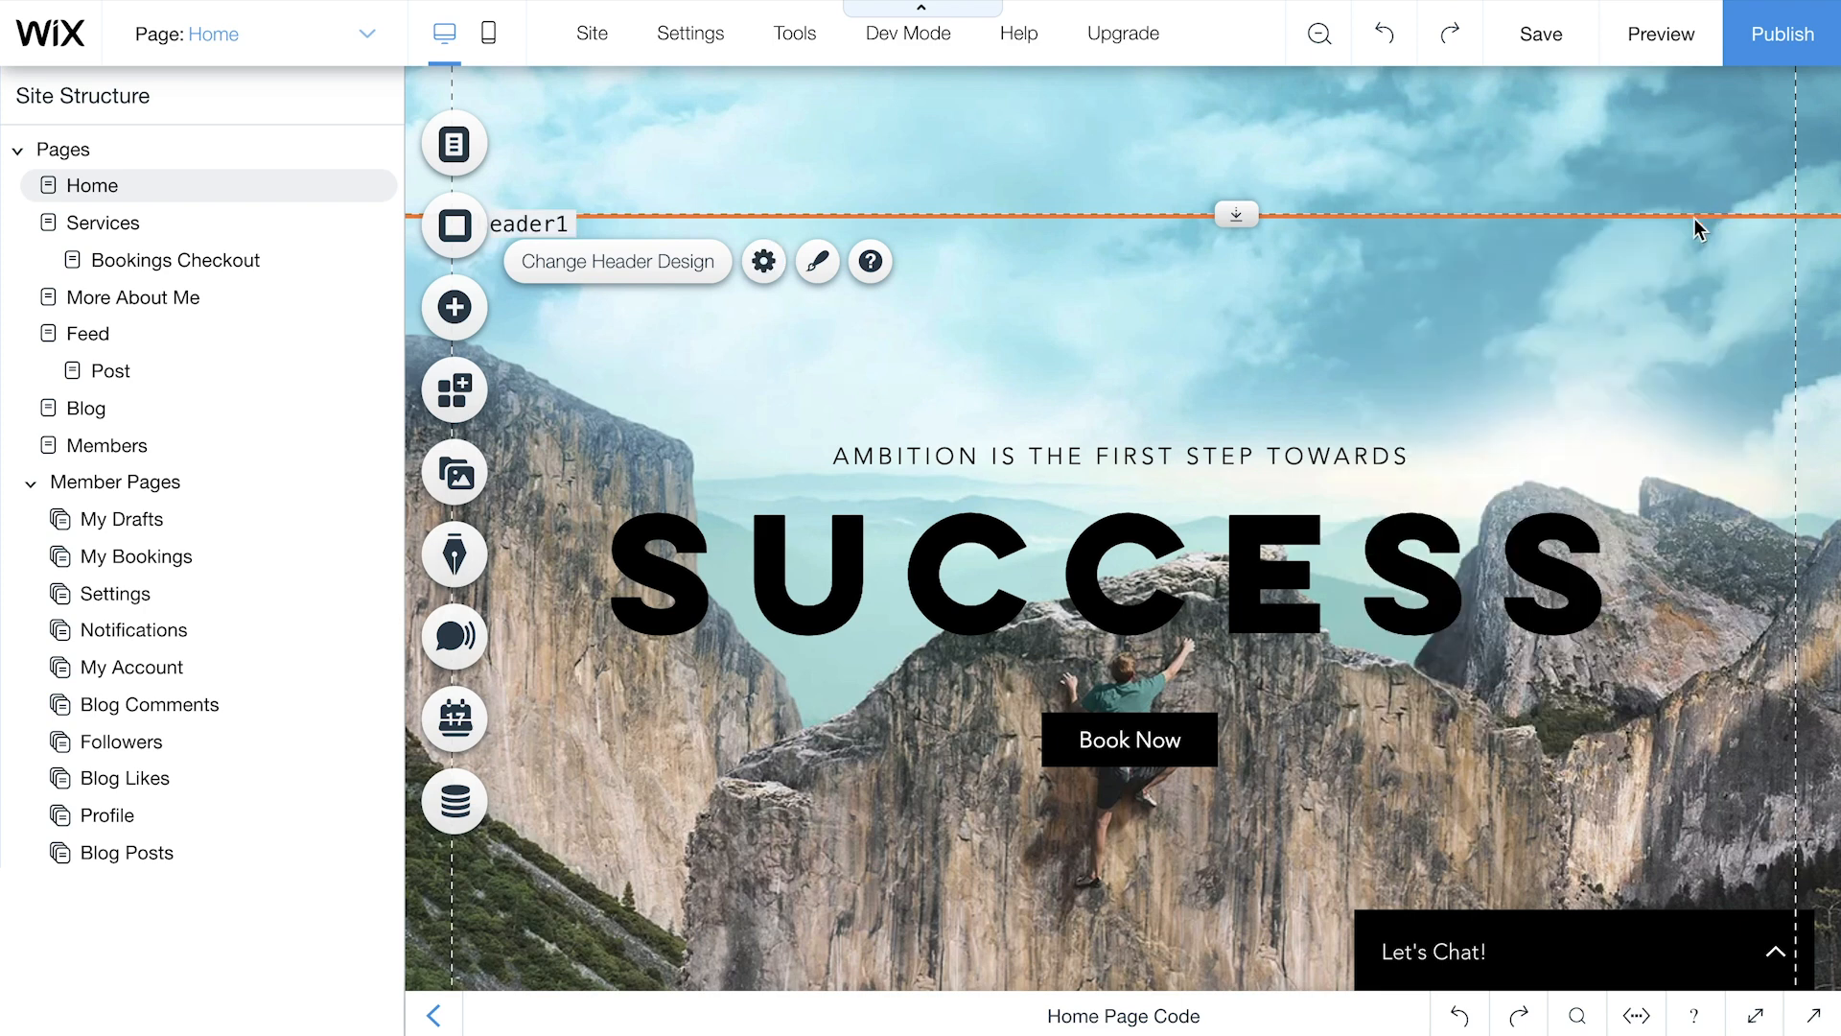
pyautogui.click(453, 308)
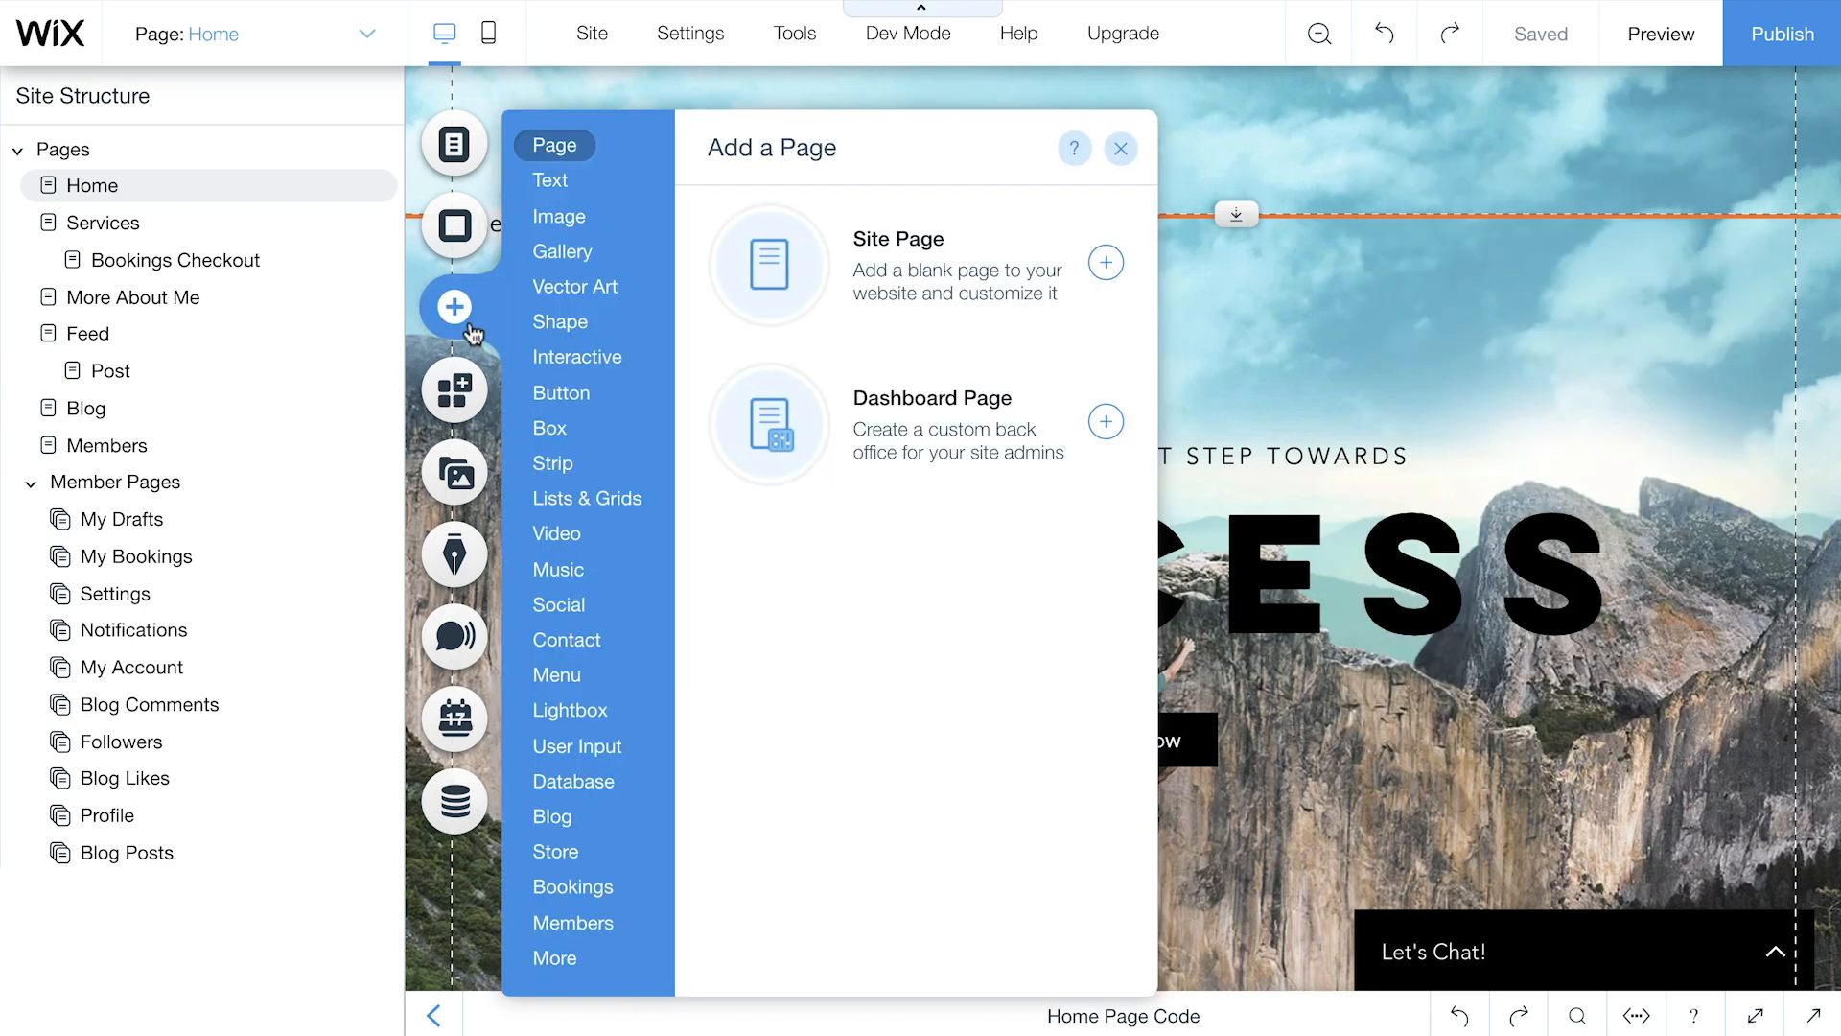
pyautogui.click(552, 462)
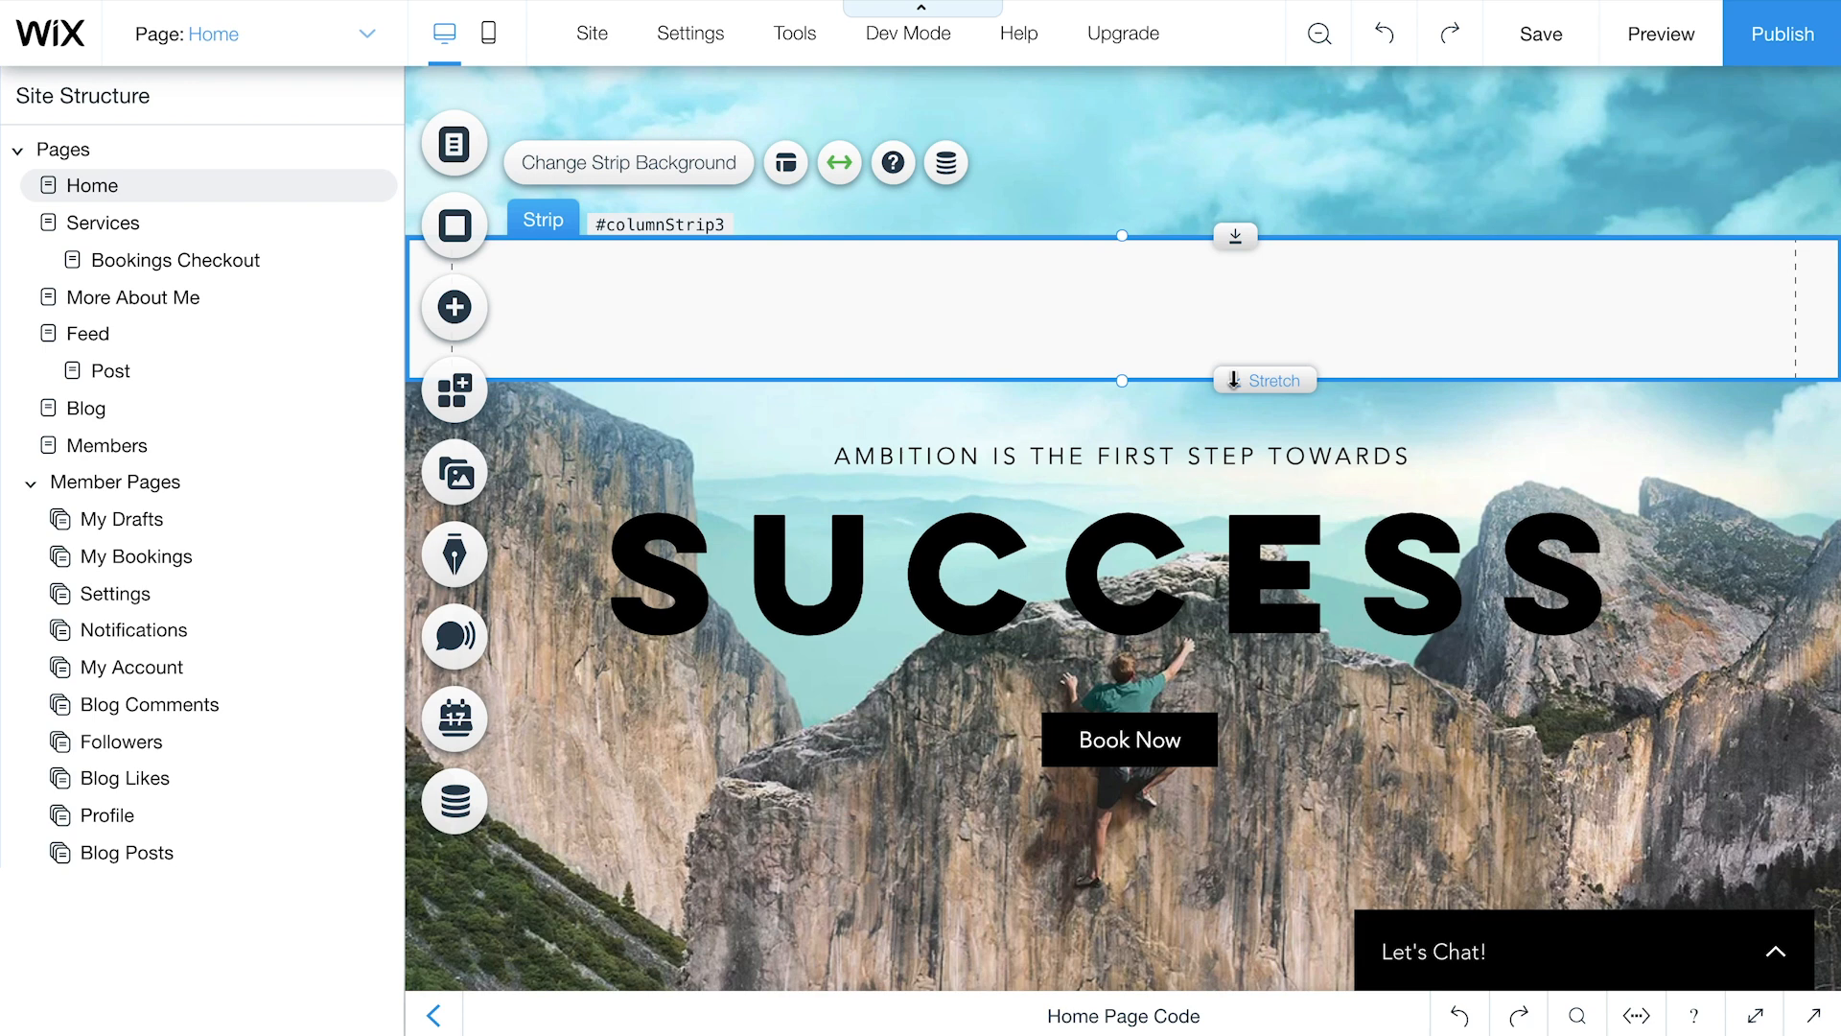
pyautogui.click(1539, 32)
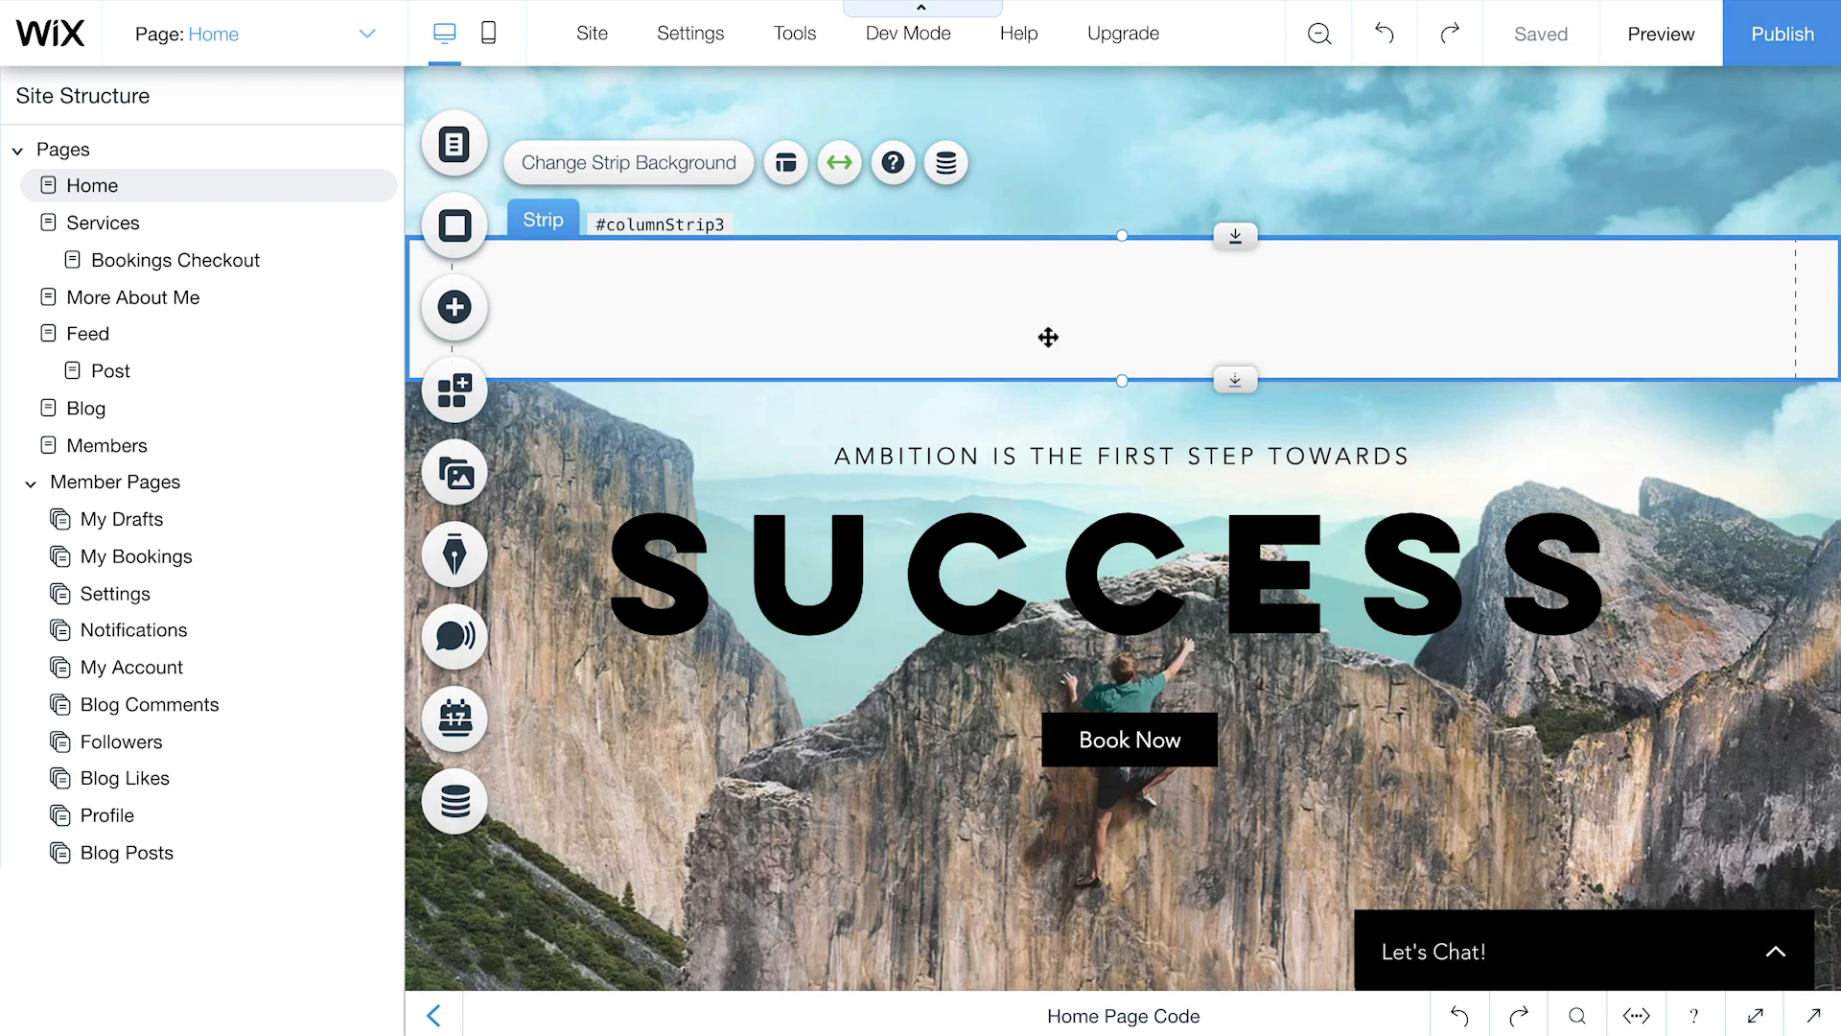
pyautogui.click(453, 307)
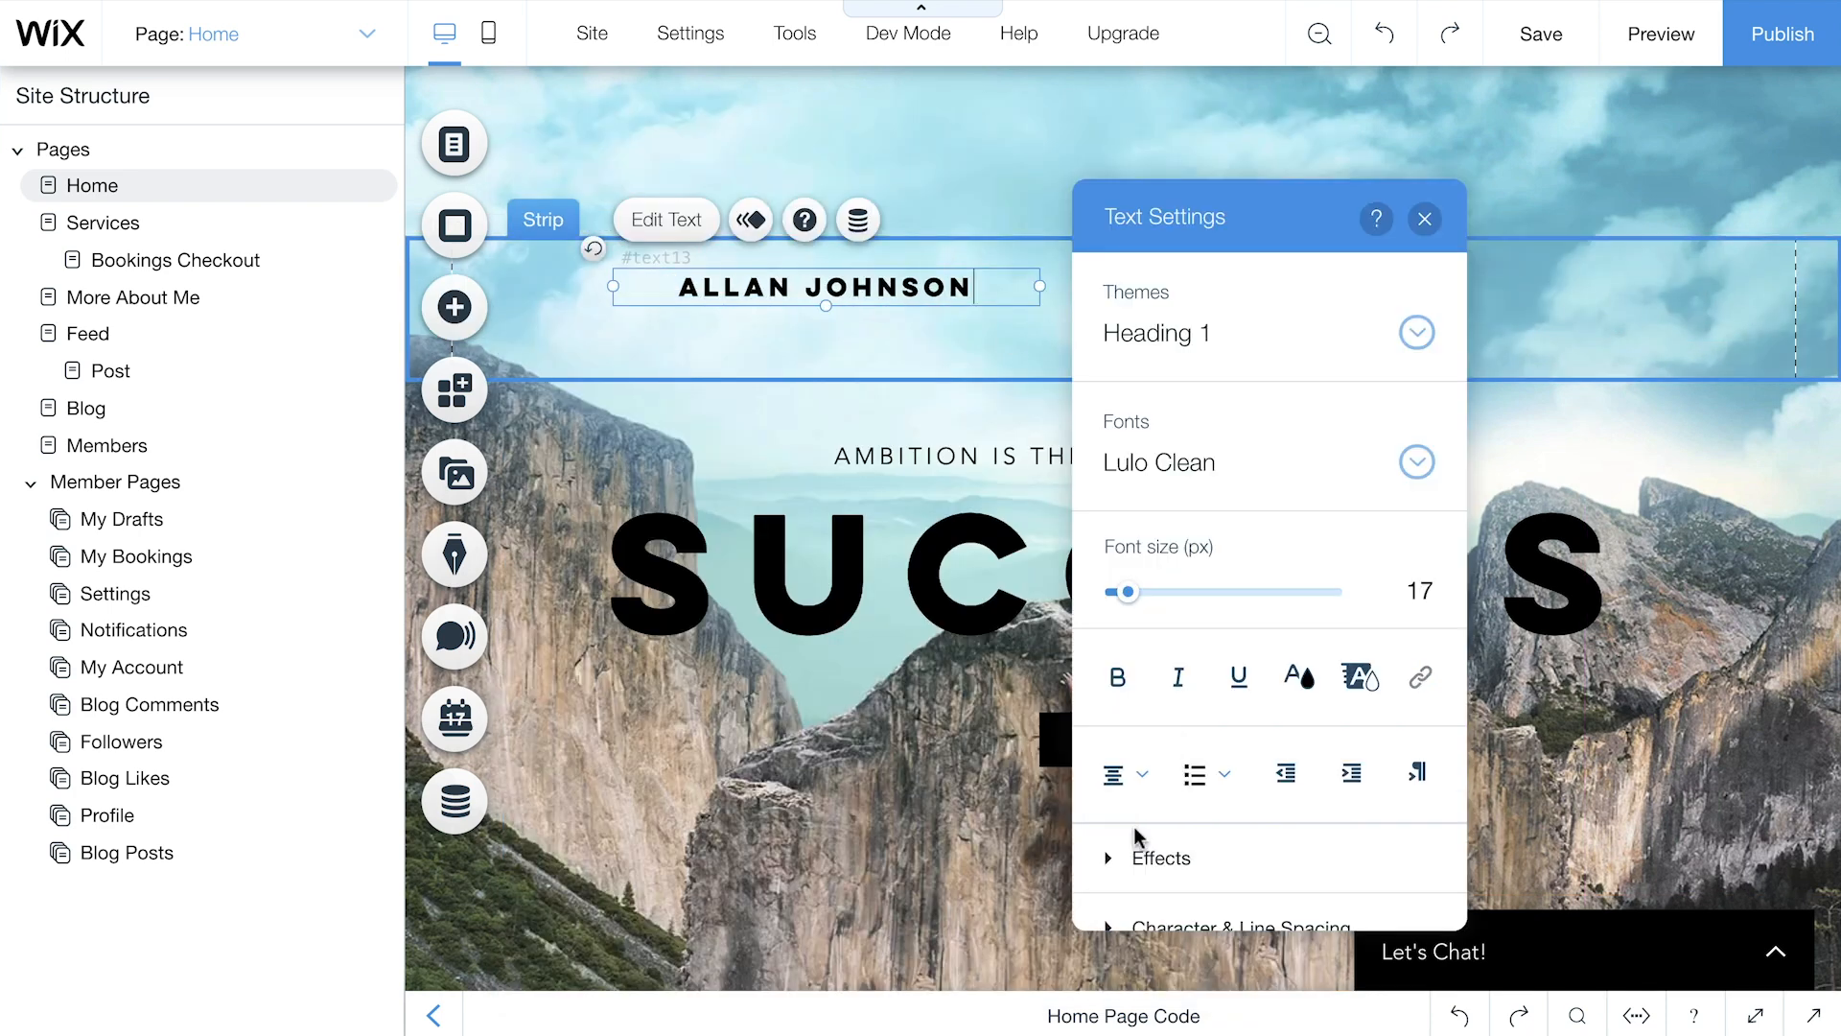
# Add a horizontal menu into the title strip.
pyautogui.click(453, 308)
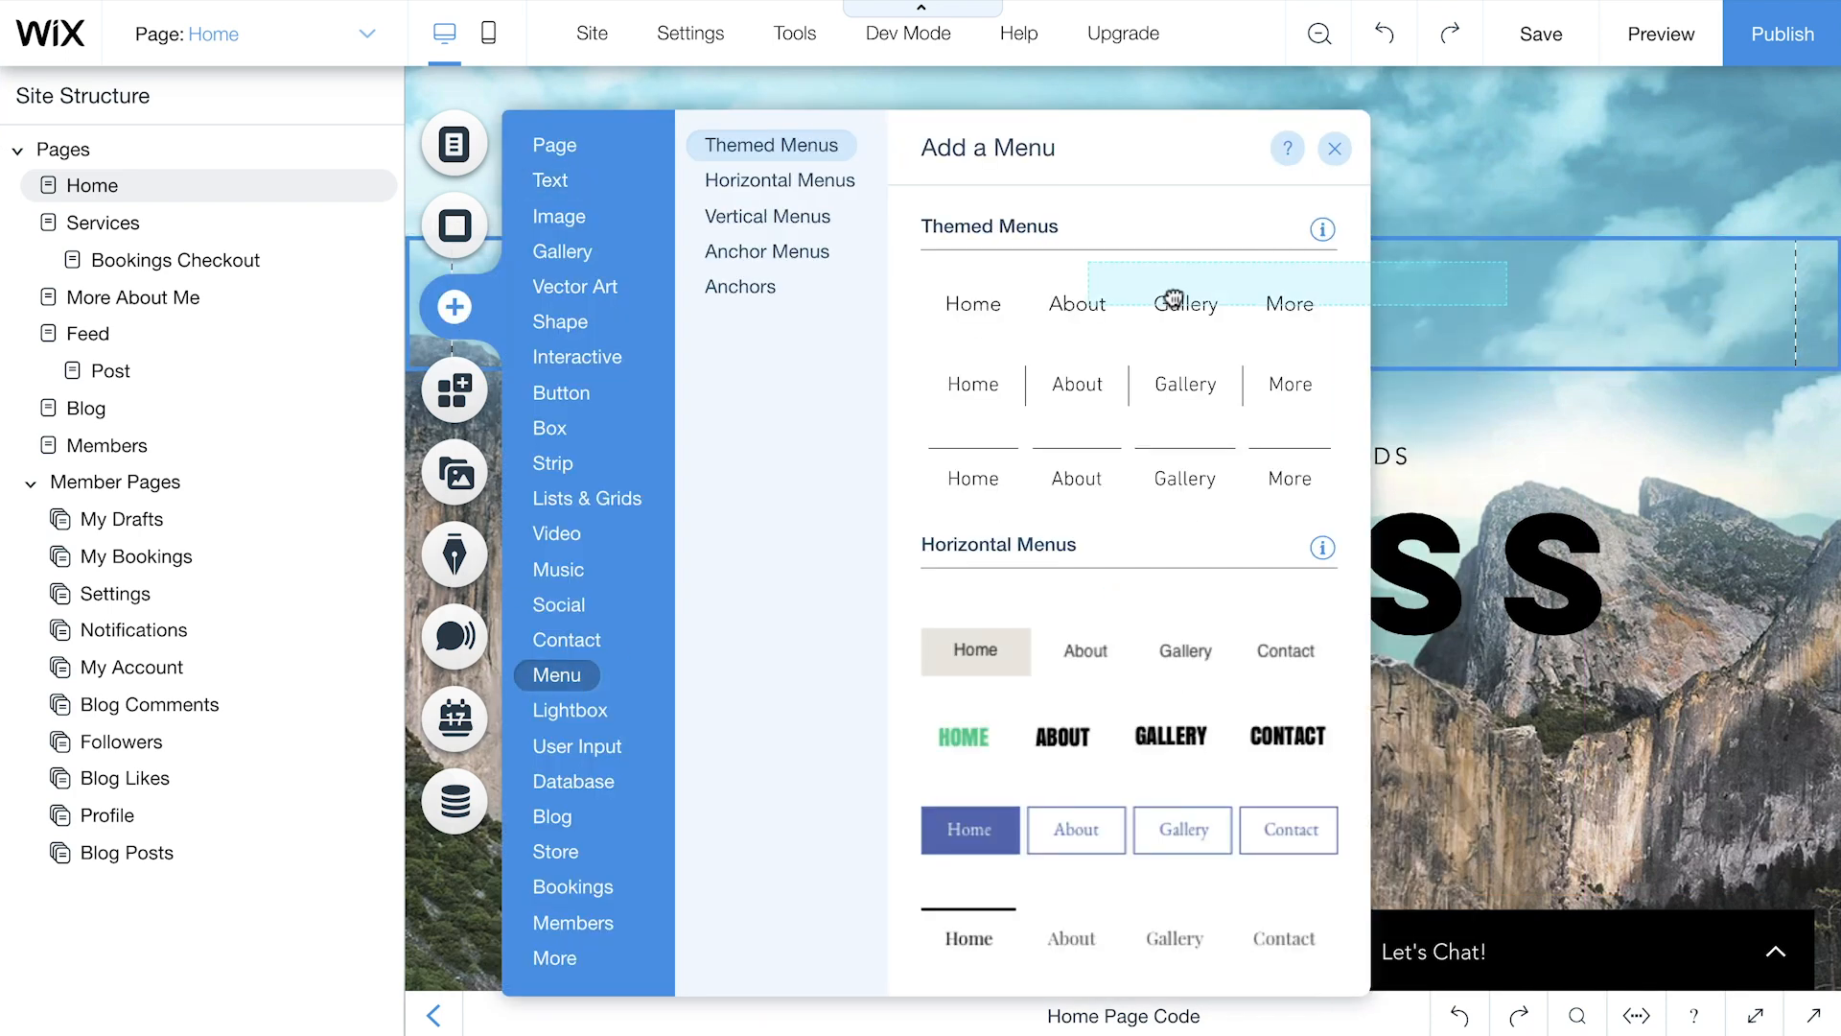
pyautogui.click(1333, 147)
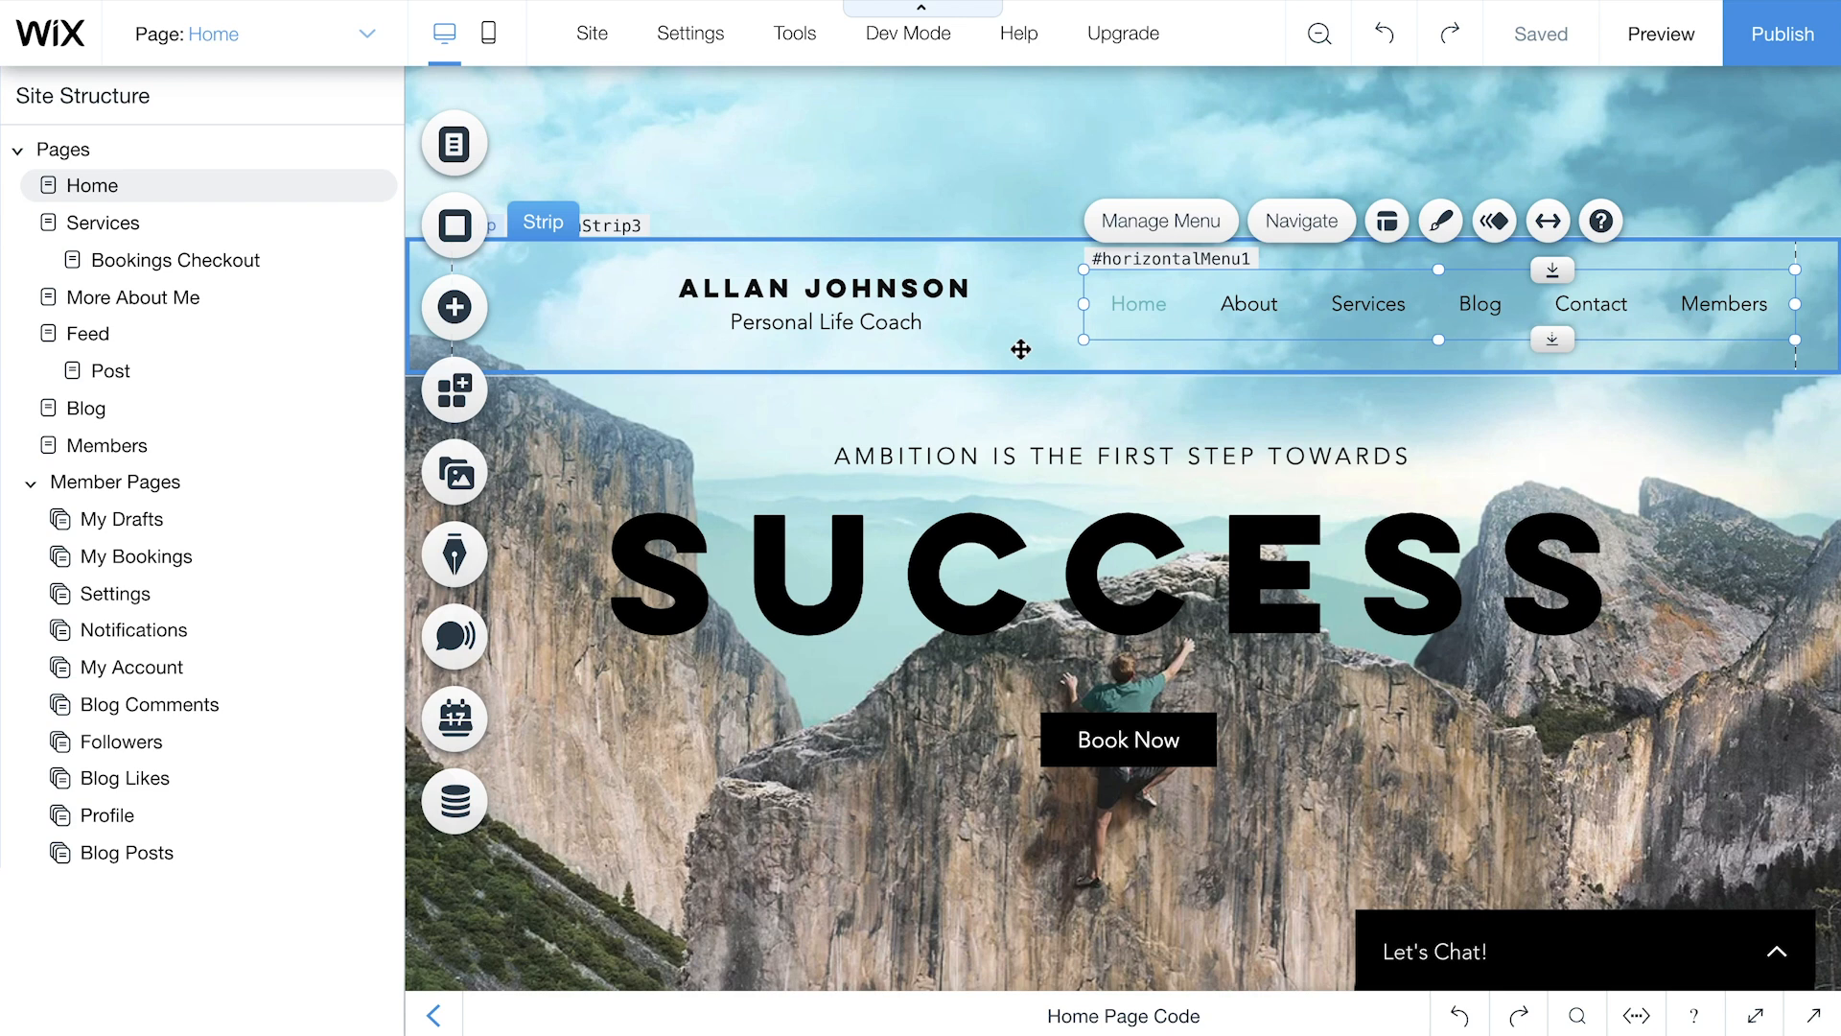
pyautogui.rightClick(1017, 342)
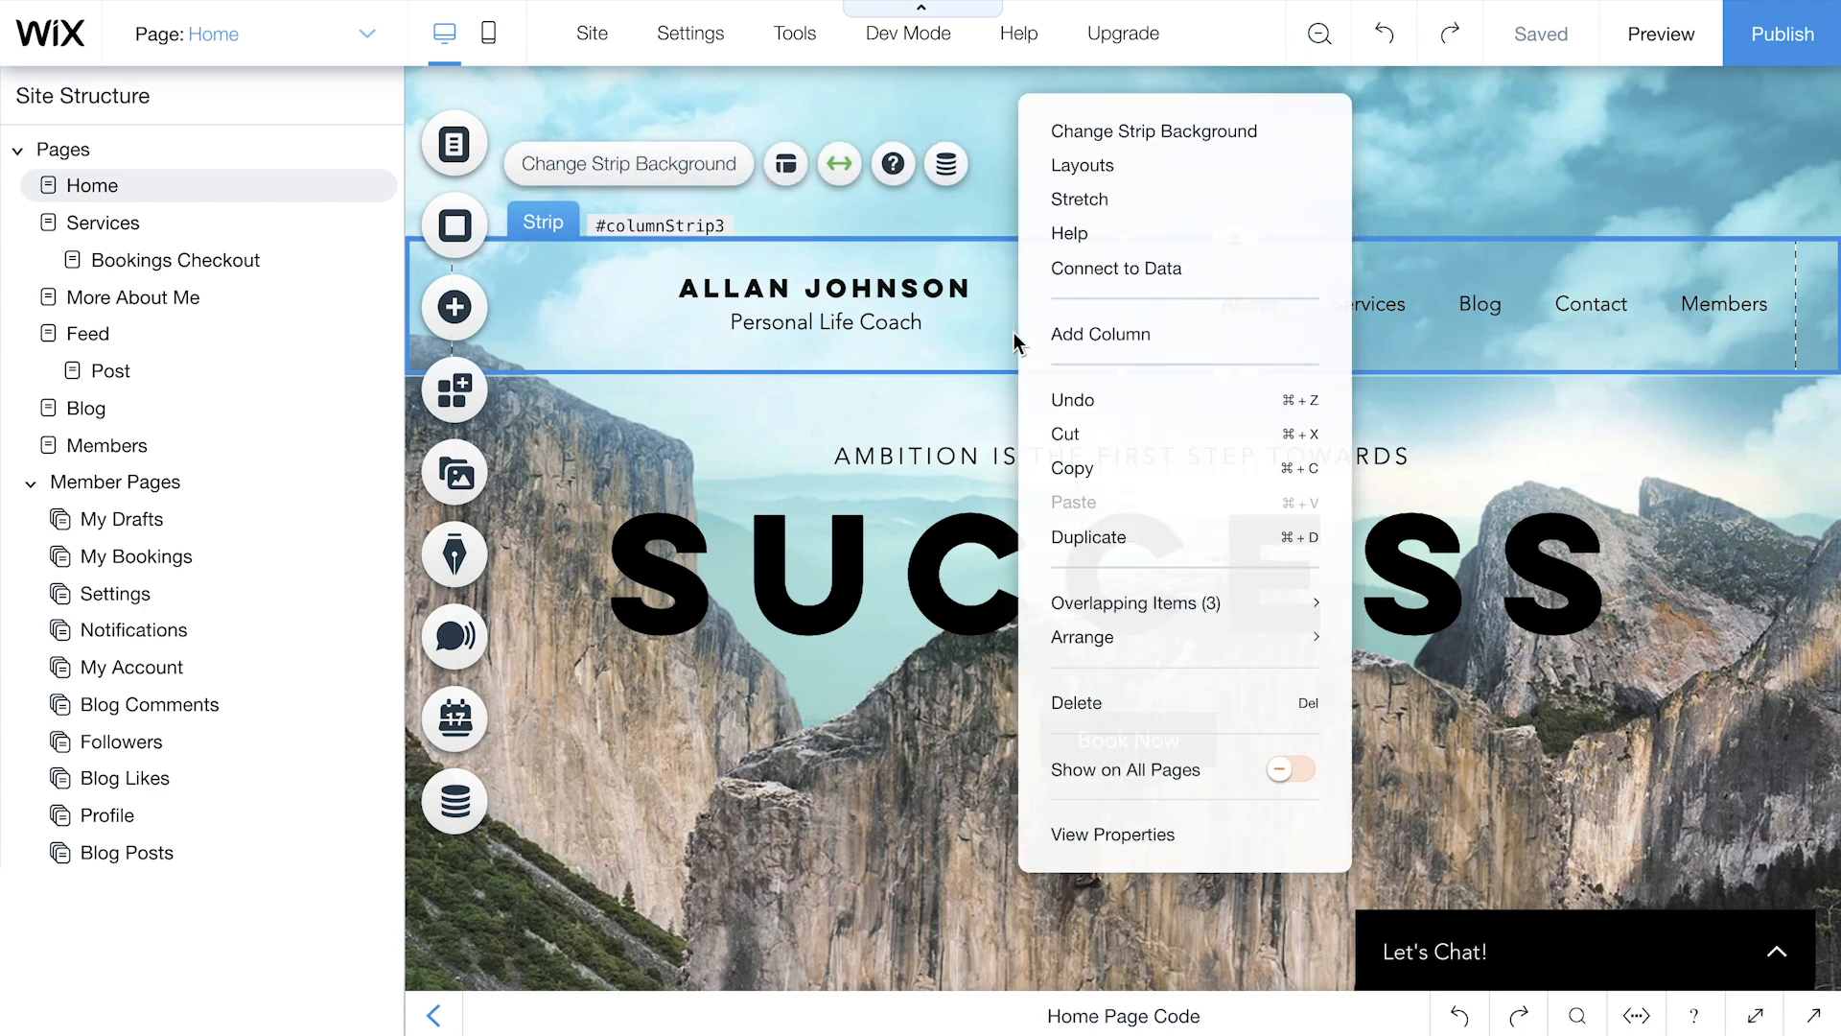
pyautogui.moveTo(1113, 834)
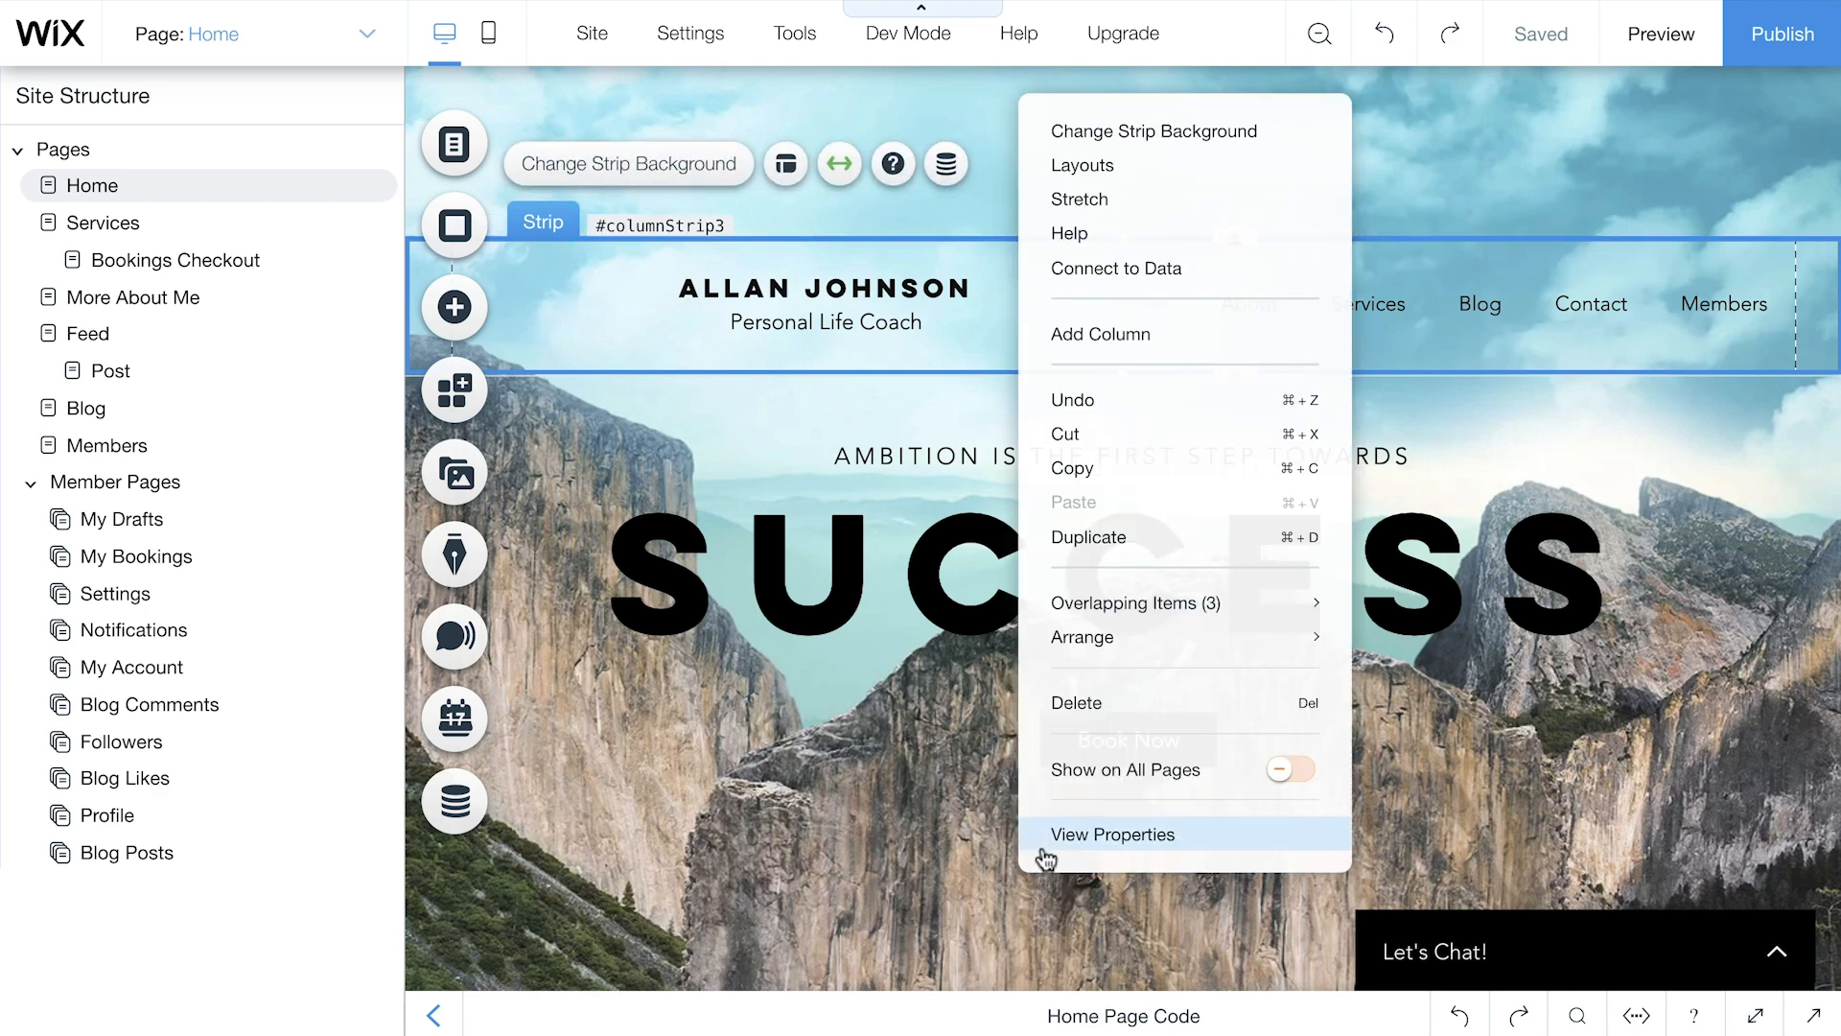
# Set the top strip's element ID to defaultHeaderStrip in its Properties.
pyautogui.click(1110, 833)
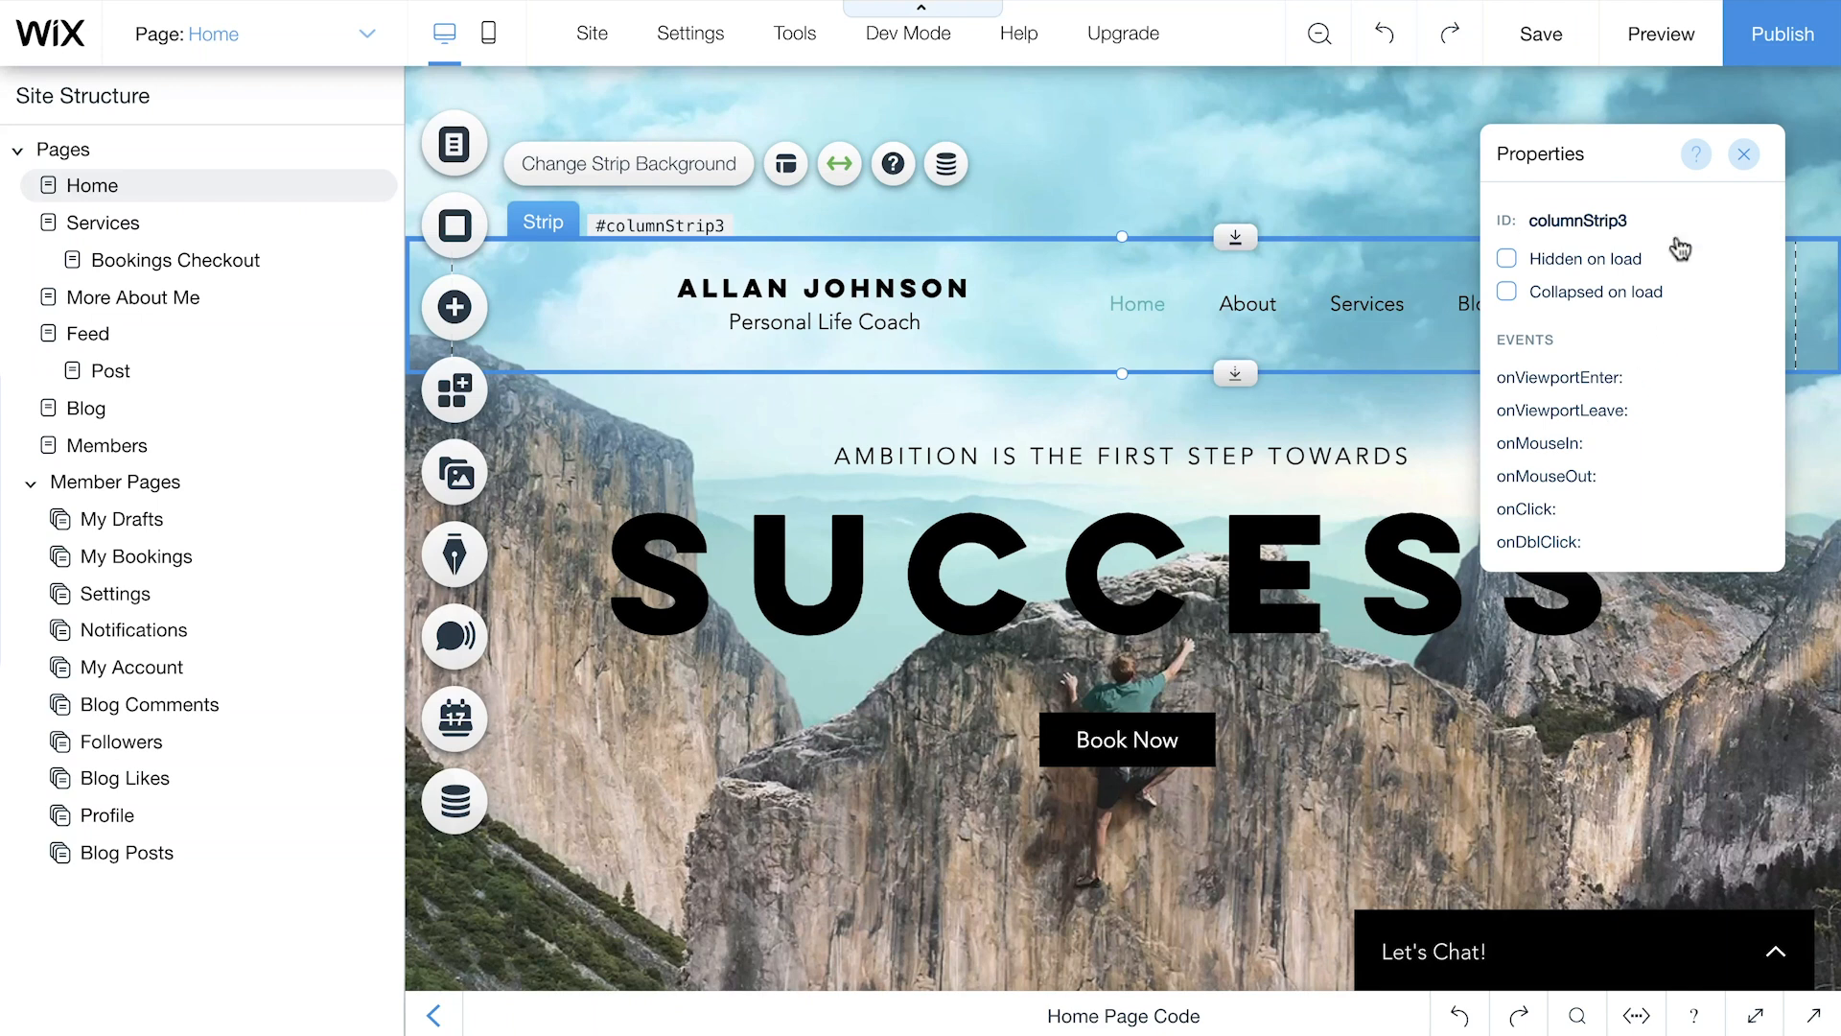
pyautogui.click(1615, 220)
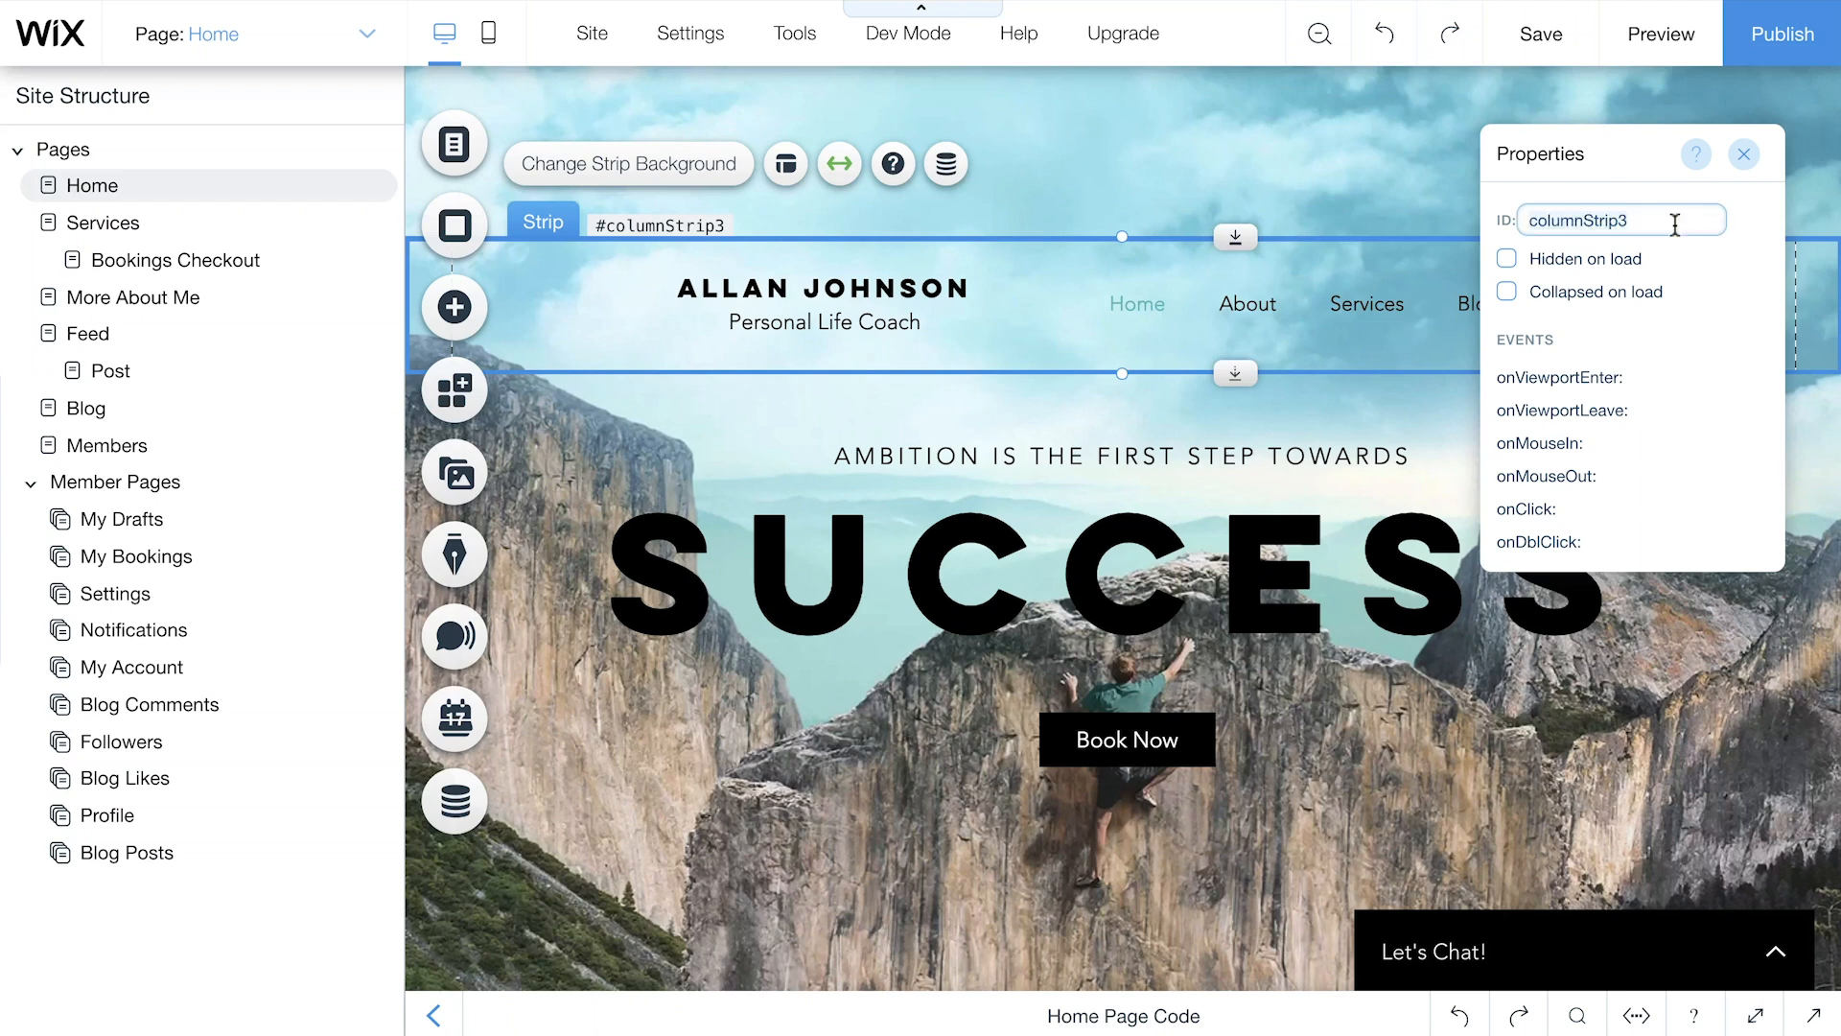
pyautogui.write('defaultHeaderStrip')
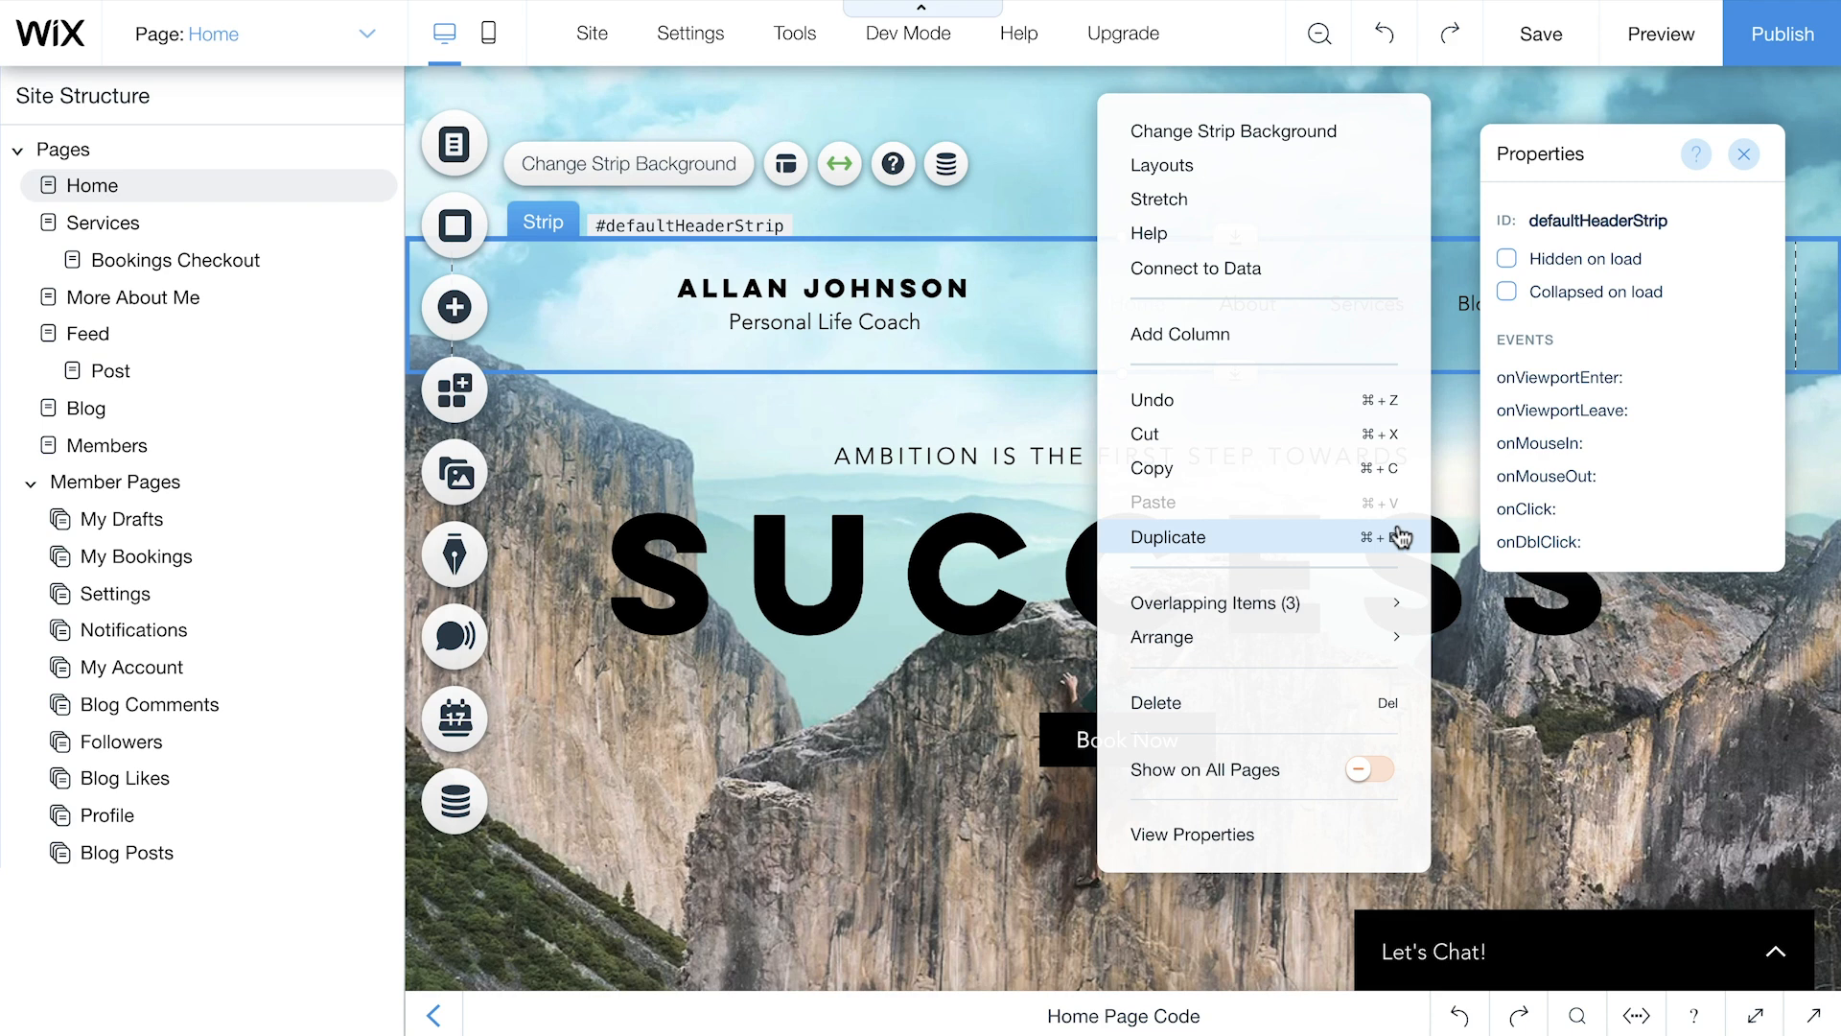
# Duplicate the header strip, name the copy scrollingHeaderStrip, and make it hidden on load.
pyautogui.click(628, 189)
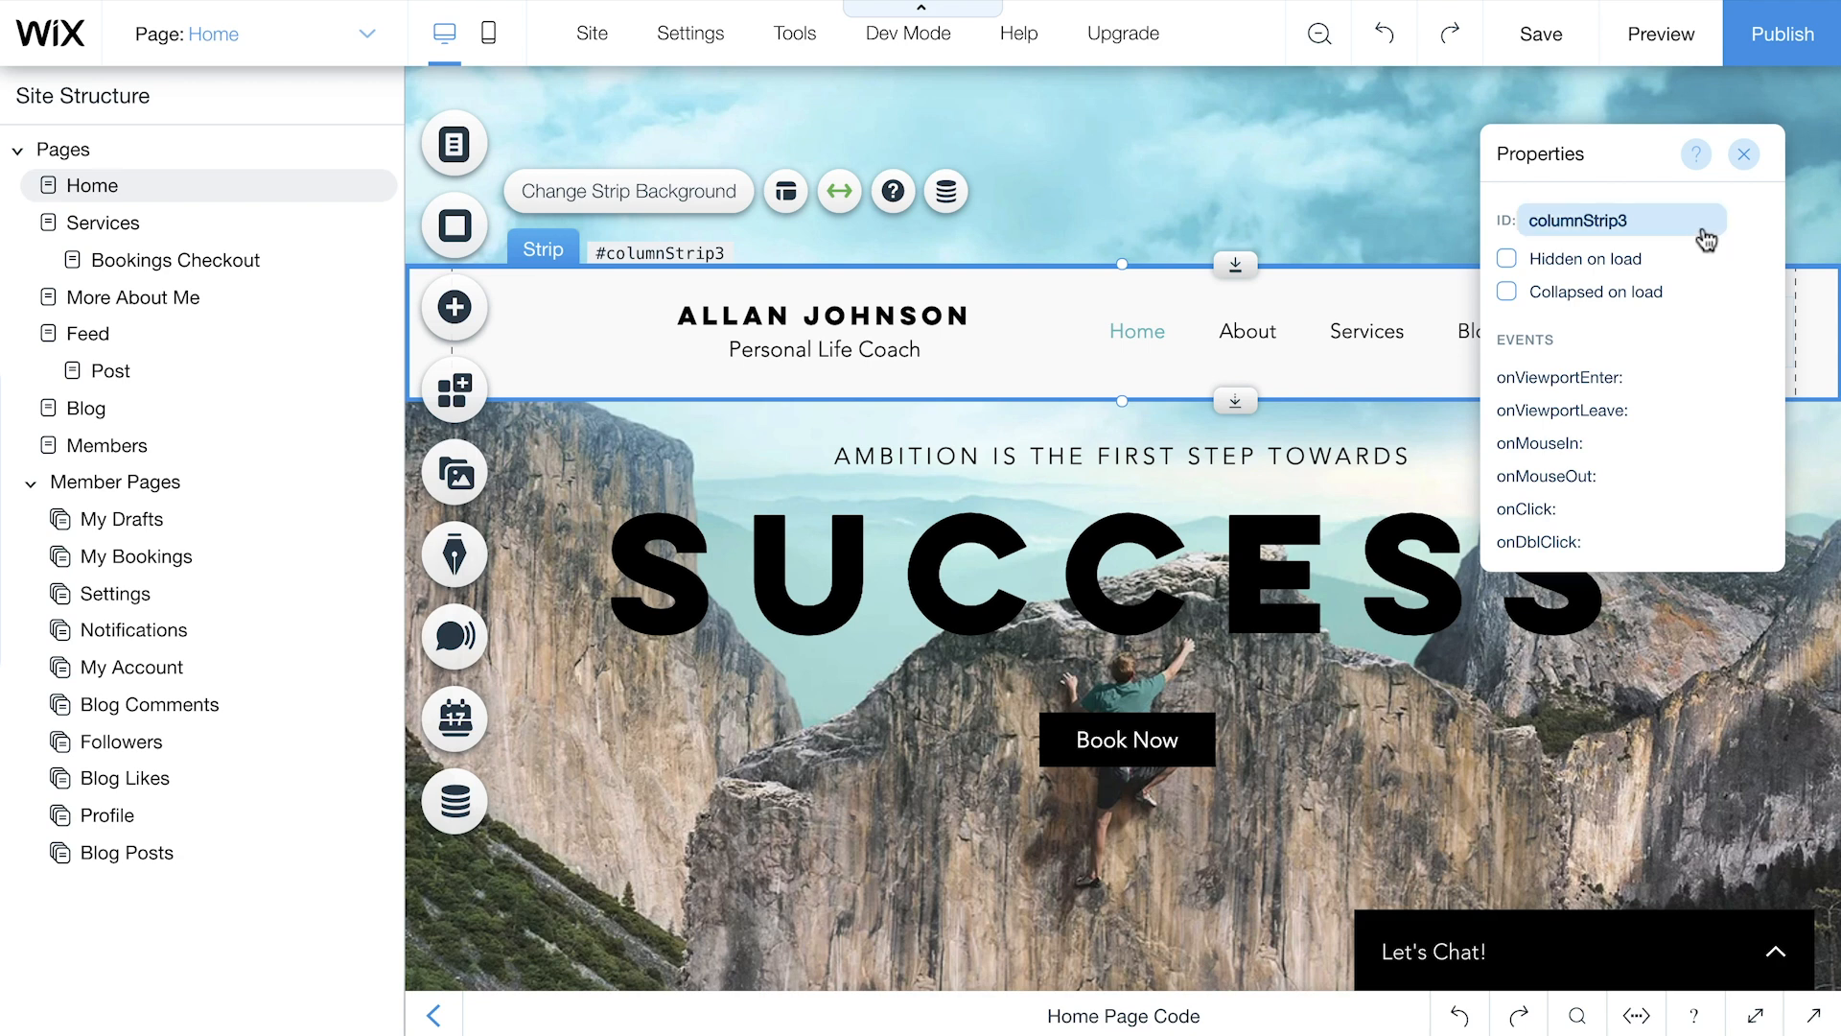
pyautogui.write('scrollingHeaderStrip')
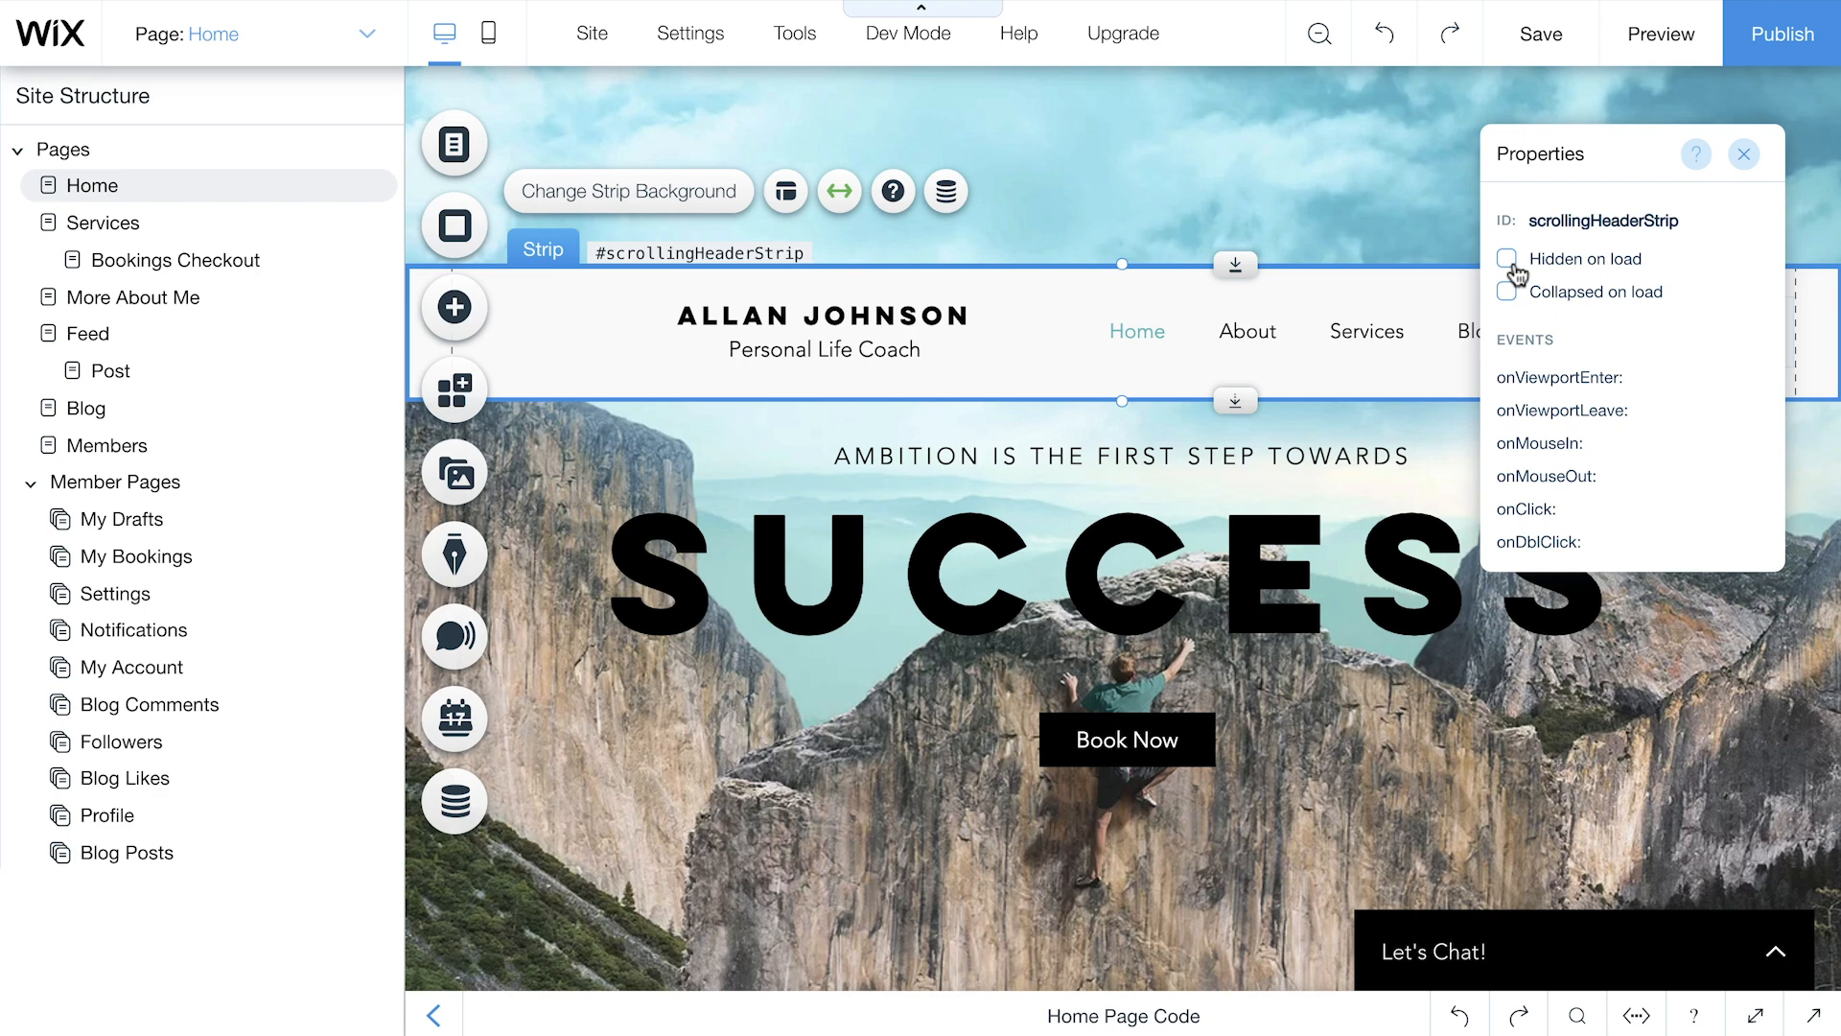
pyautogui.click(1507, 257)
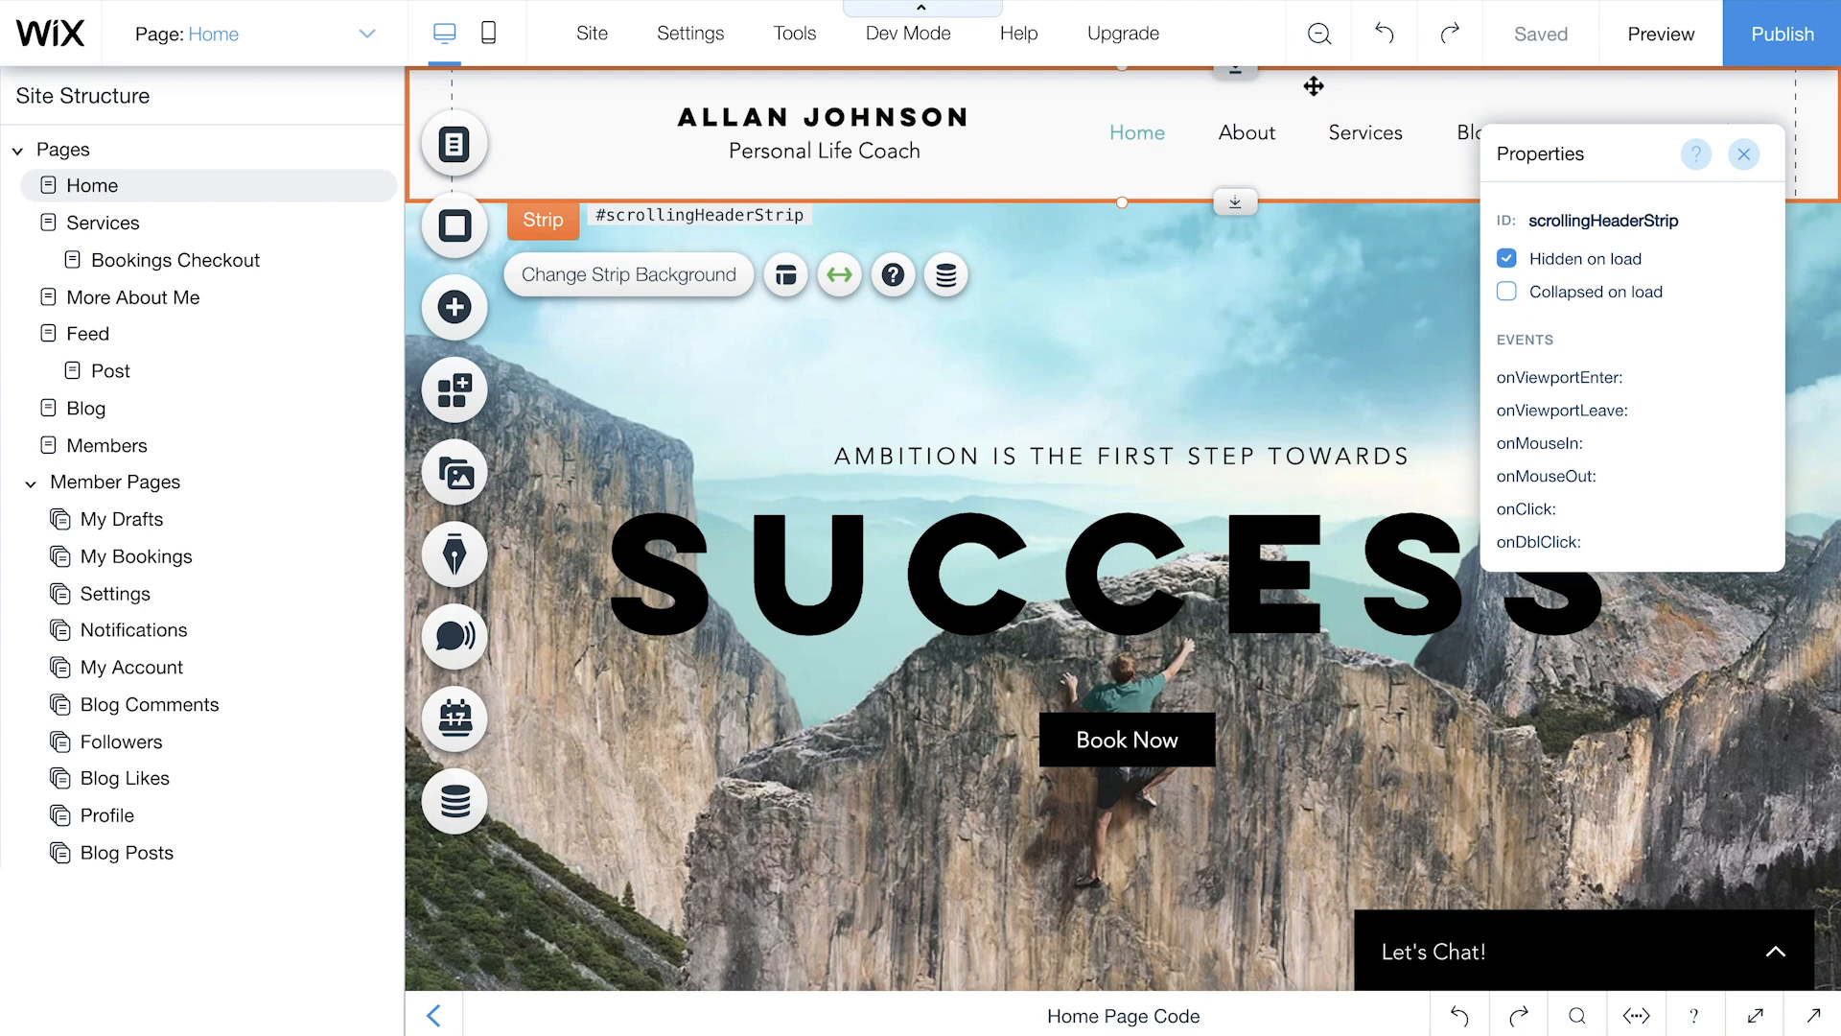
pyautogui.moveTo(454, 308)
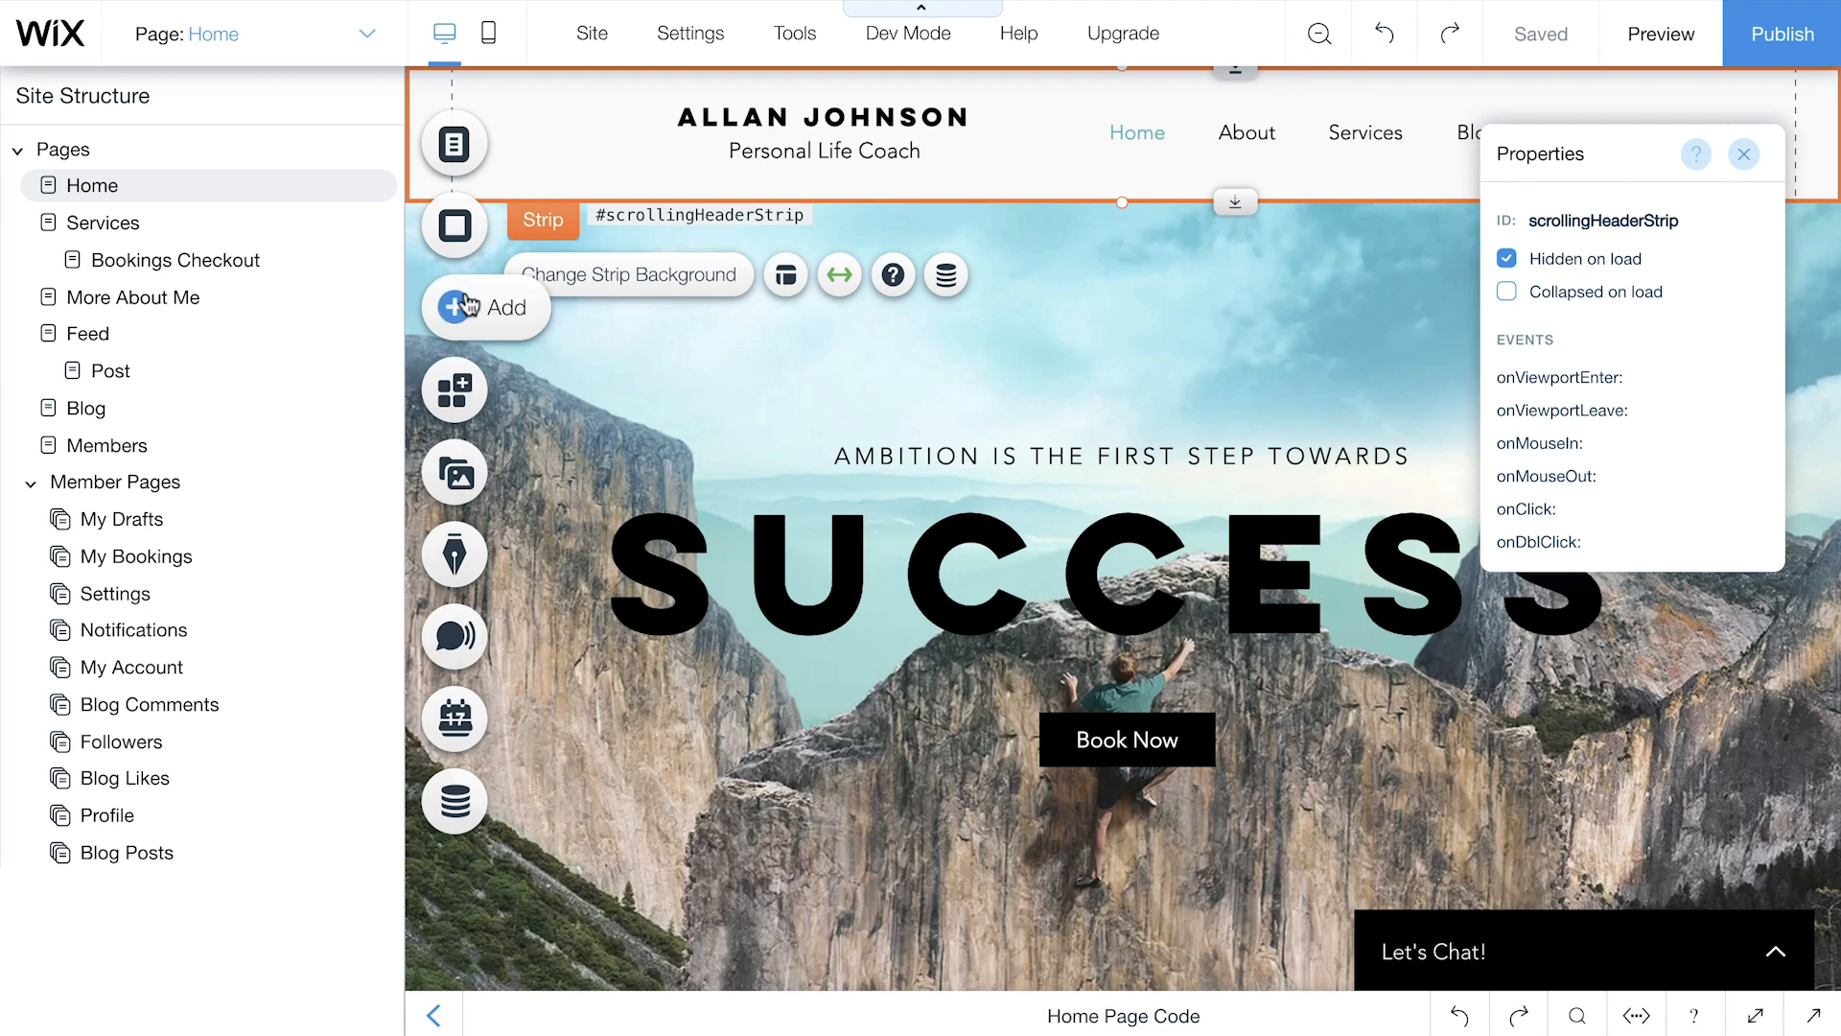
# Add a thin strip with a transparent background and set its ID to headerTransitionPoint.
pyautogui.click(455, 307)
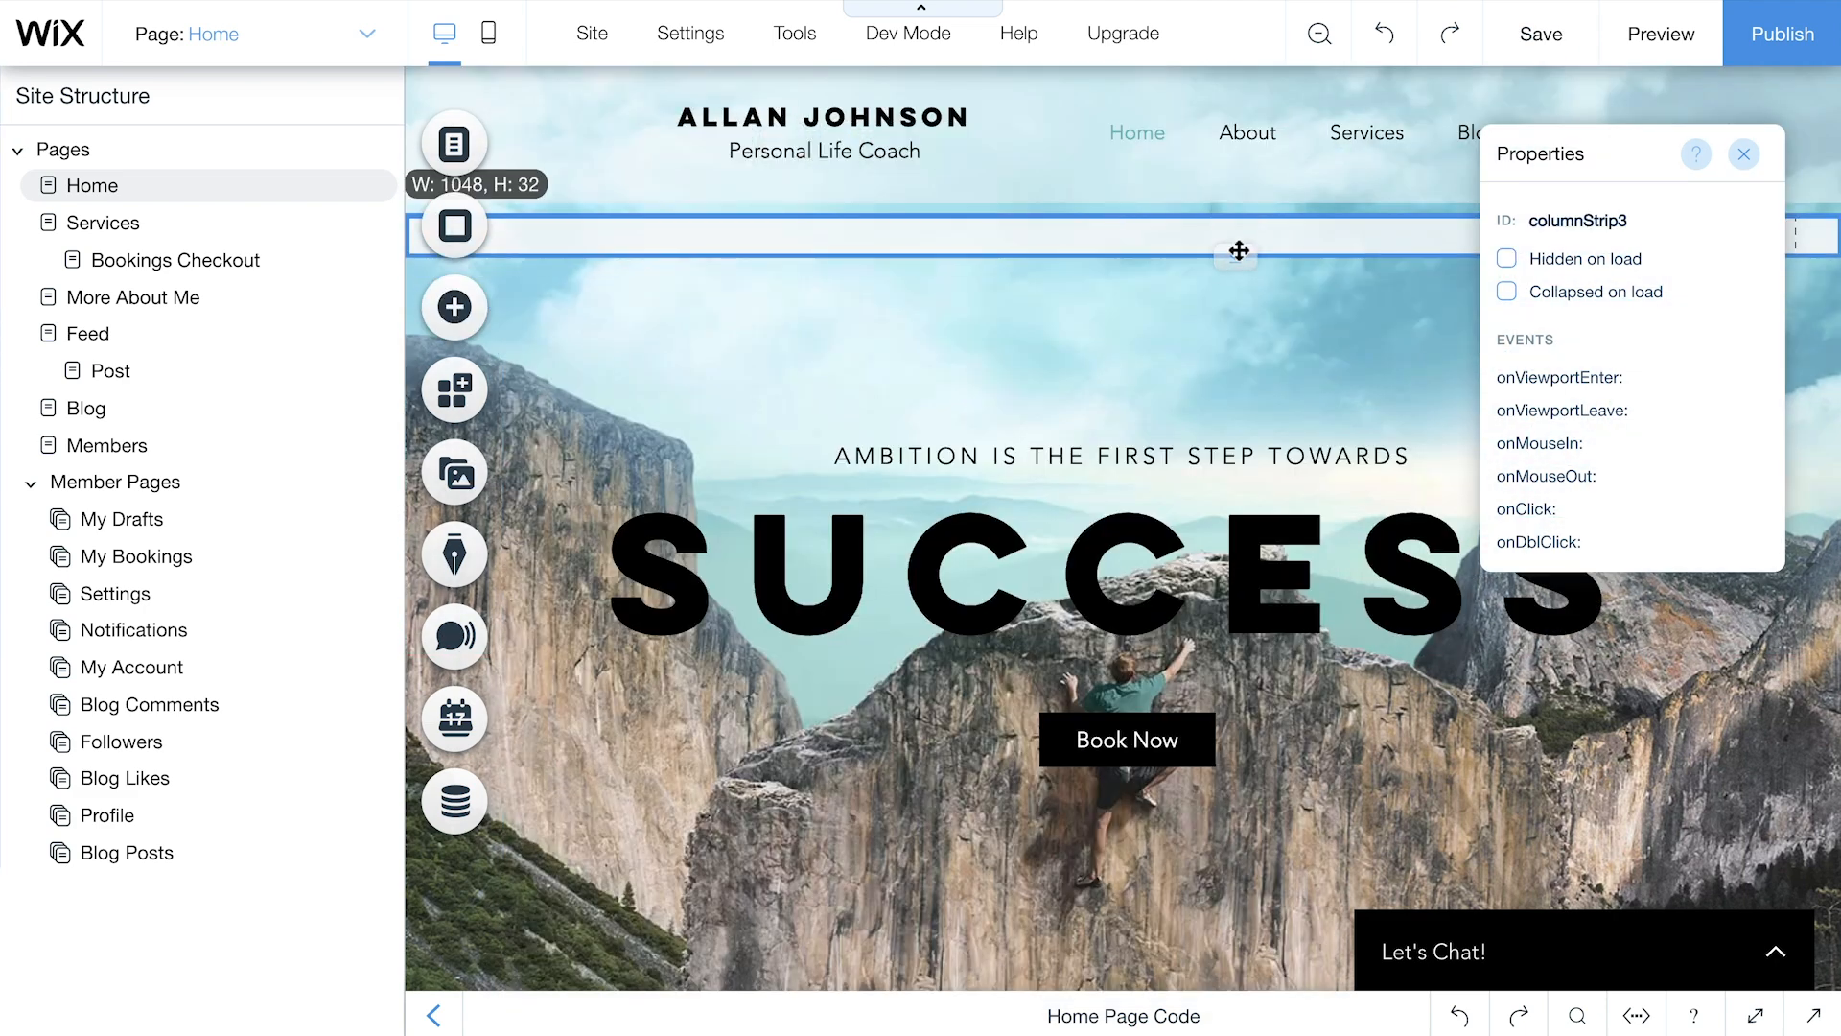
pyautogui.click(626, 141)
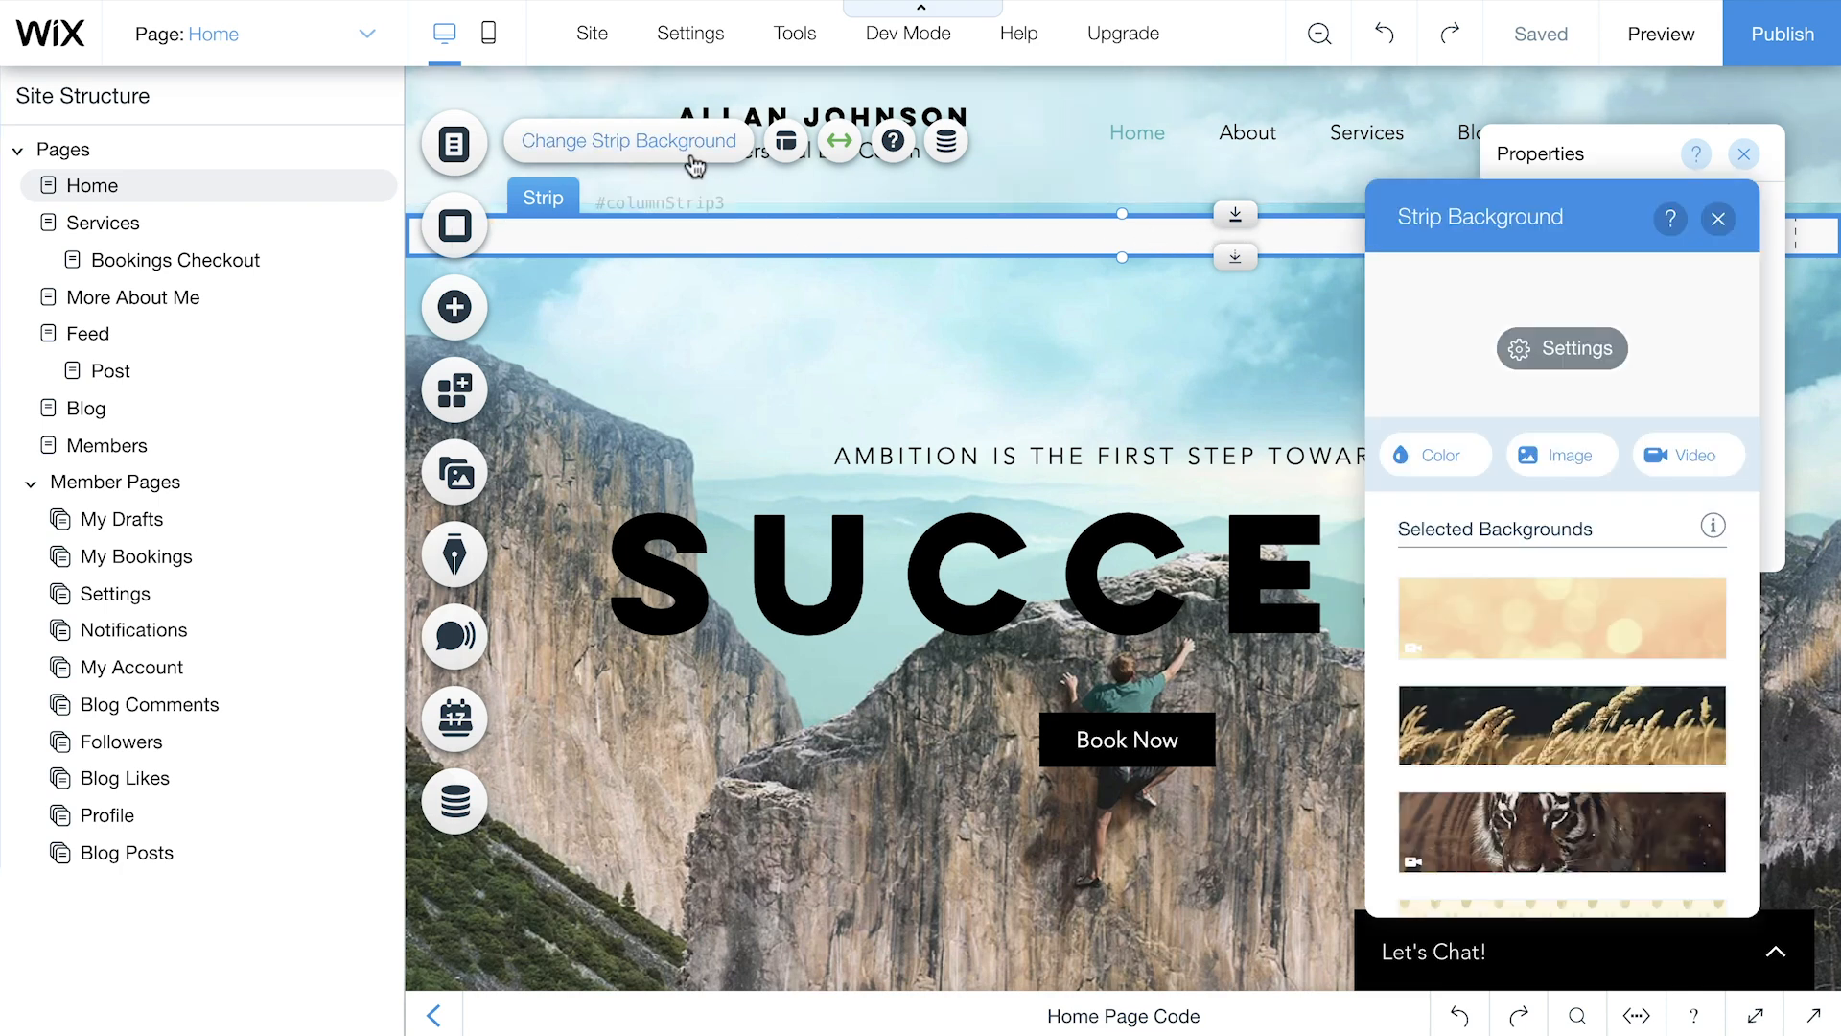
pyautogui.click(1562, 347)
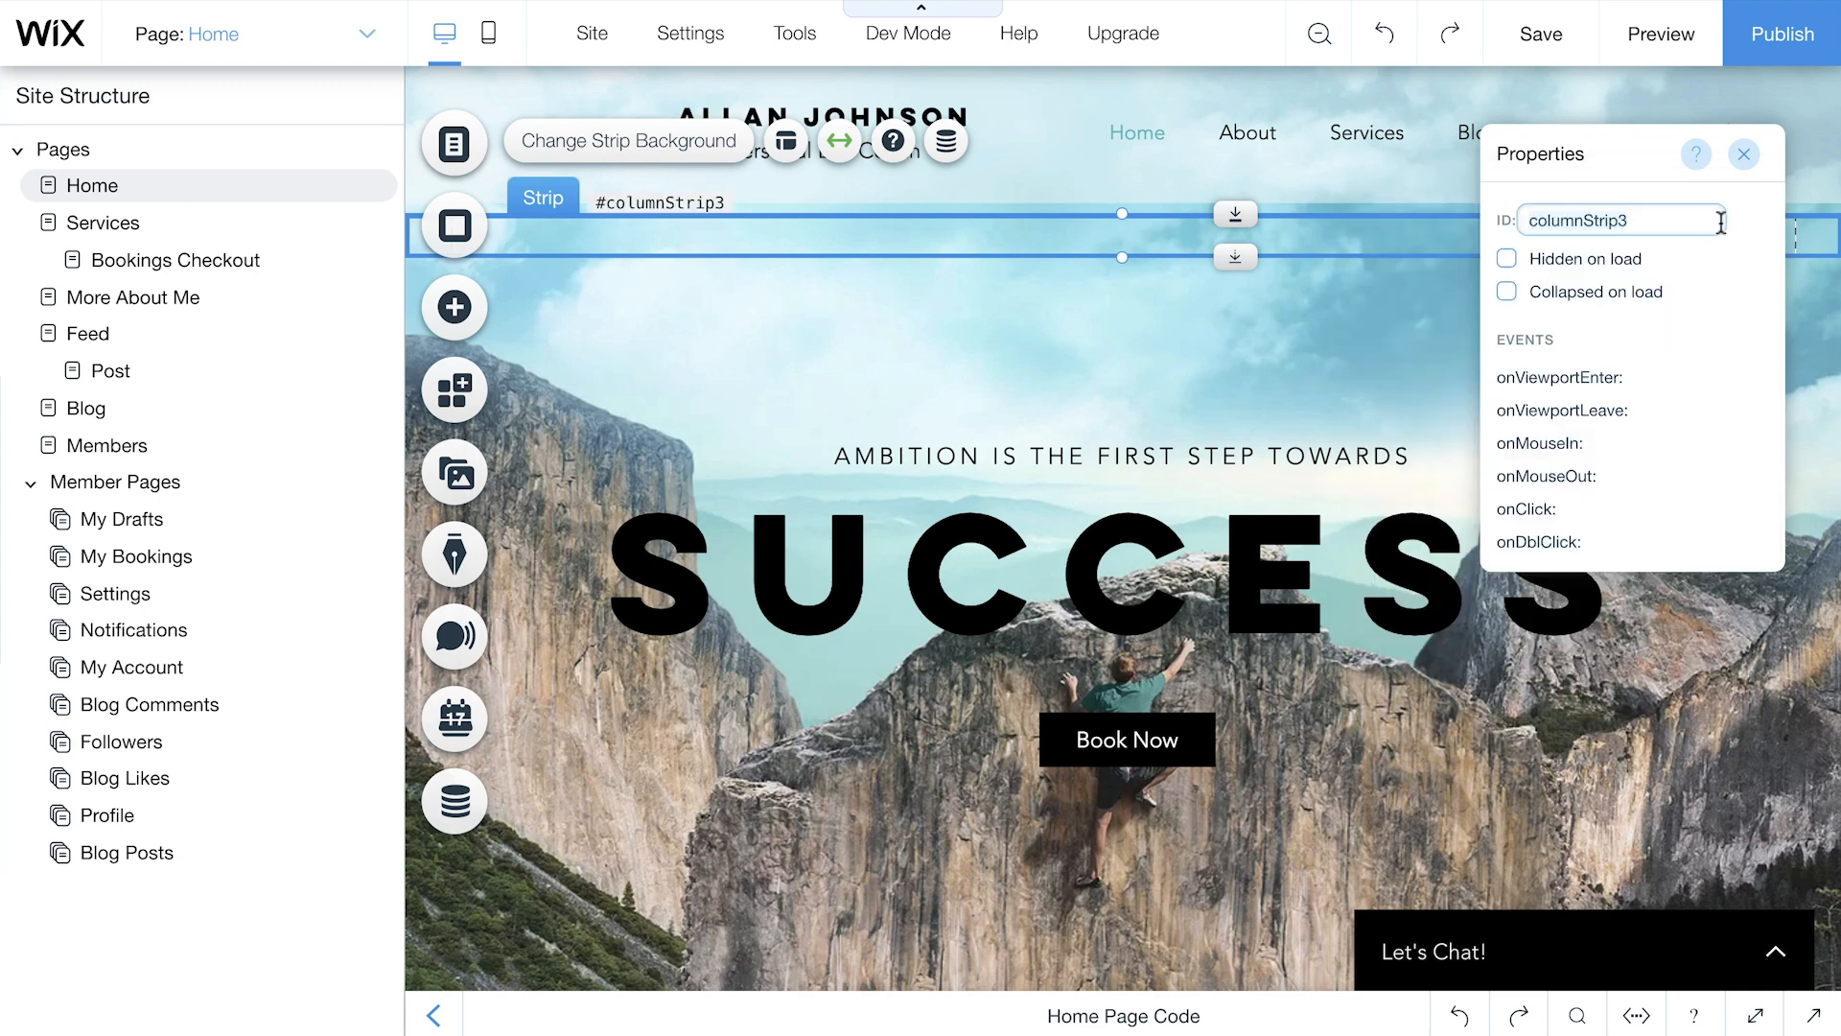
pyautogui.write('headerTransitionPoint')
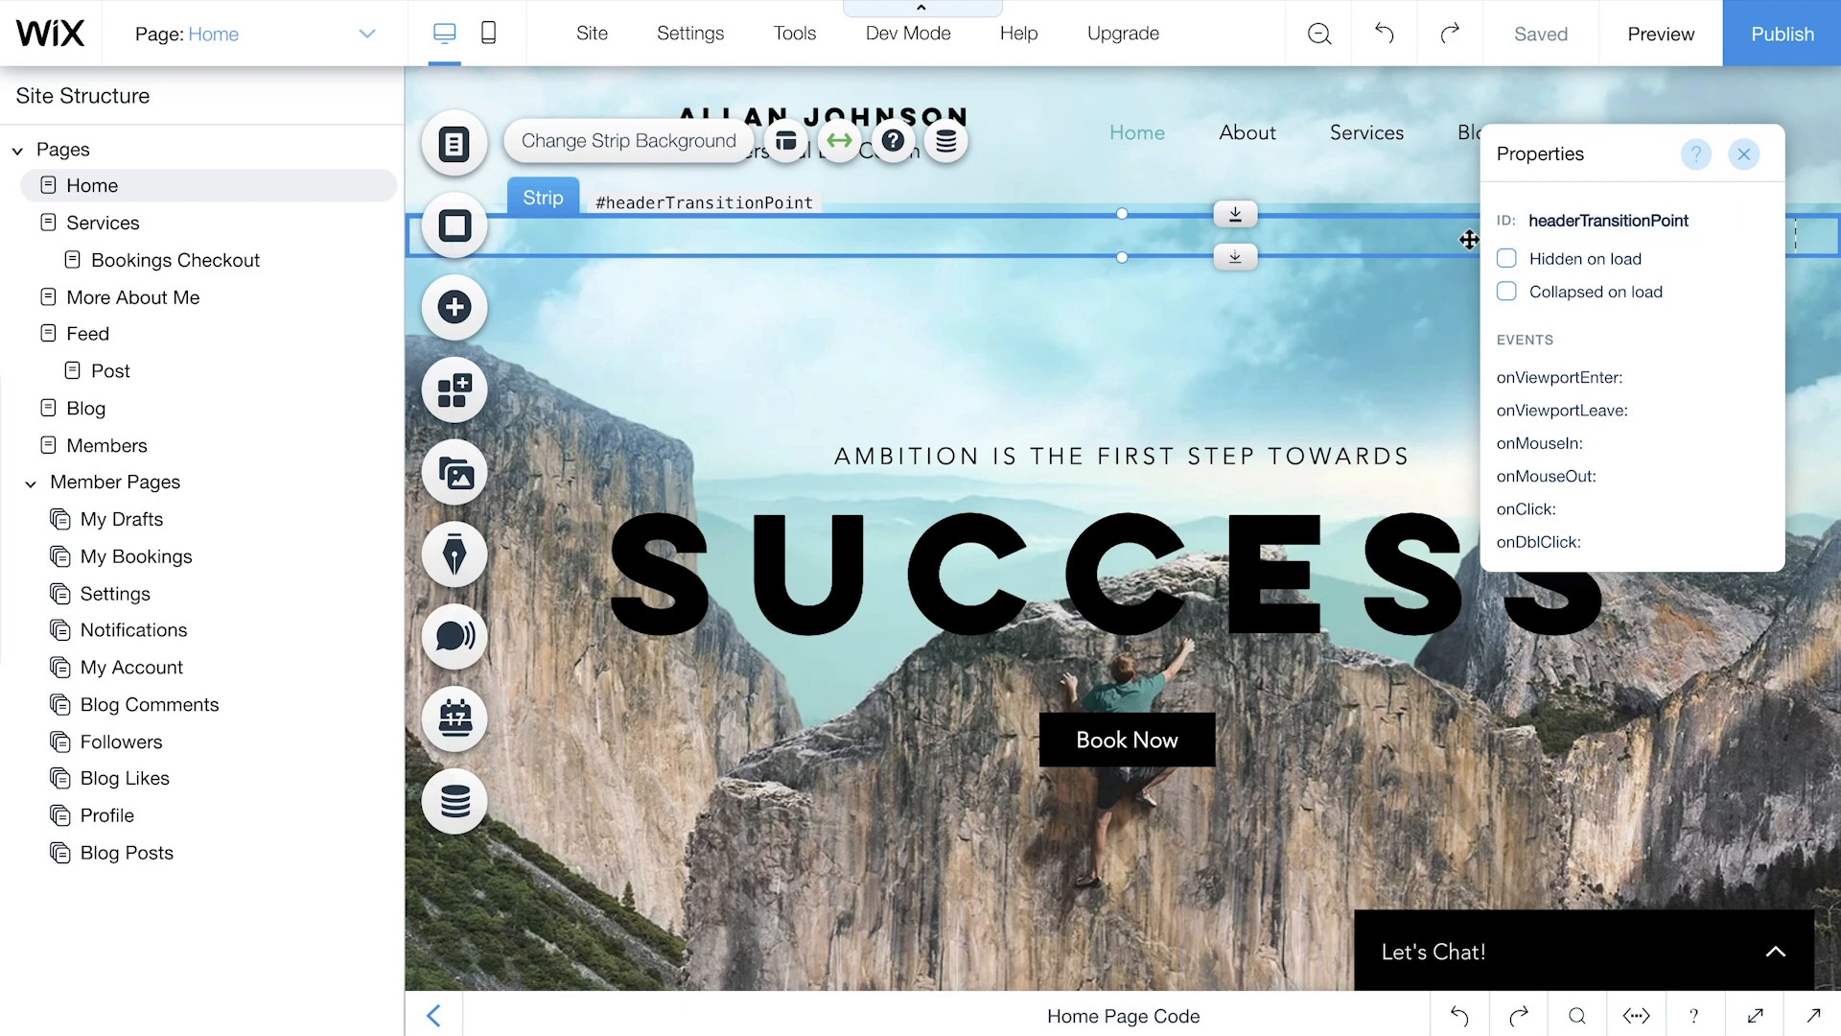
# Show the headerTransitionPoint strip on all pages and bring up the Home page code editor.
pyautogui.rightClick(1121, 234)
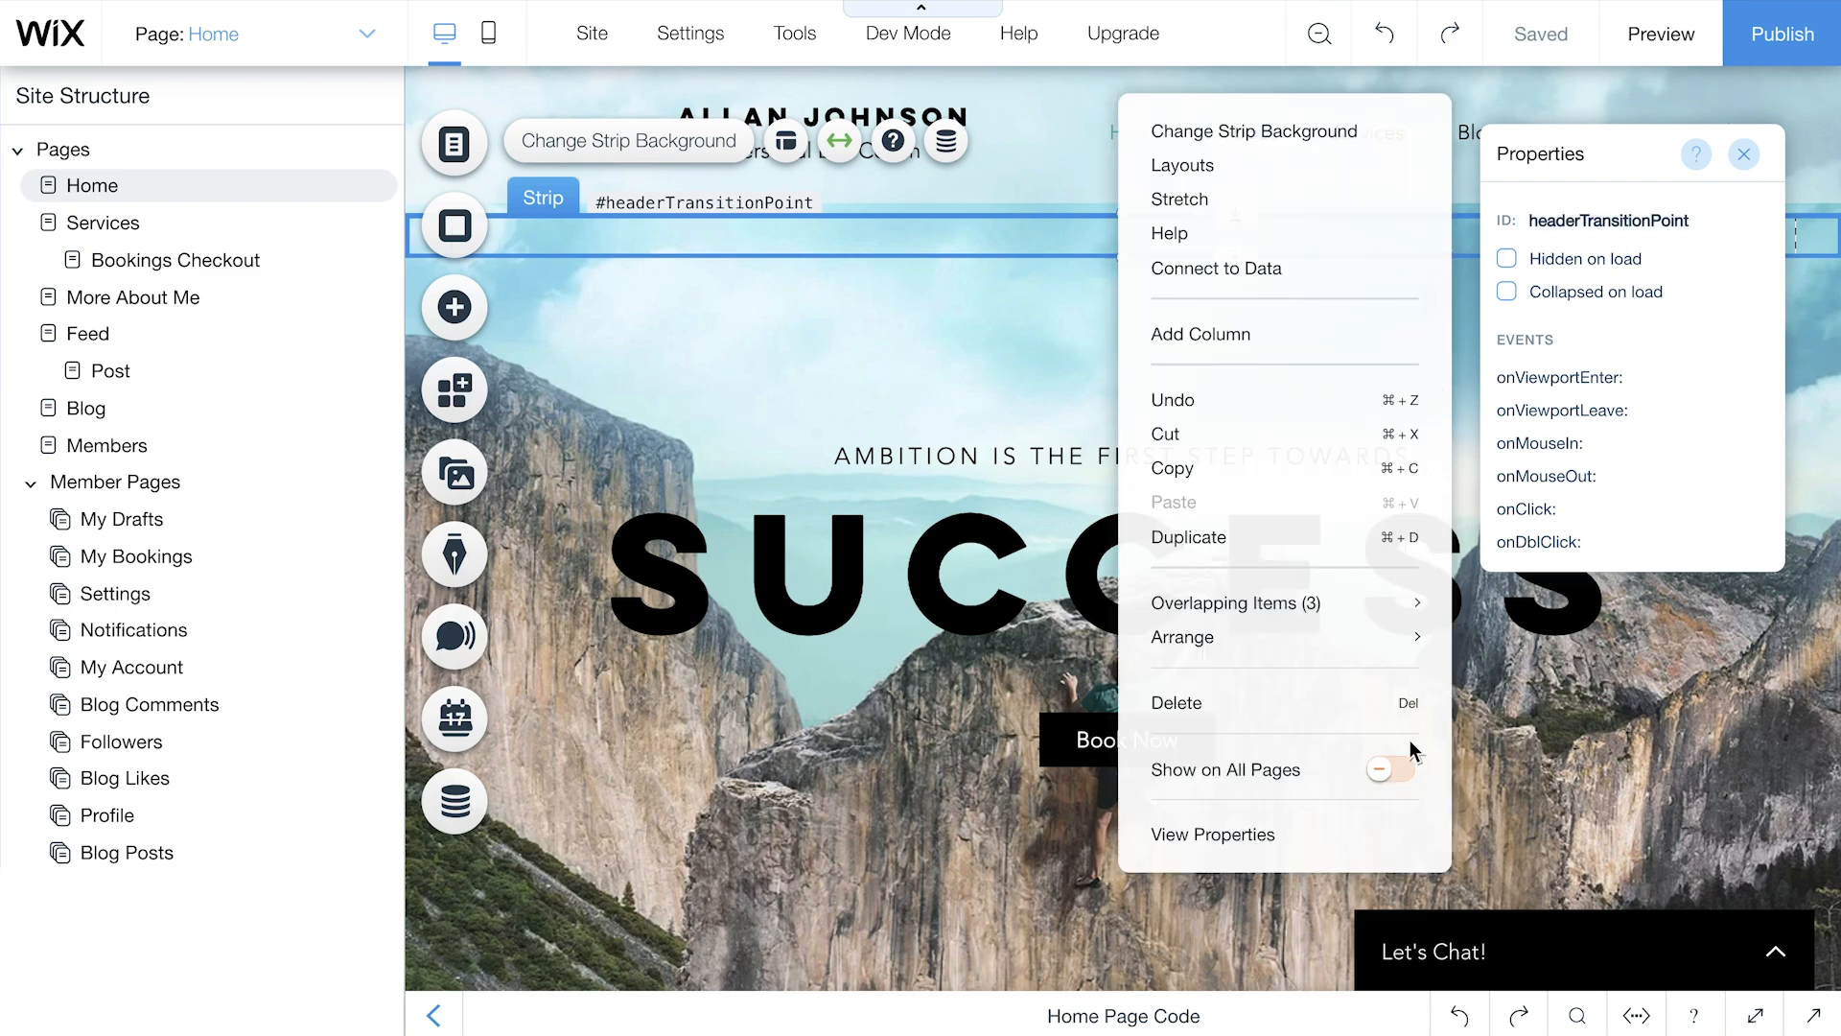
pyautogui.click(1389, 769)
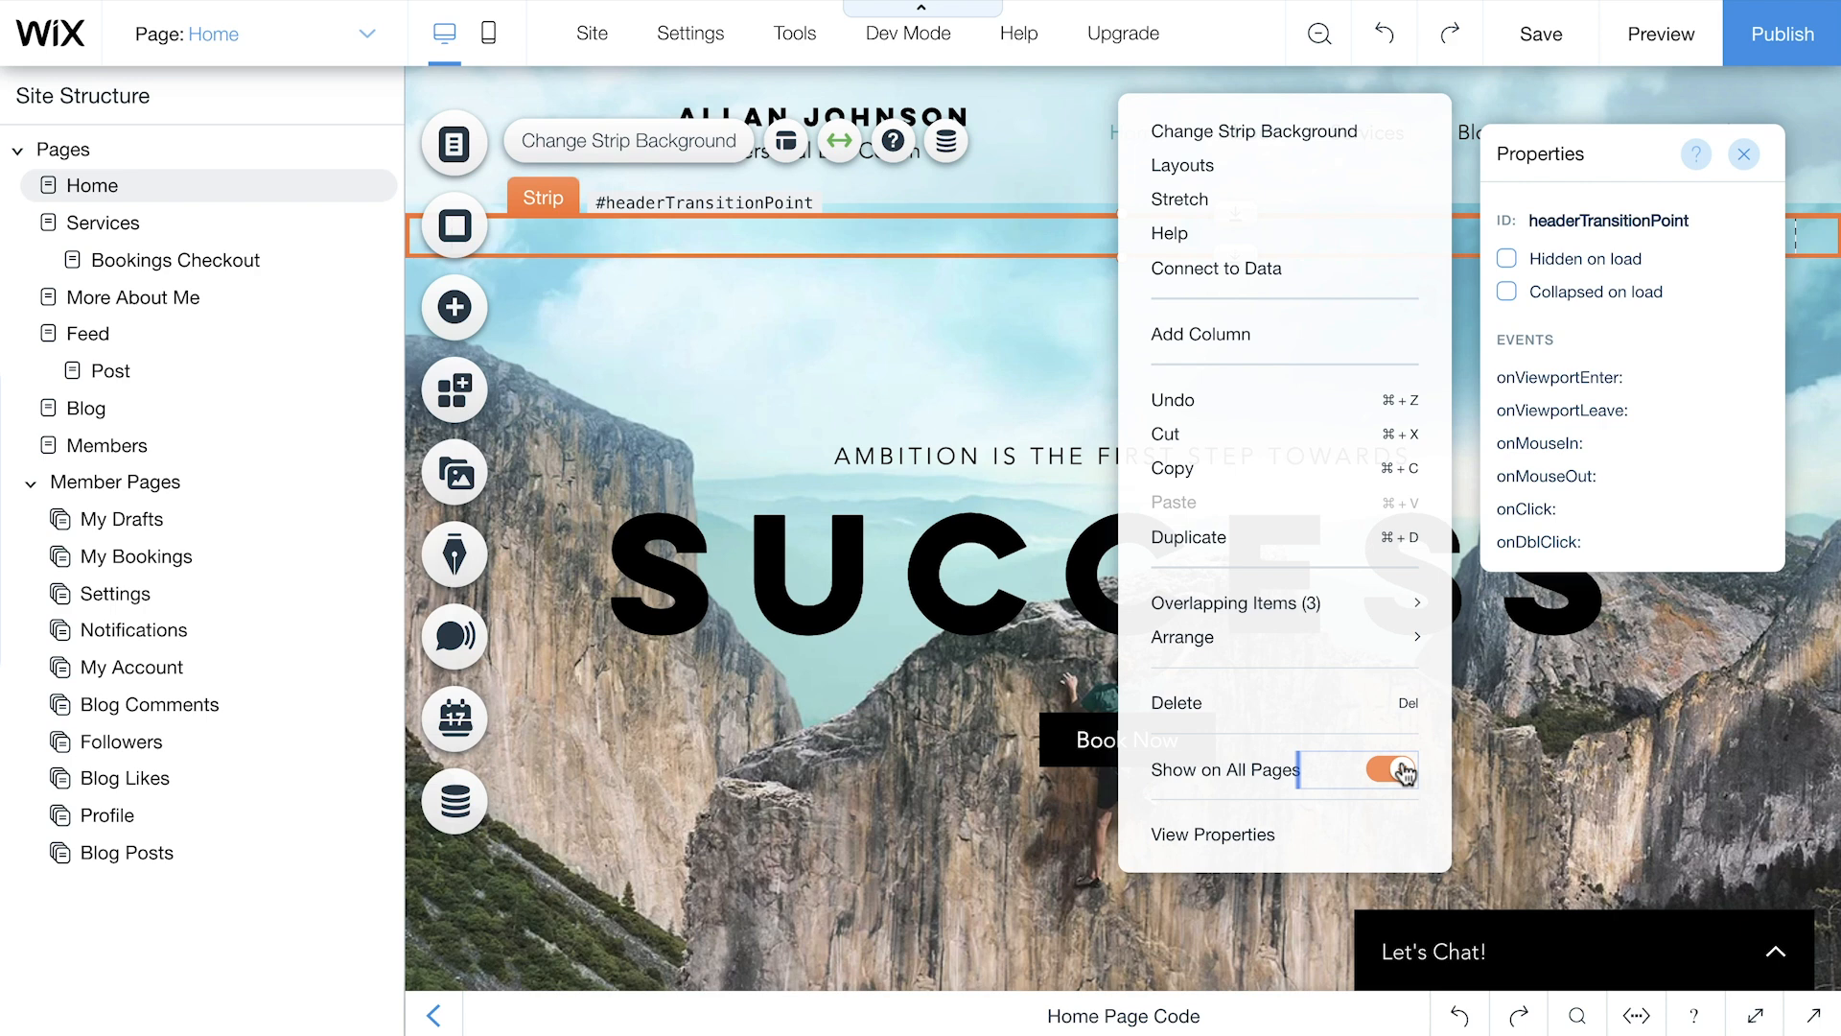
pyautogui.click(1391, 769)
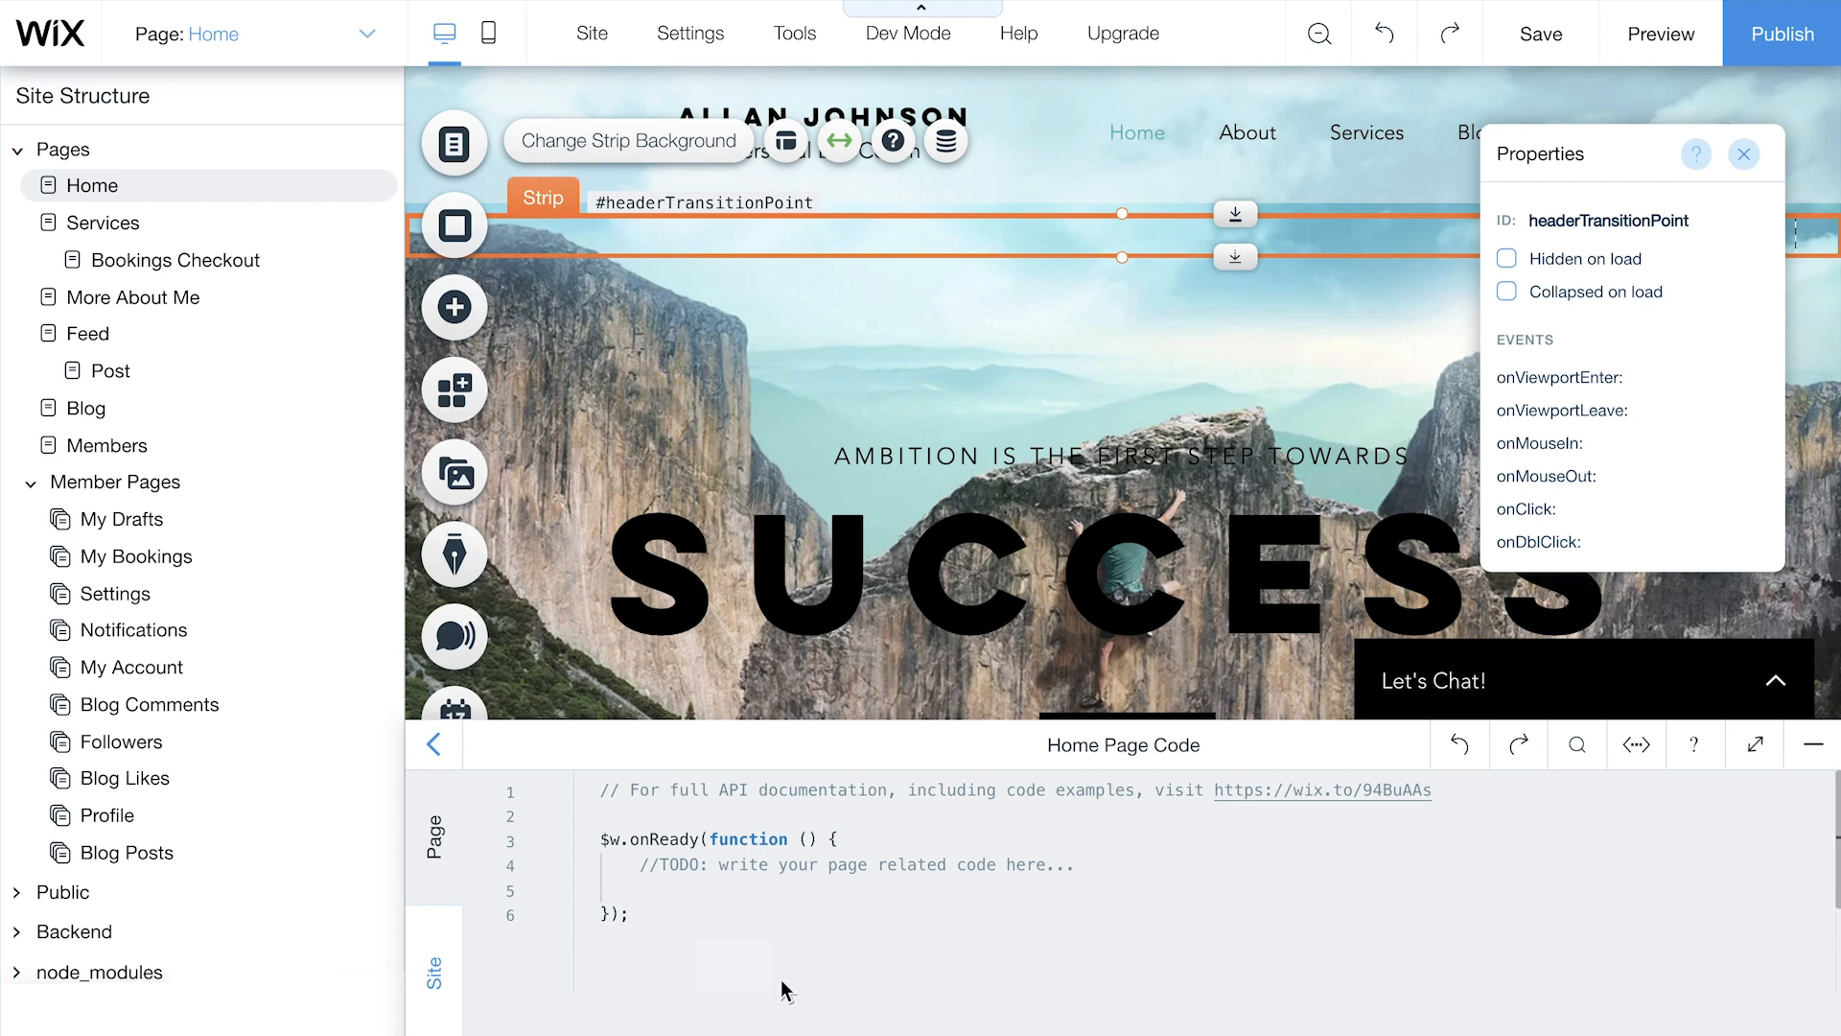
# In the Site code tab, write an empty $w("#headerTransitionPoint").onViewportLeave handler inside onReady.
pyautogui.click(433, 976)
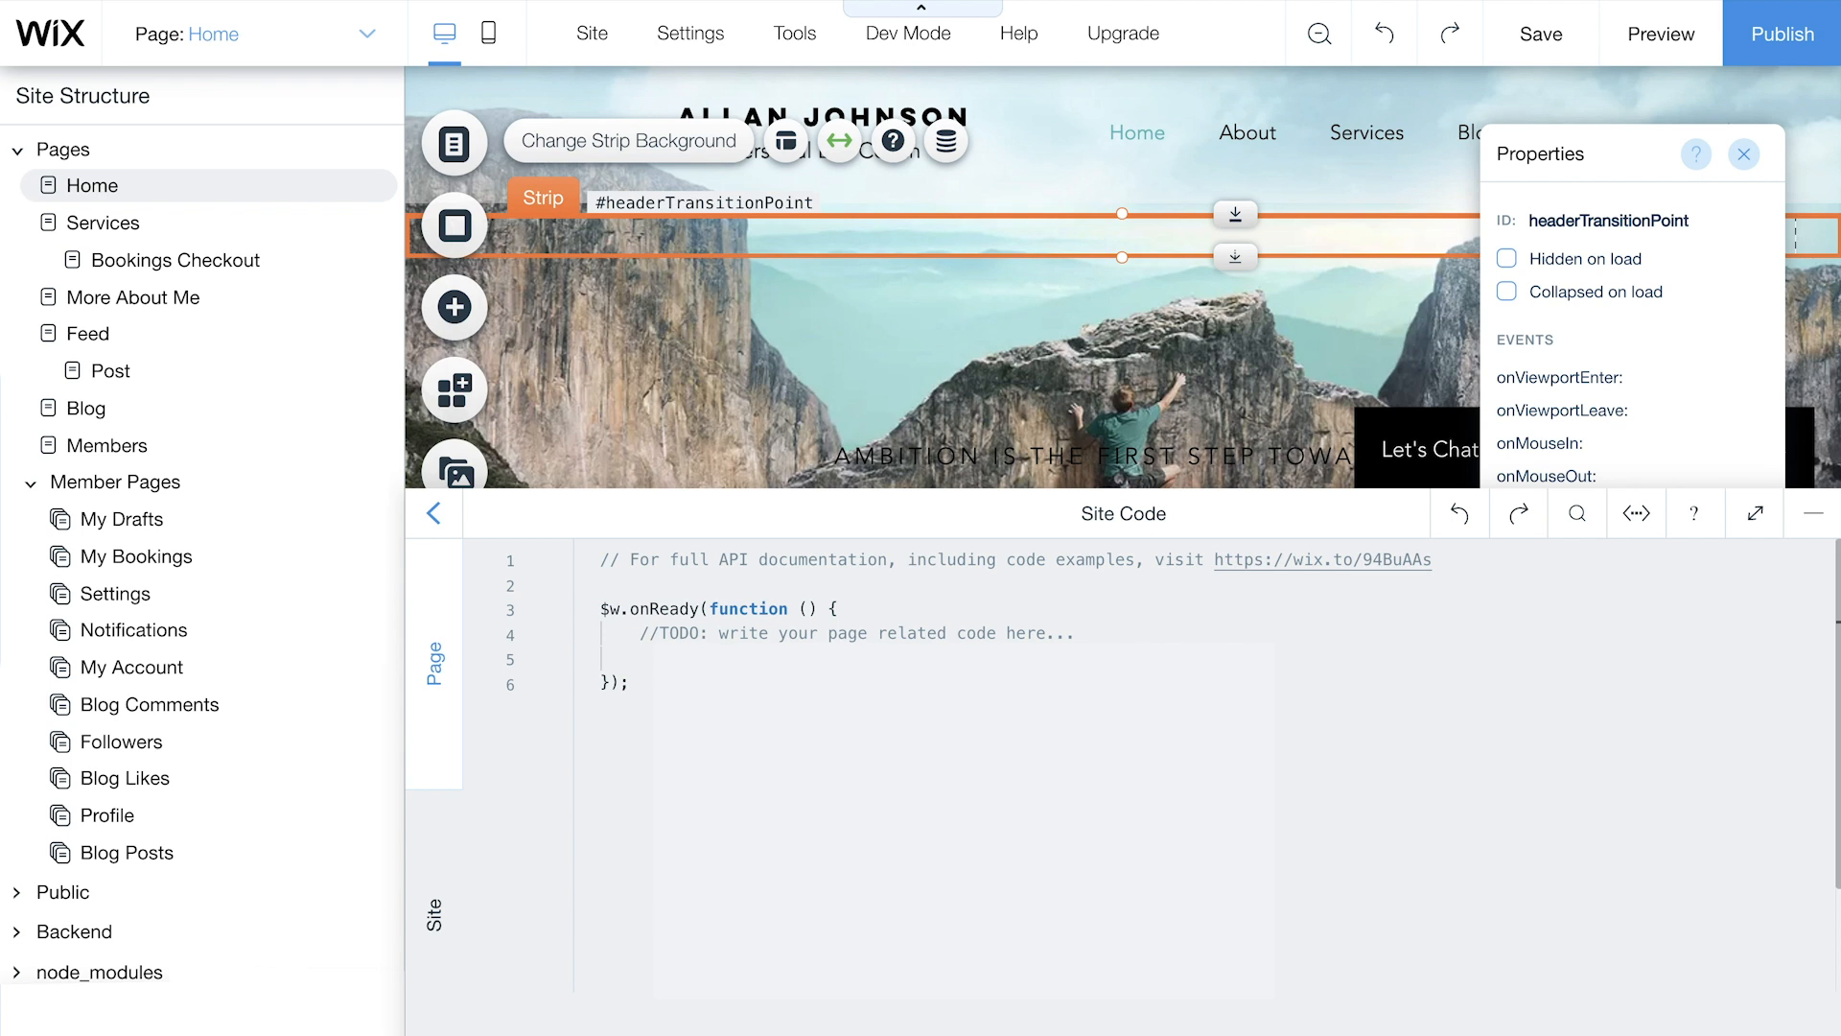
pyautogui.write('$')
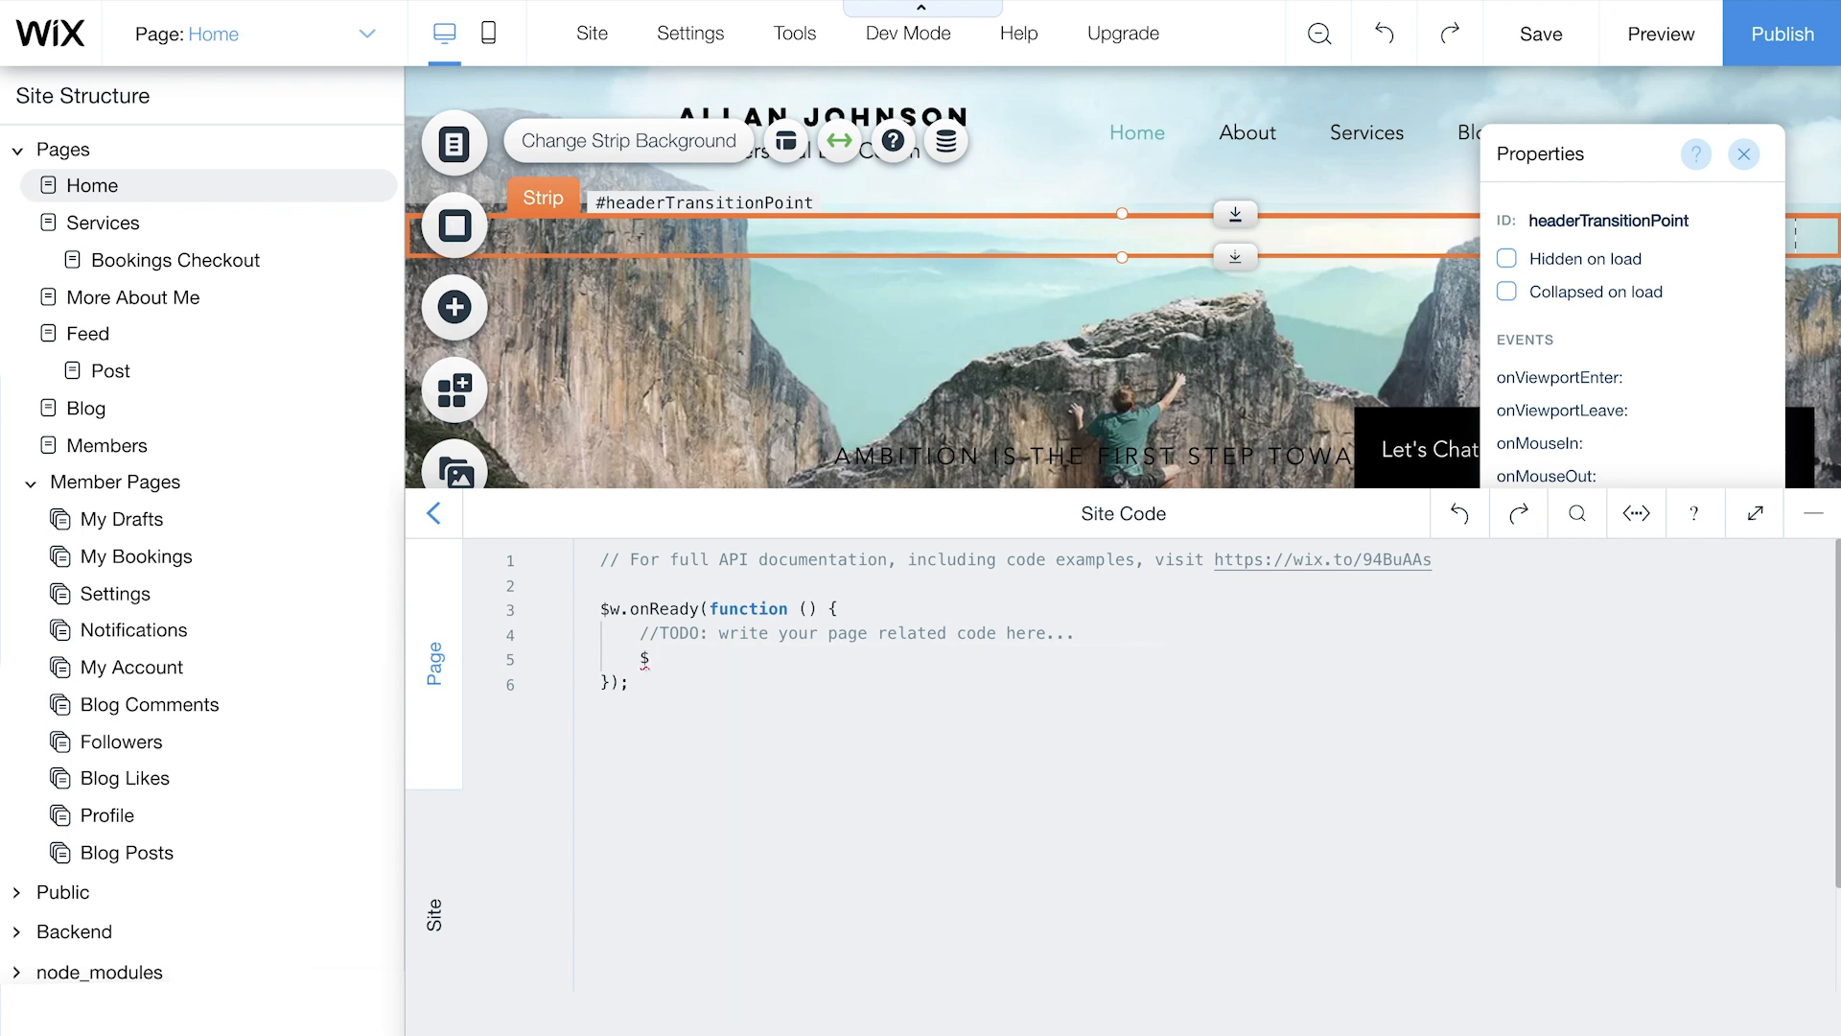
pyautogui.write('w')
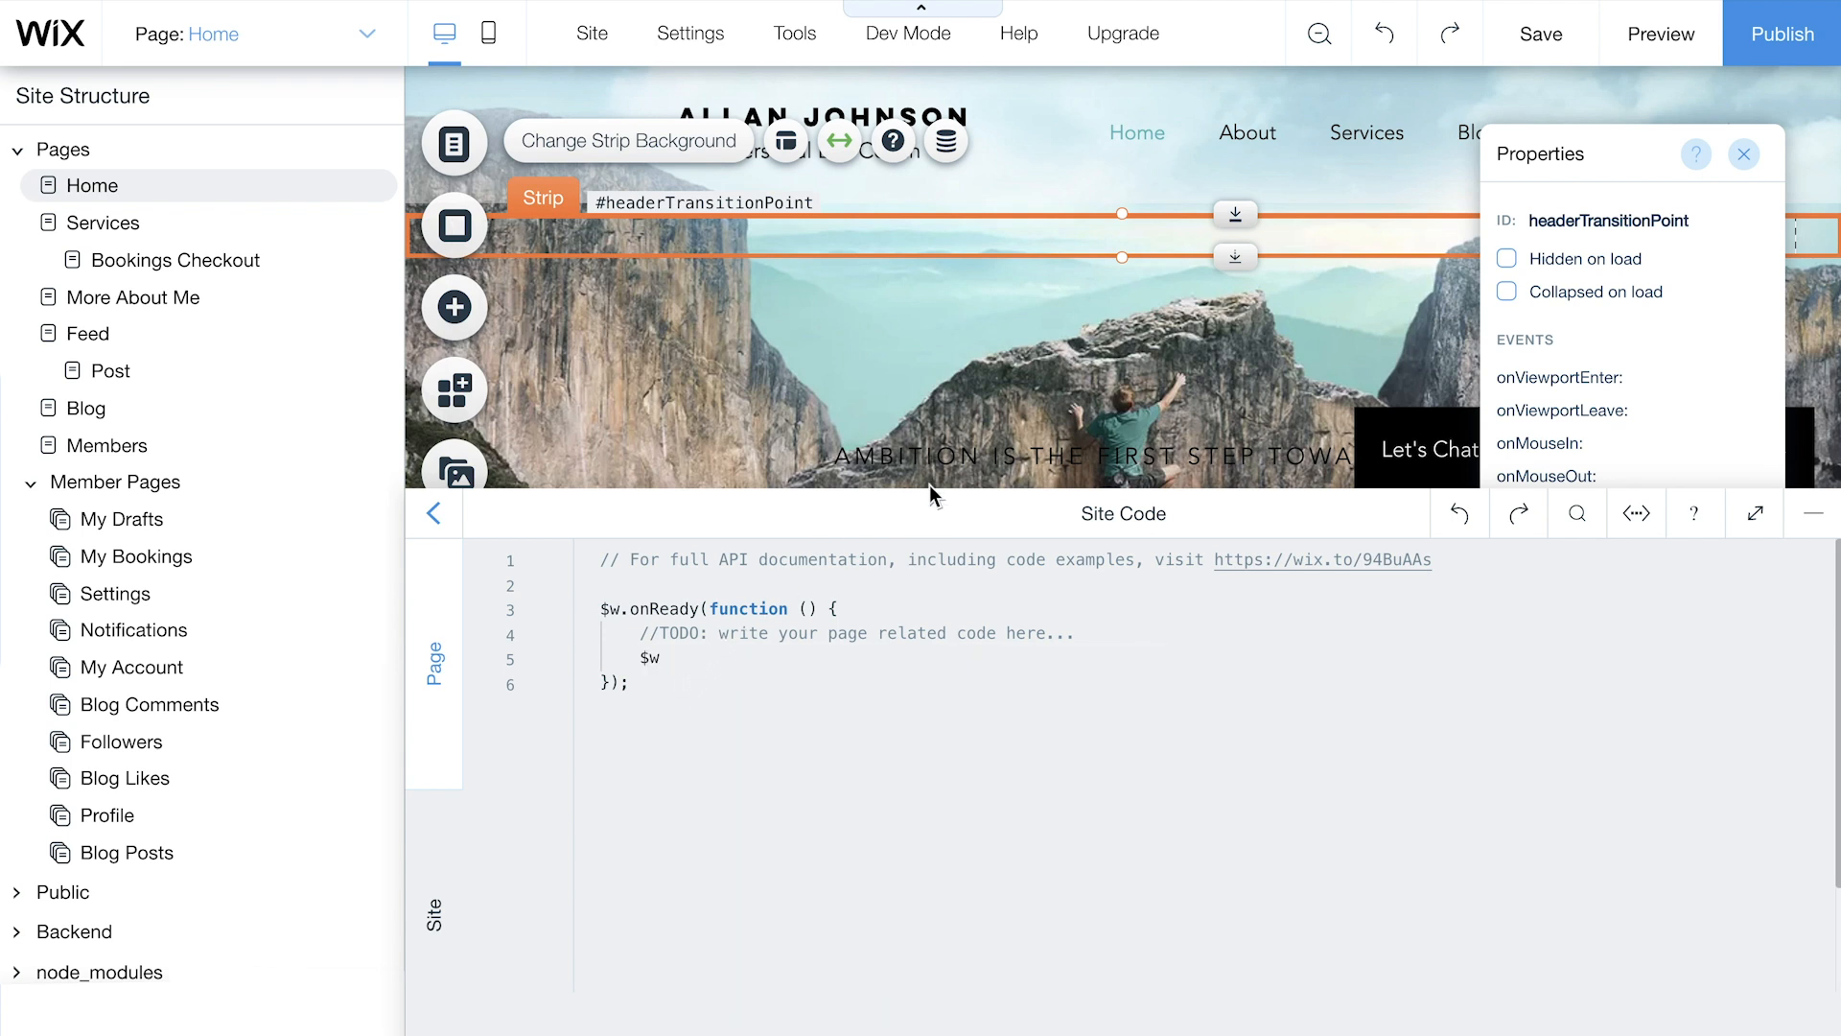
pyautogui.moveTo(1516, 247)
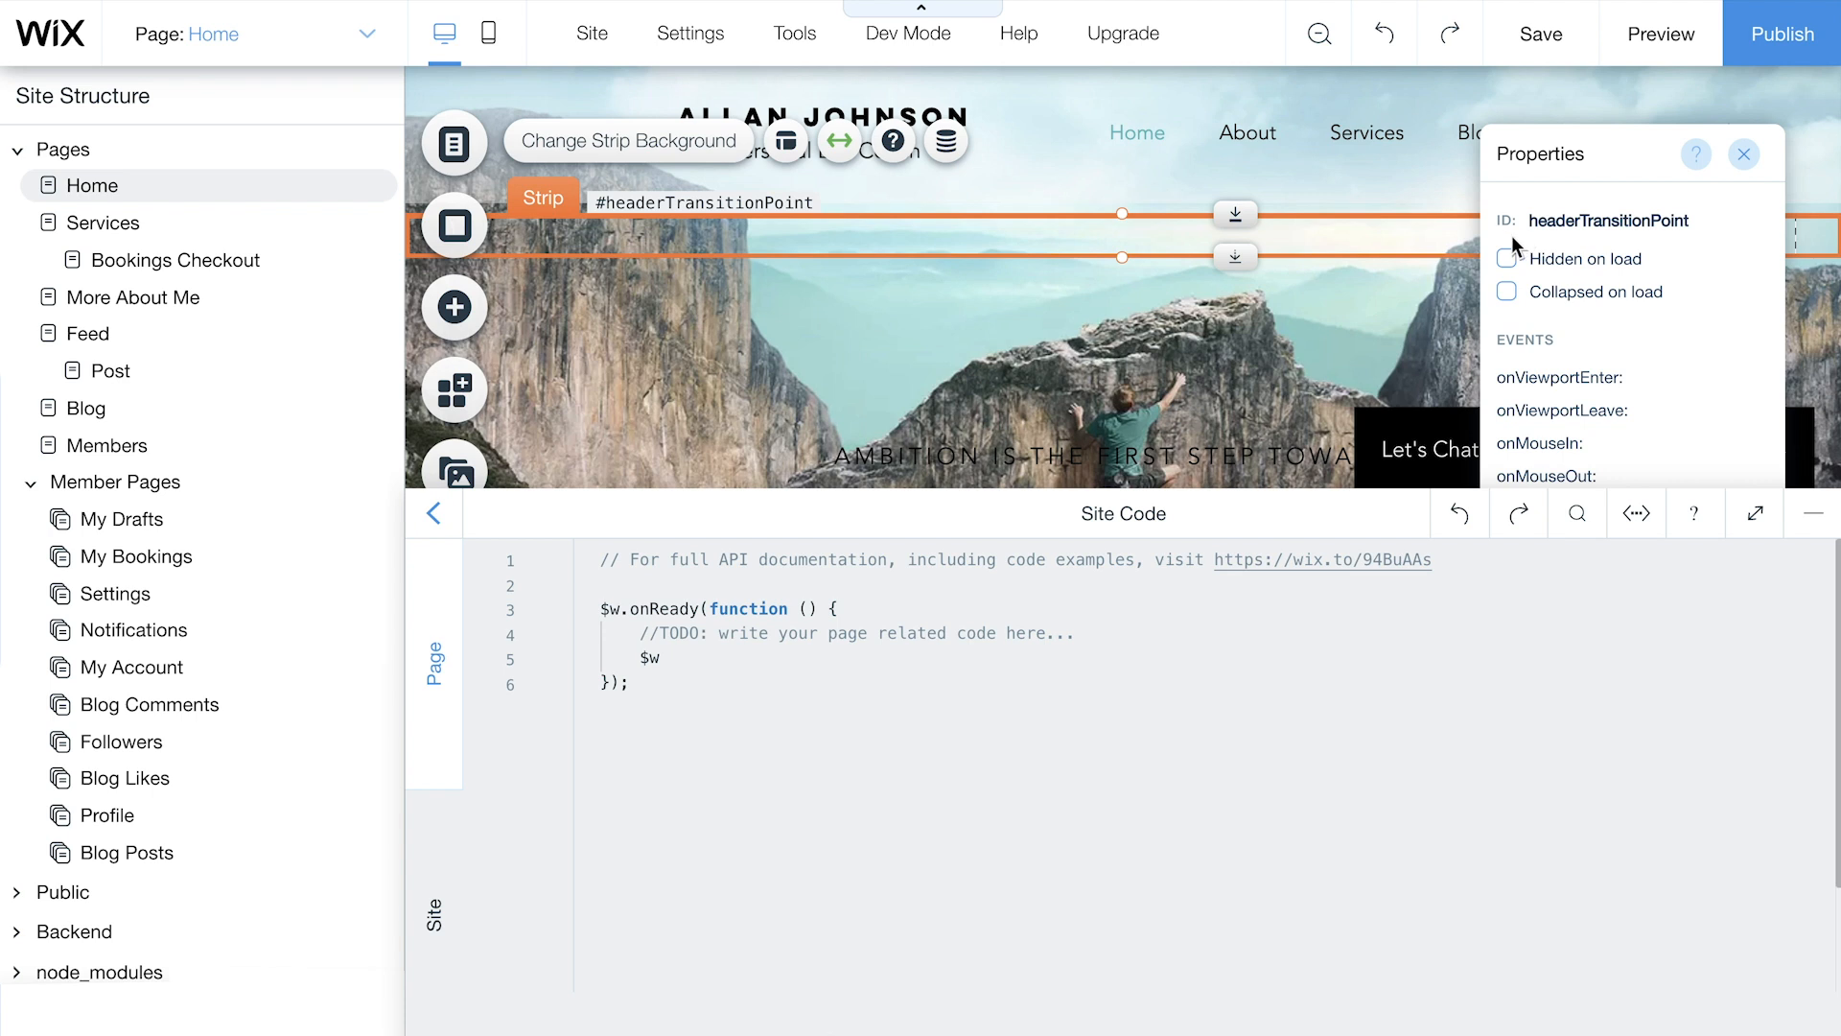
pyautogui.write('("#")')
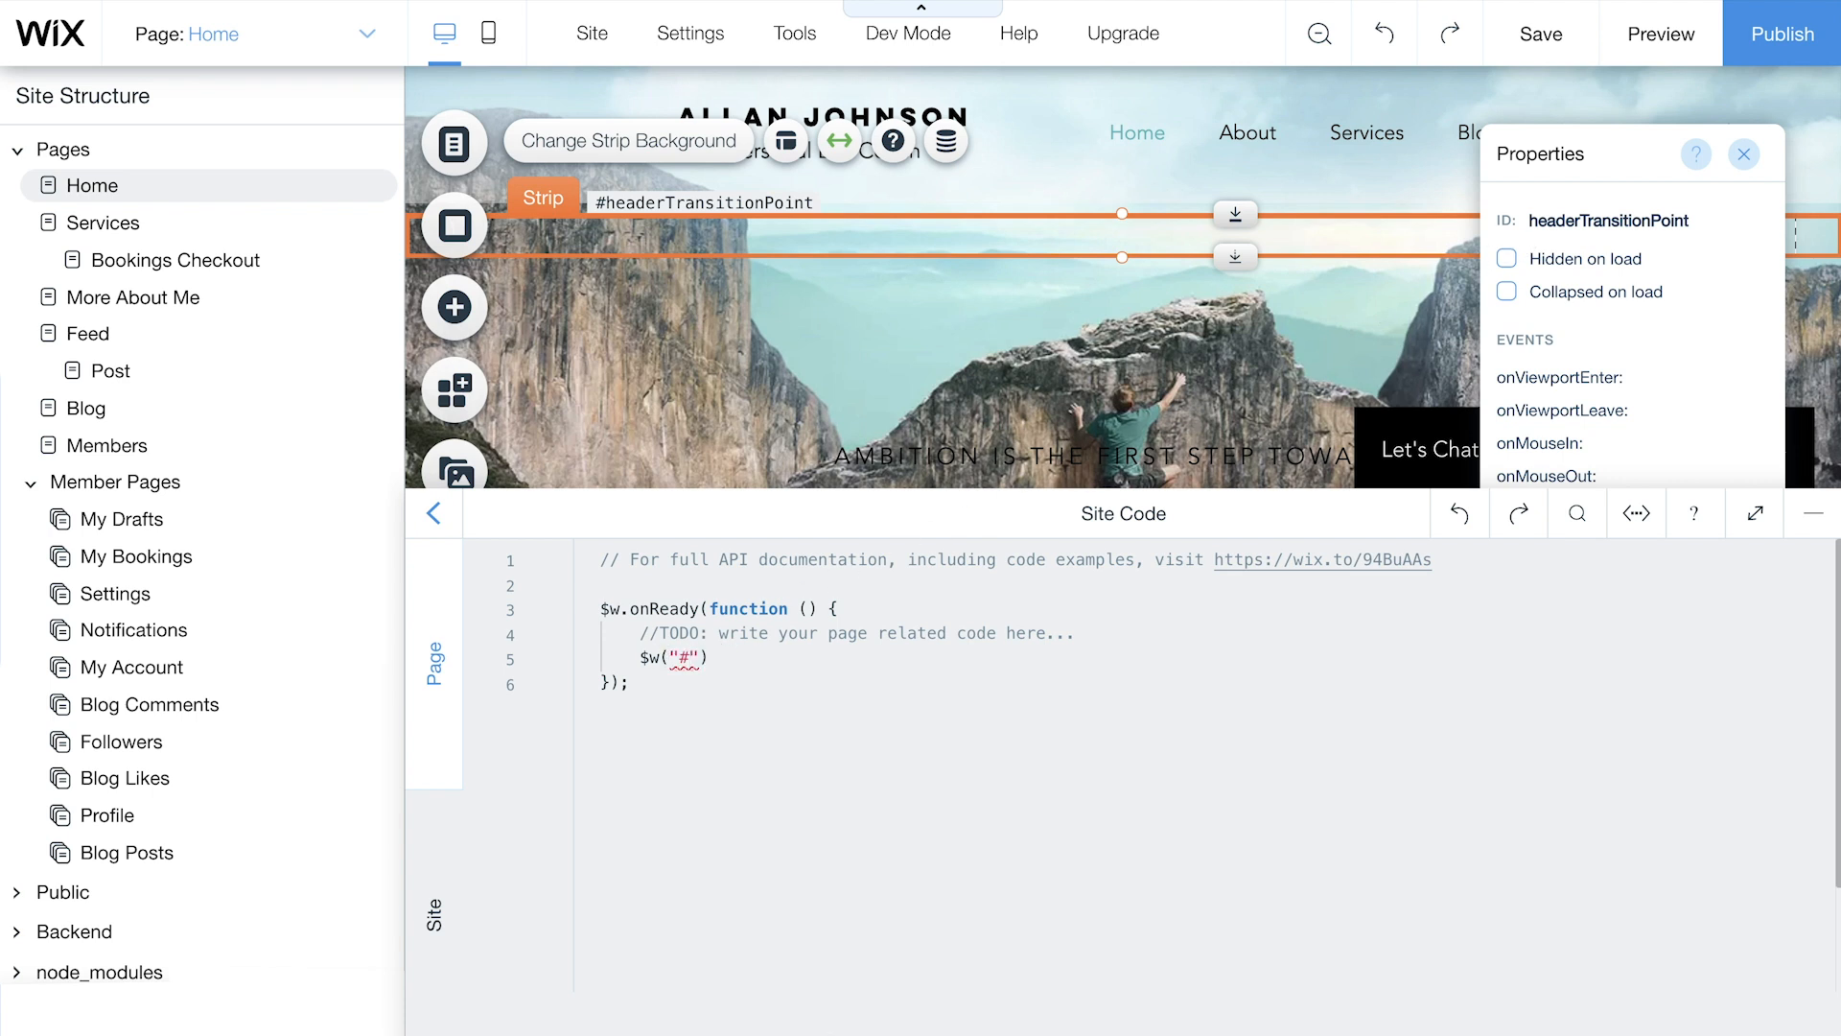
pyautogui.write('headerTransitionPoint')
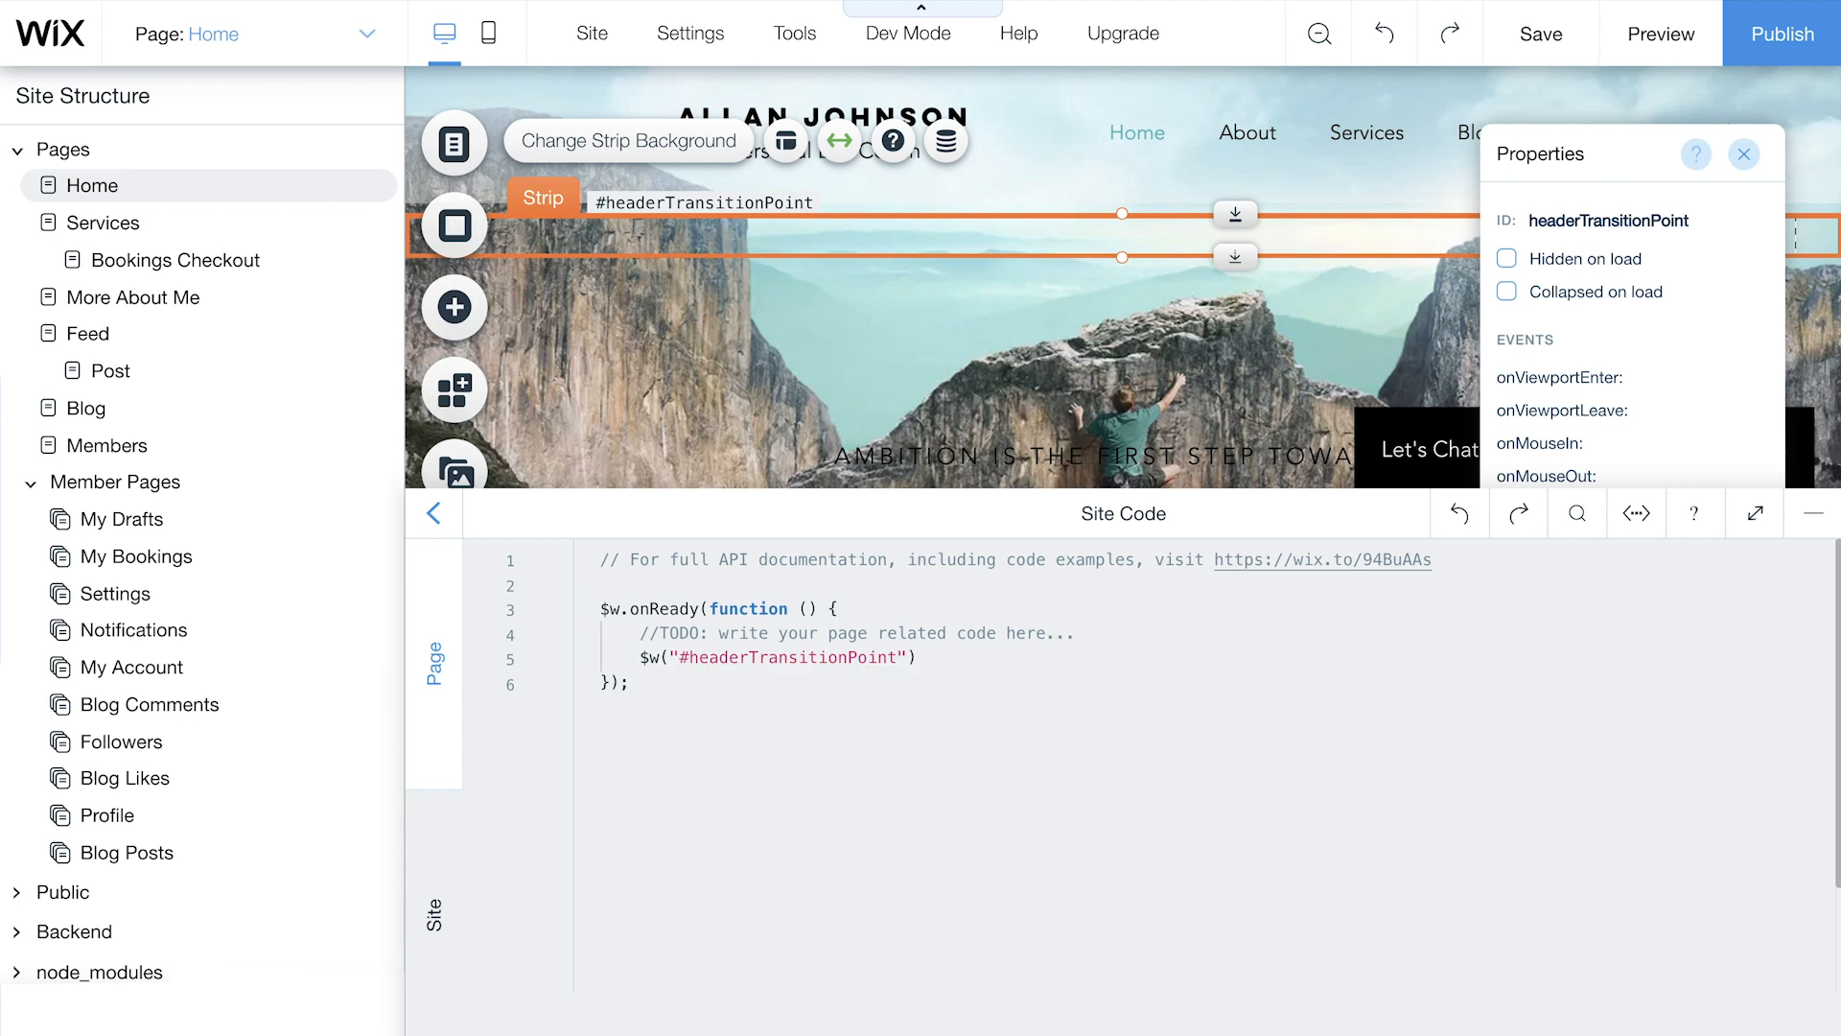
pyautogui.write('.onViewportLeave(() => {')
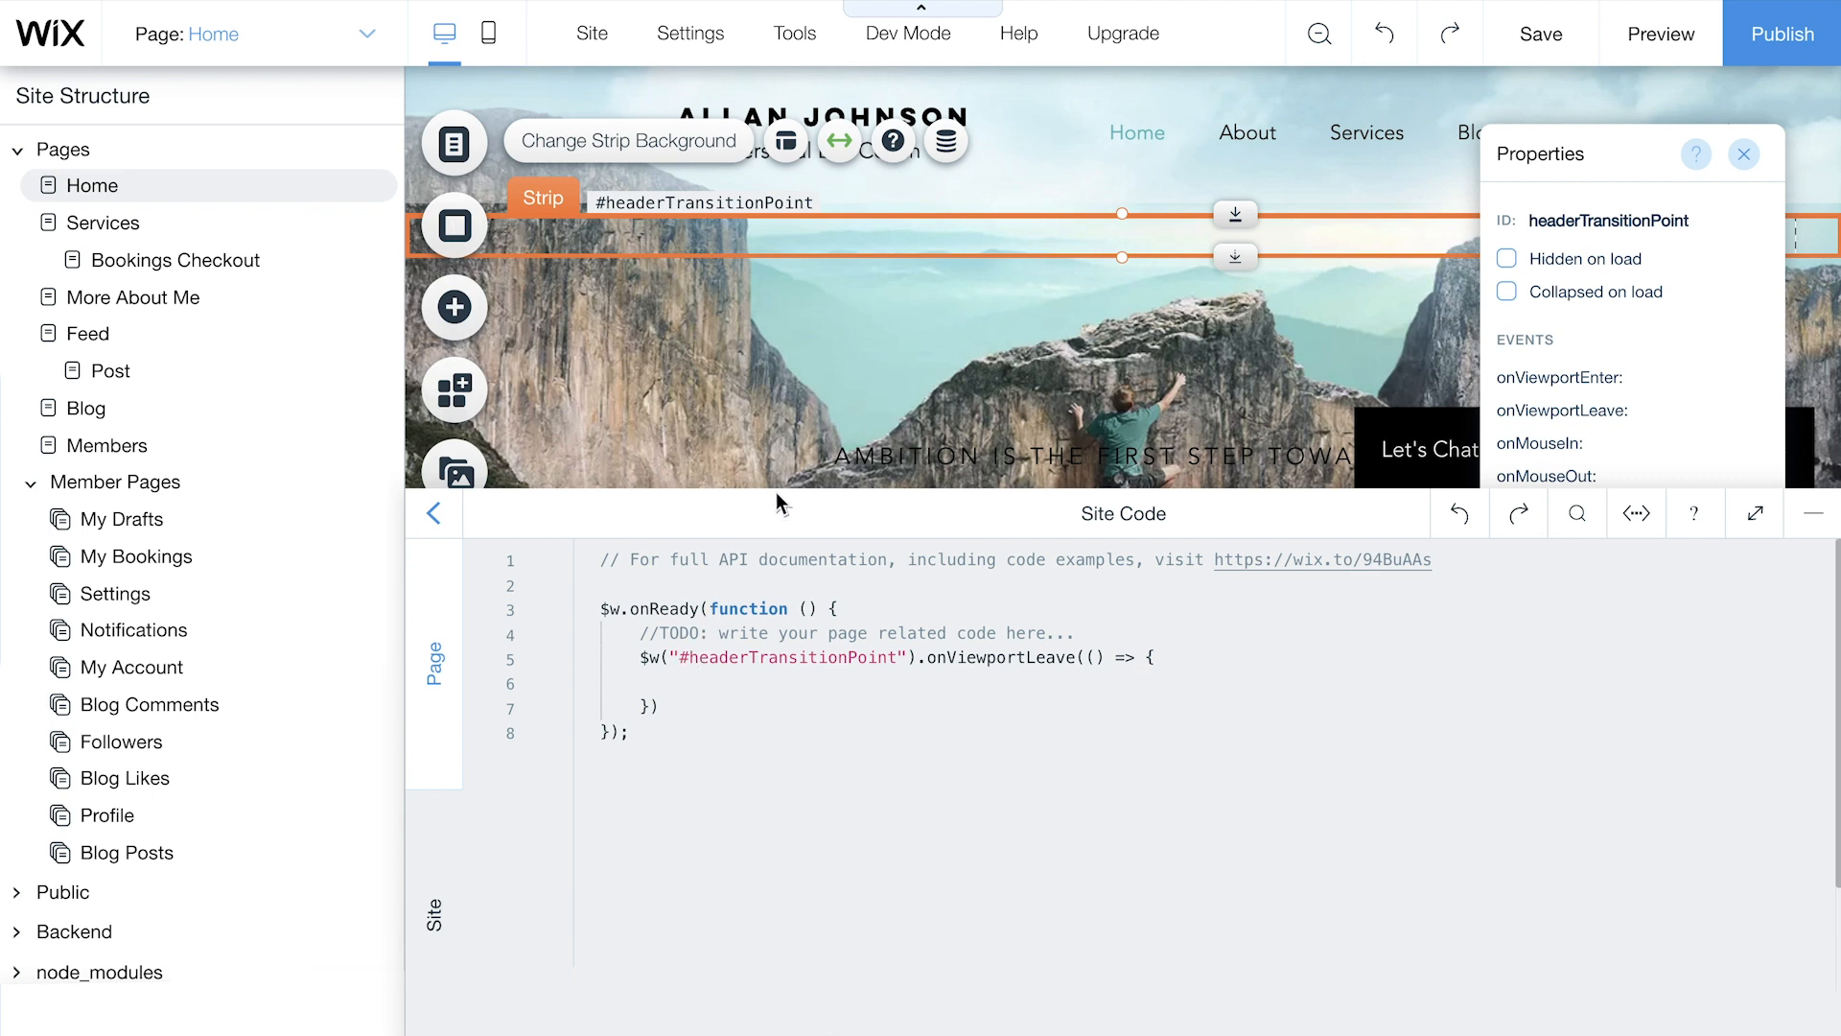
pyautogui.moveTo(1037, 252)
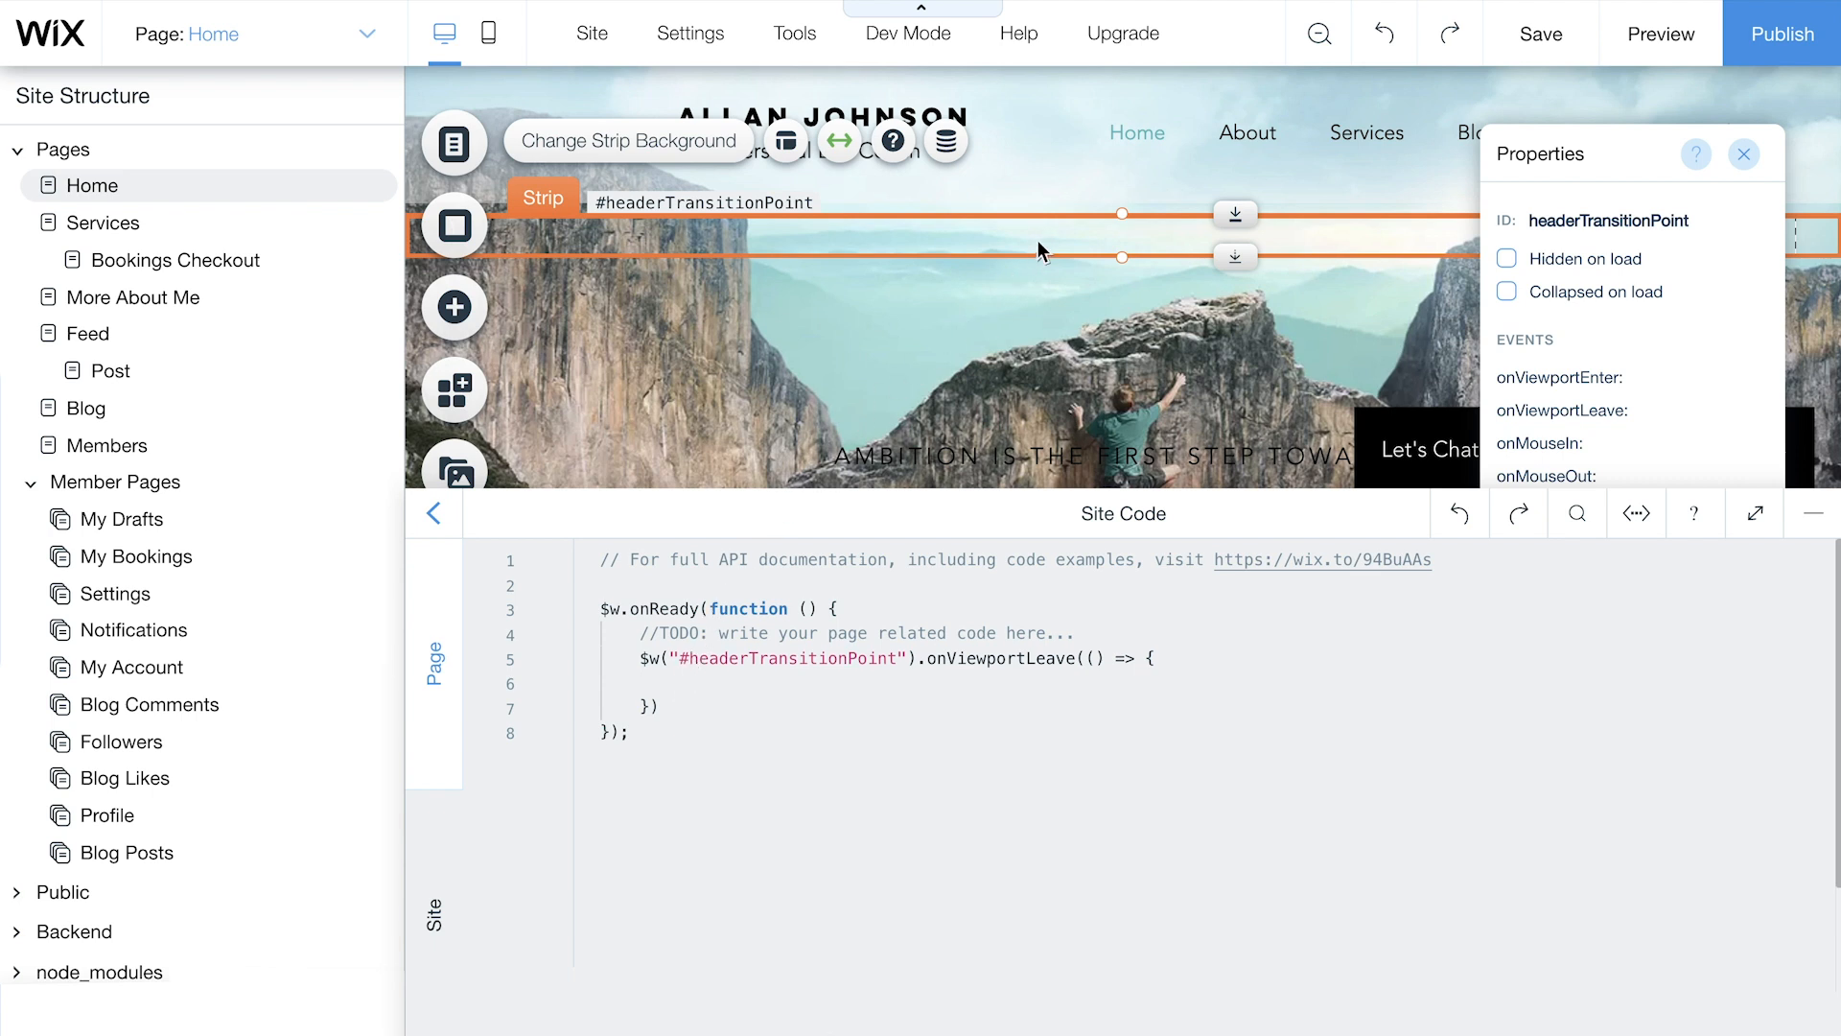
# Fill onViewportLeave with #scrollingHeaderStrip show() and #defaultHeaderStrip hide(), then begin another $w("#") selector.
pyautogui.click(686, 685)
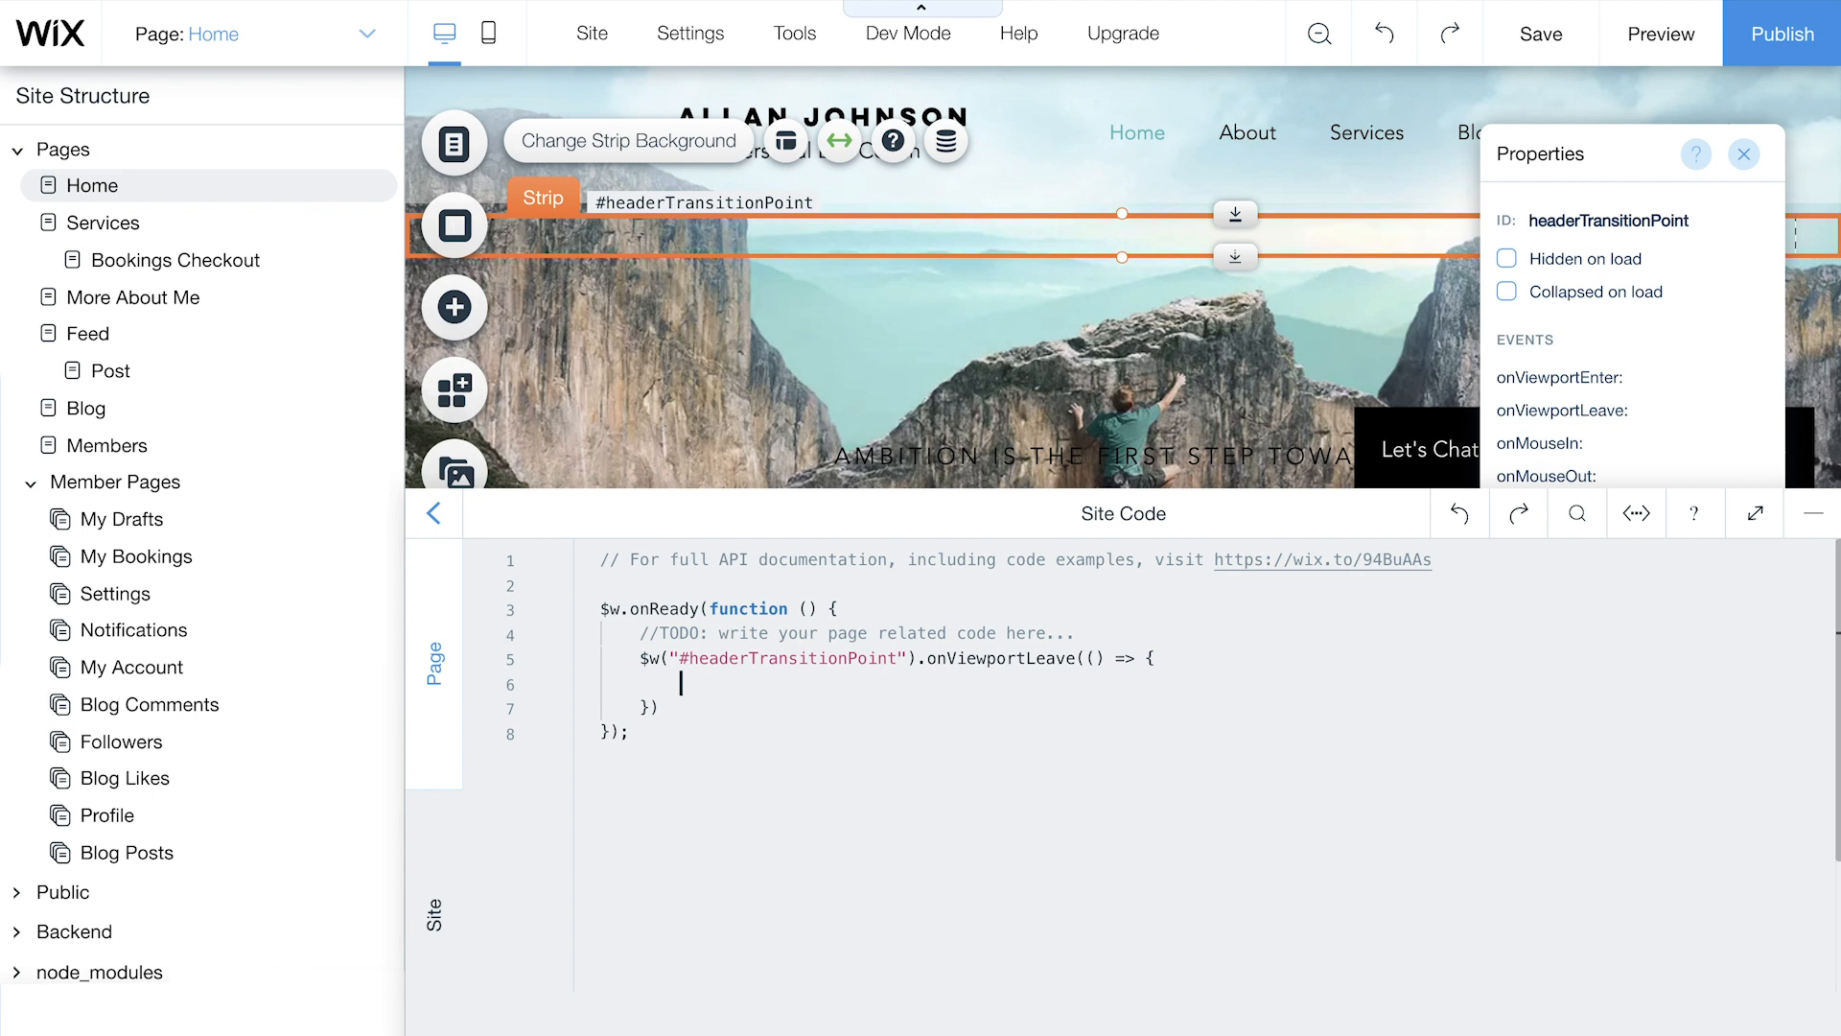
pyautogui.write('$')
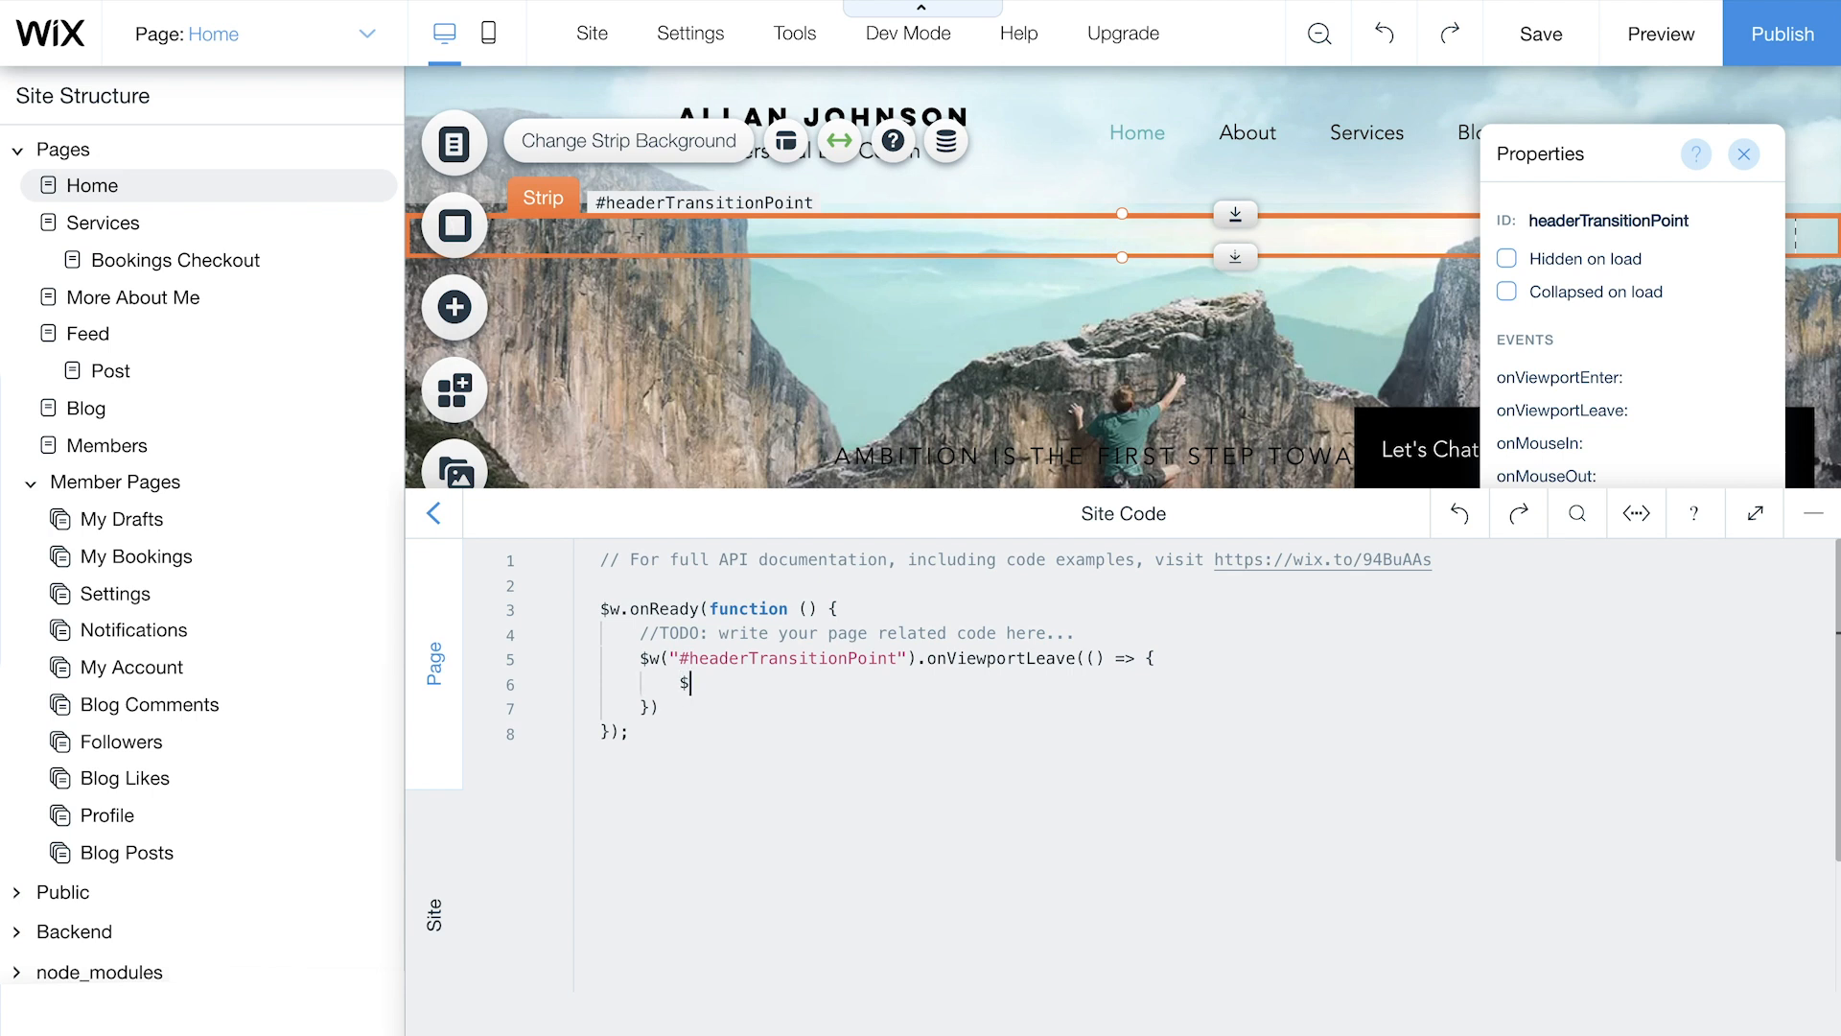
pyautogui.write('$w("#scrollingHeaderSt")')
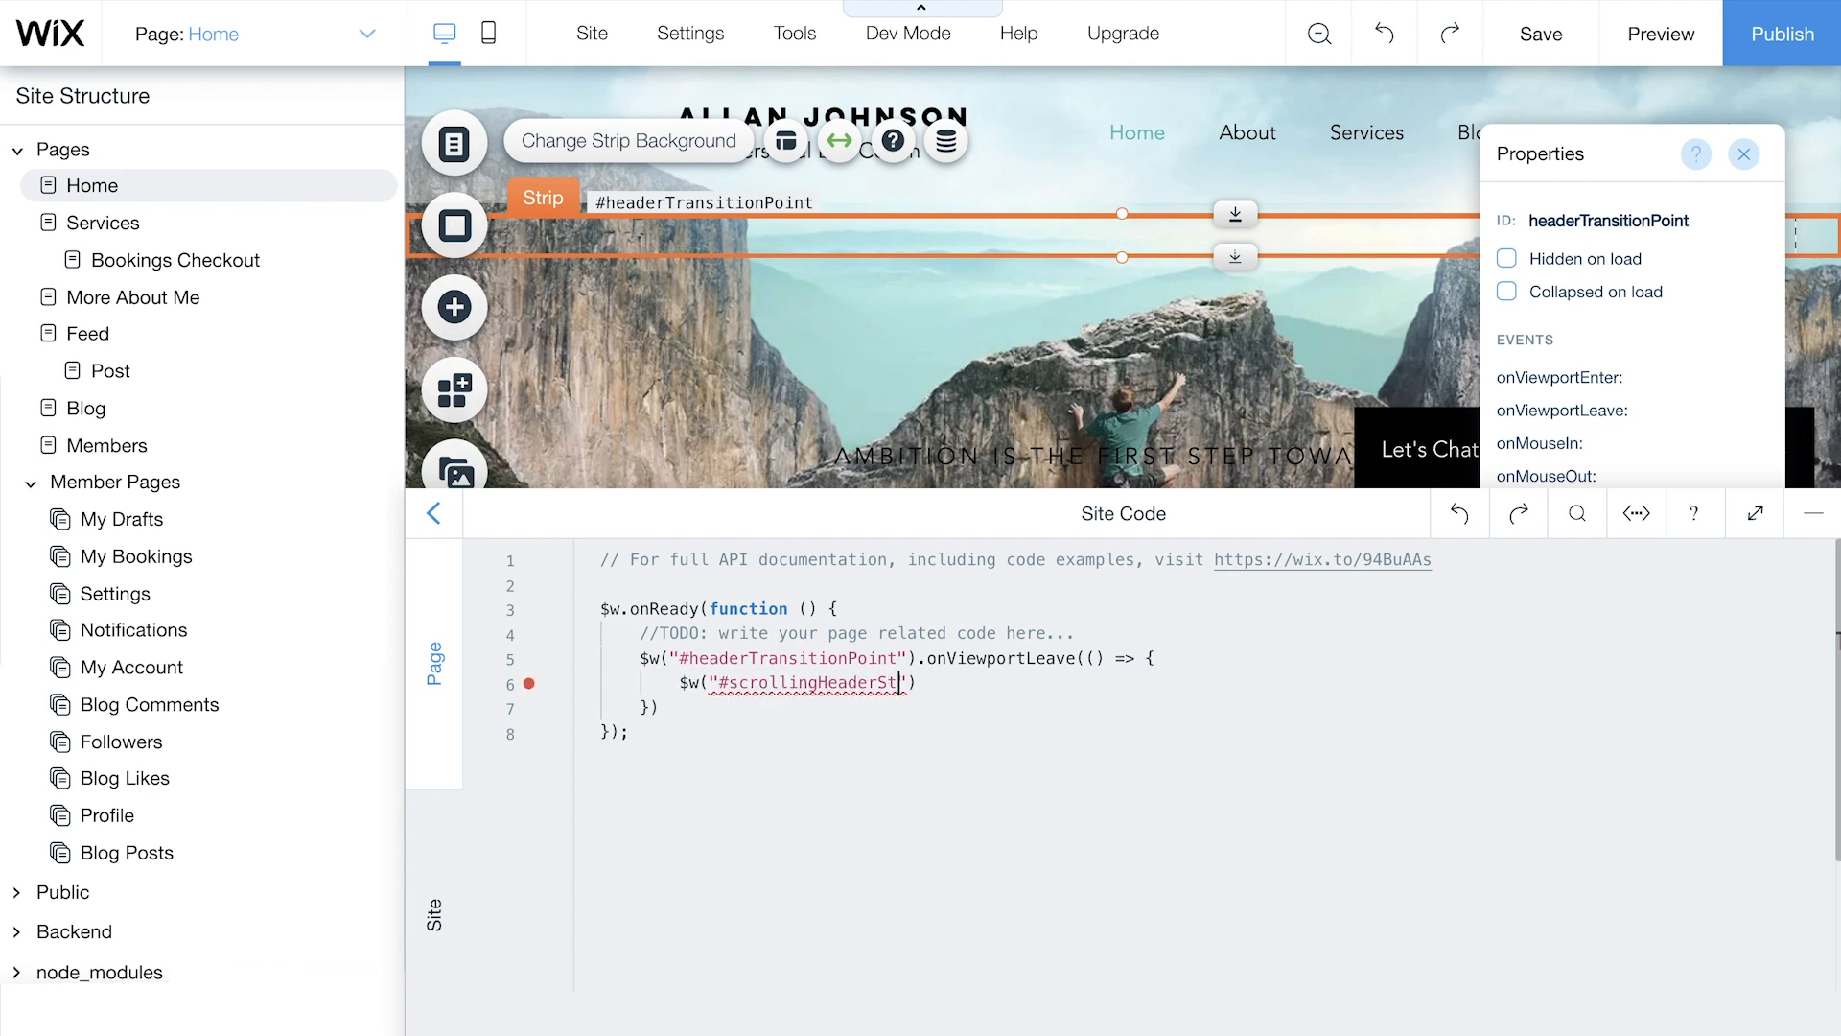
pyautogui.write('rip").show();')
pyautogui.write('$w("#defaultHeaderSt')
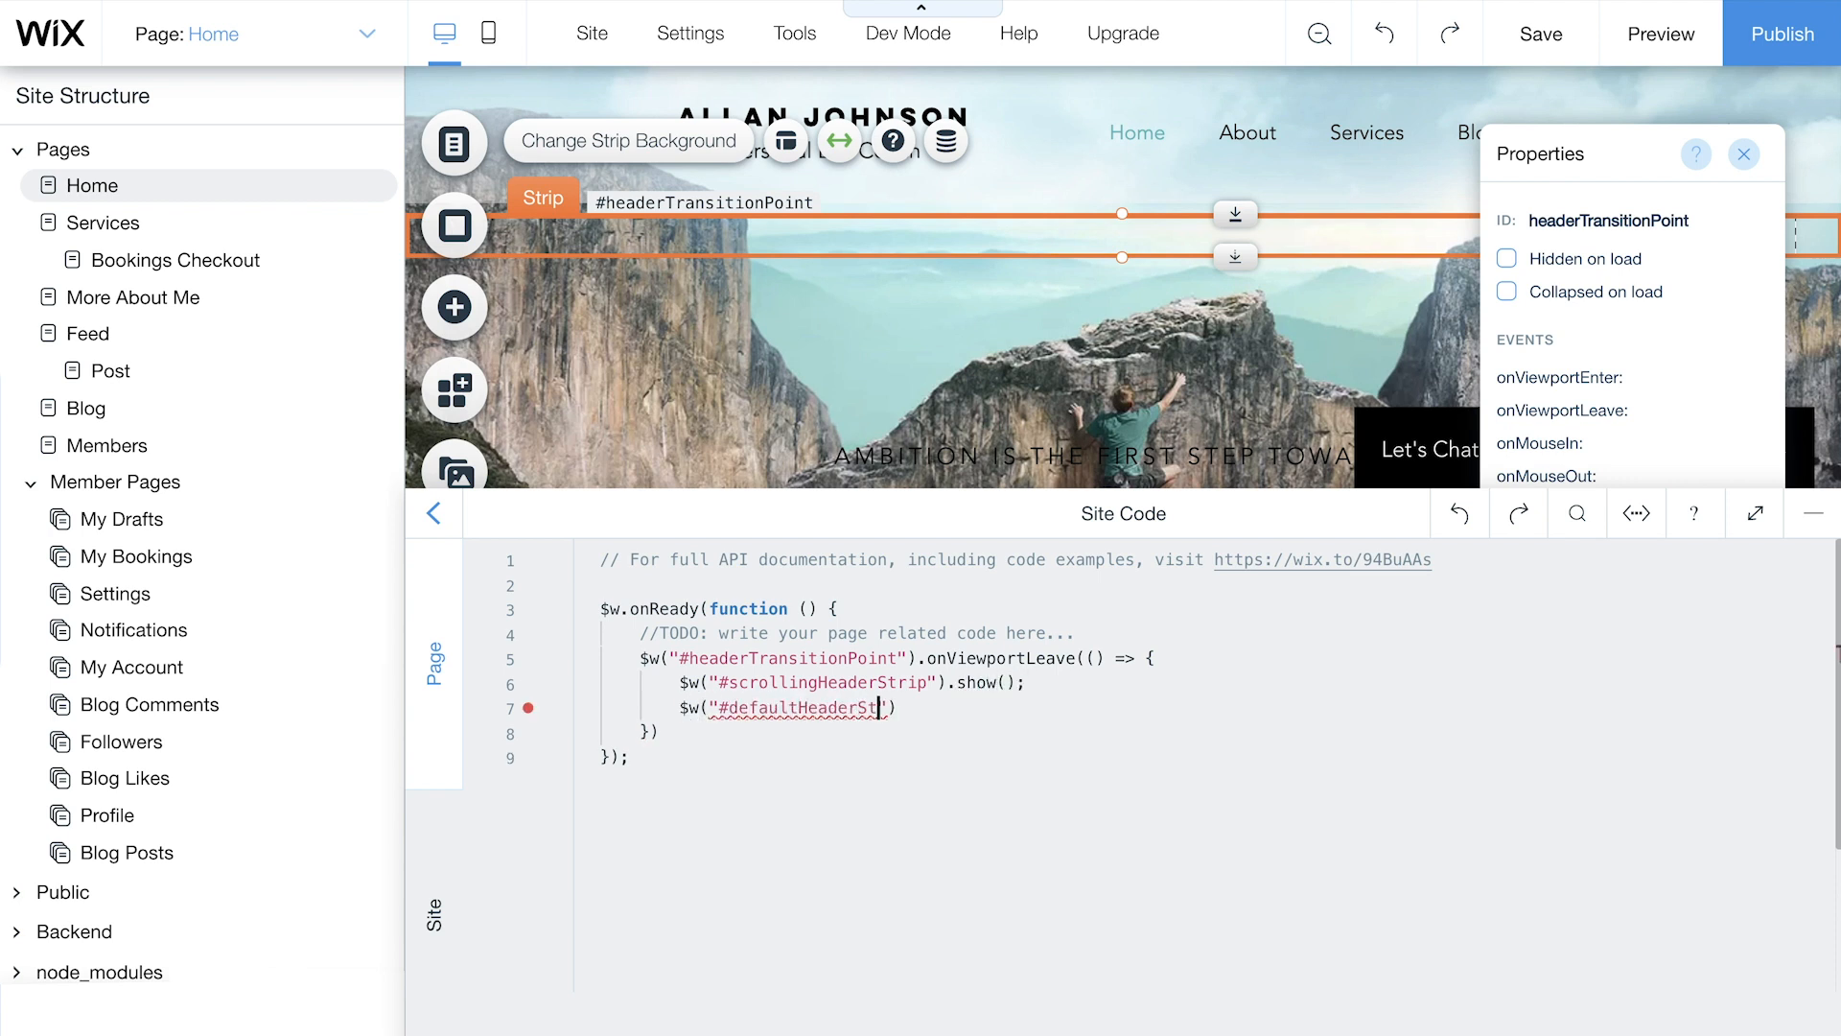
pyautogui.write('rip").hide();')
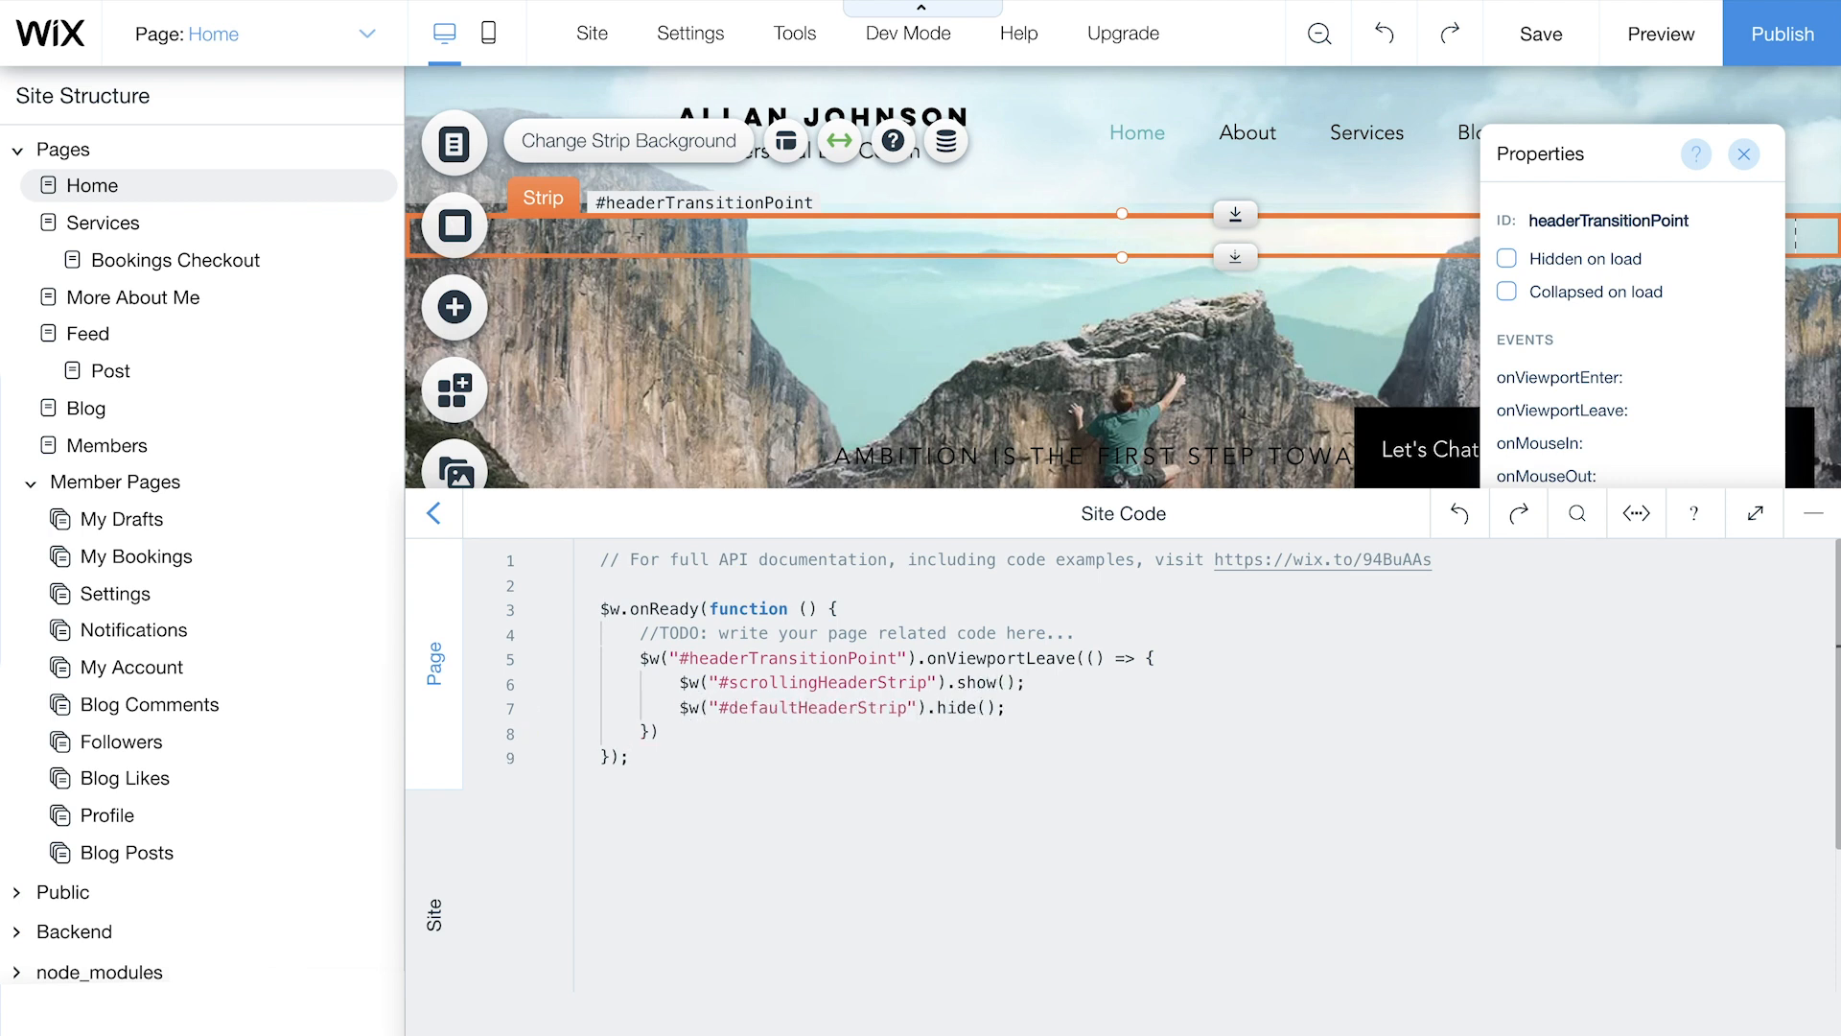
pyautogui.write('$w("#")')
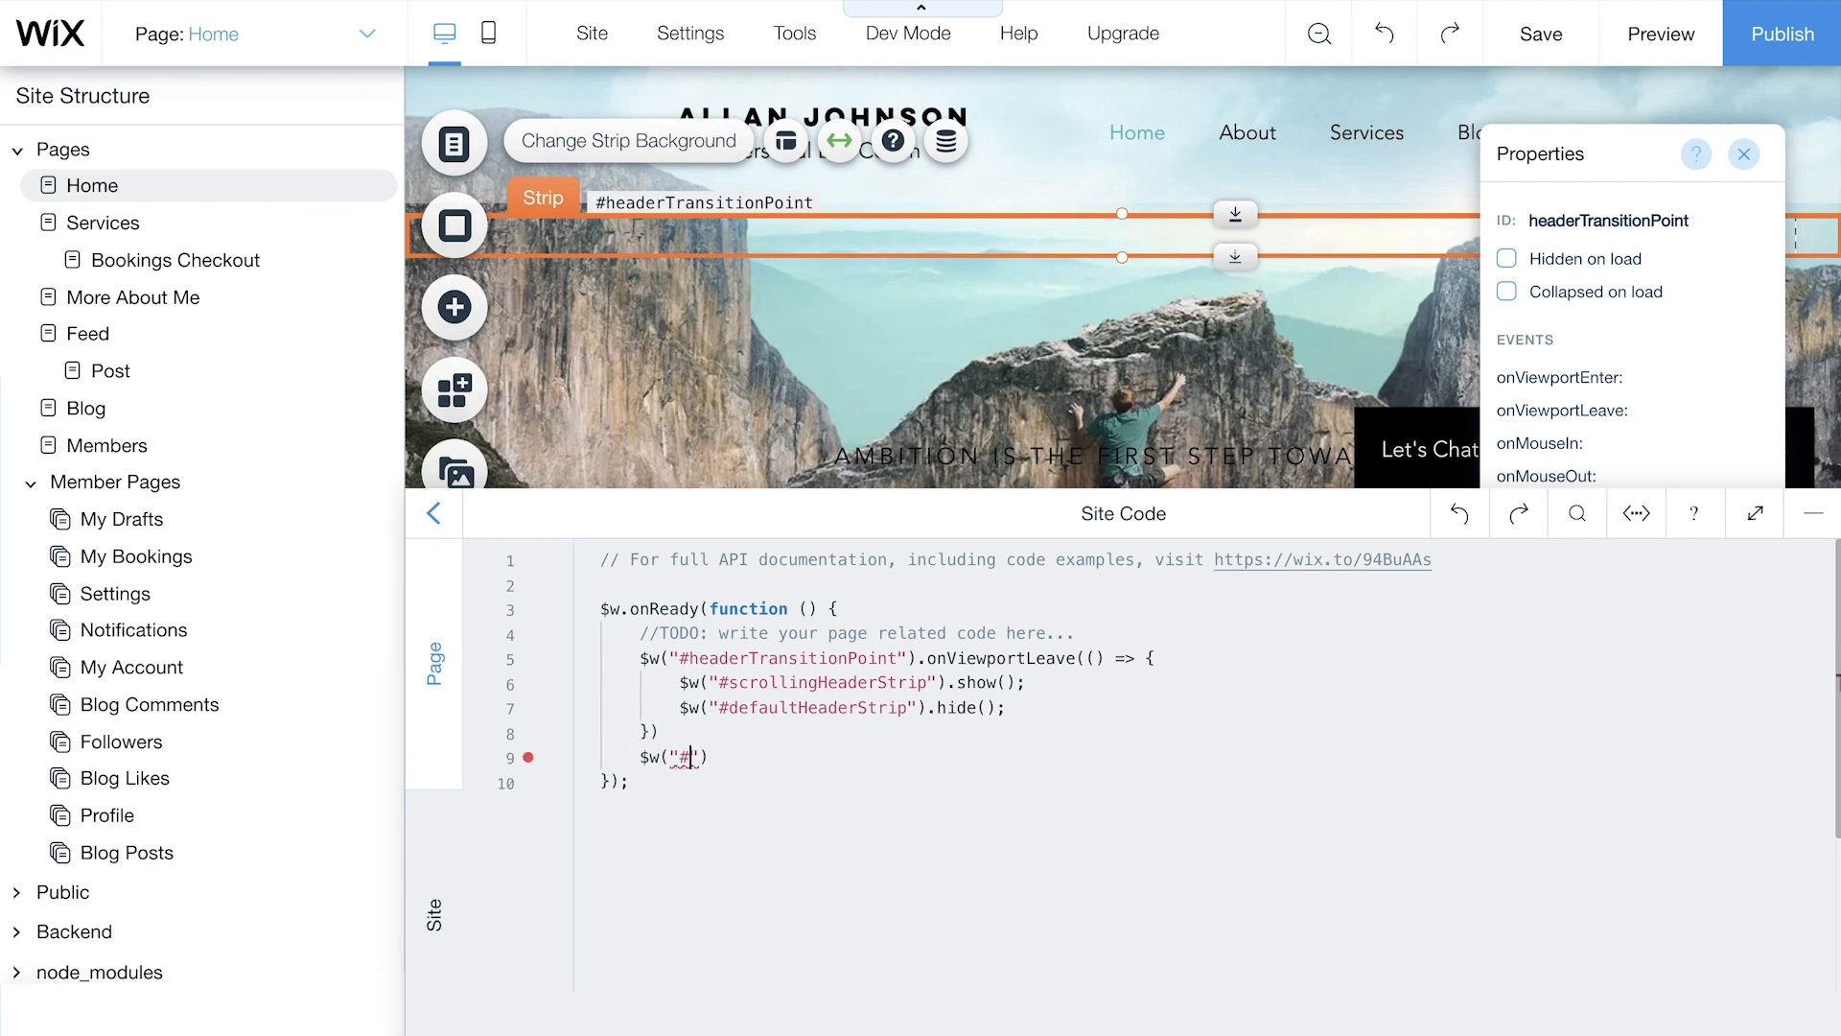
# Write headerTransitionPoint onViewportEnter showing #defaultHeaderStrip and hiding #scrollingHeaderStrip.
pyautogui.write('headerTransitionPoint").onViewportEnter(() => {')
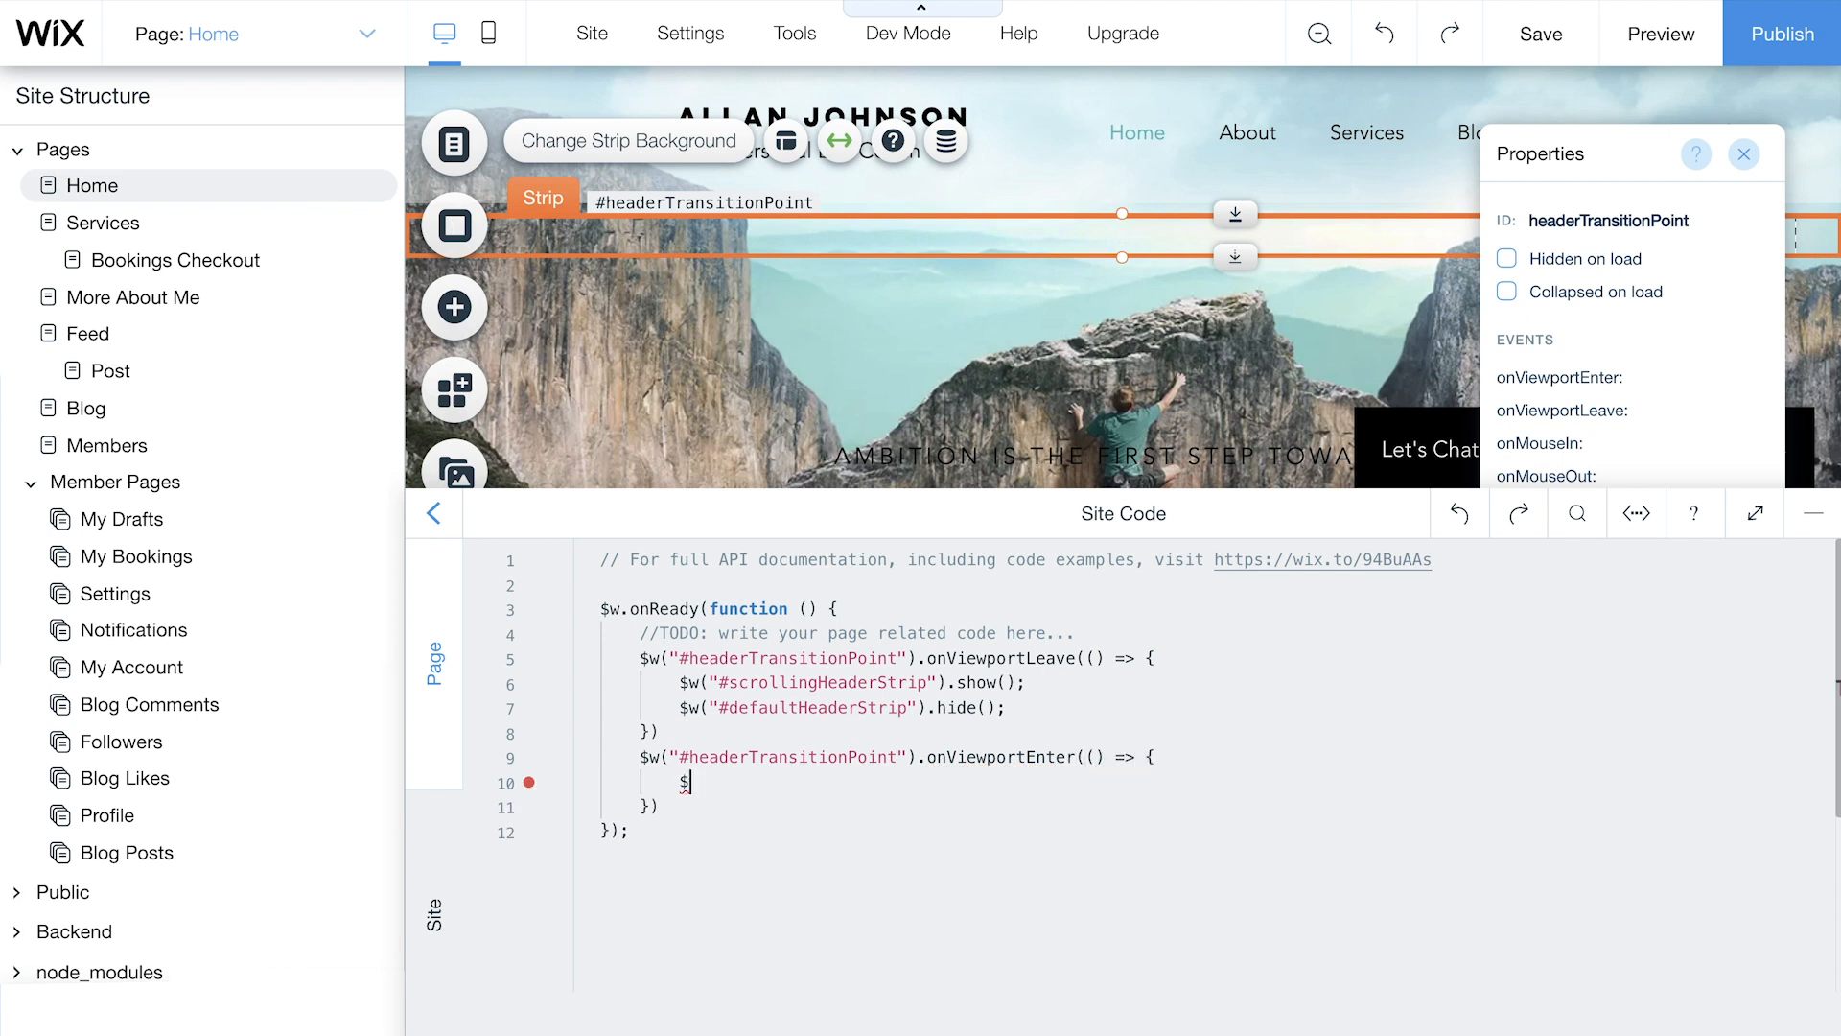
pyautogui.write('$w("#defaultHeaderStrip")')
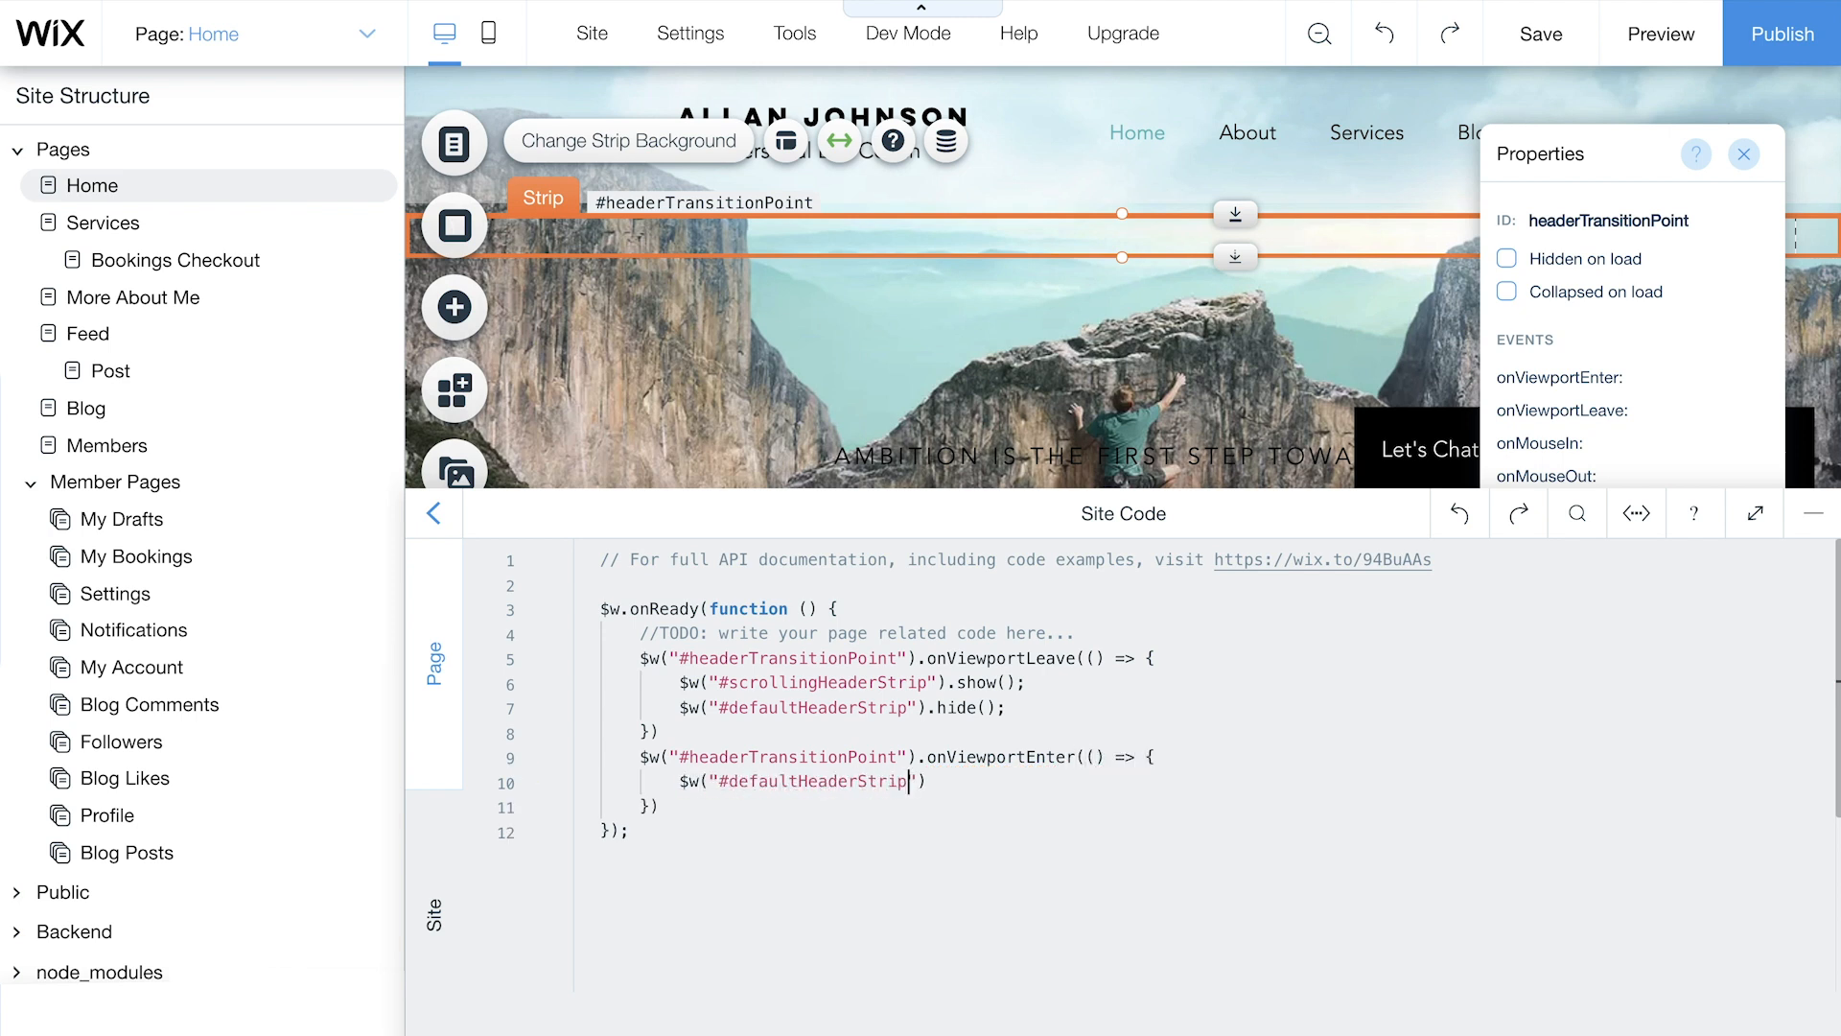
pyautogui.write('.show();')
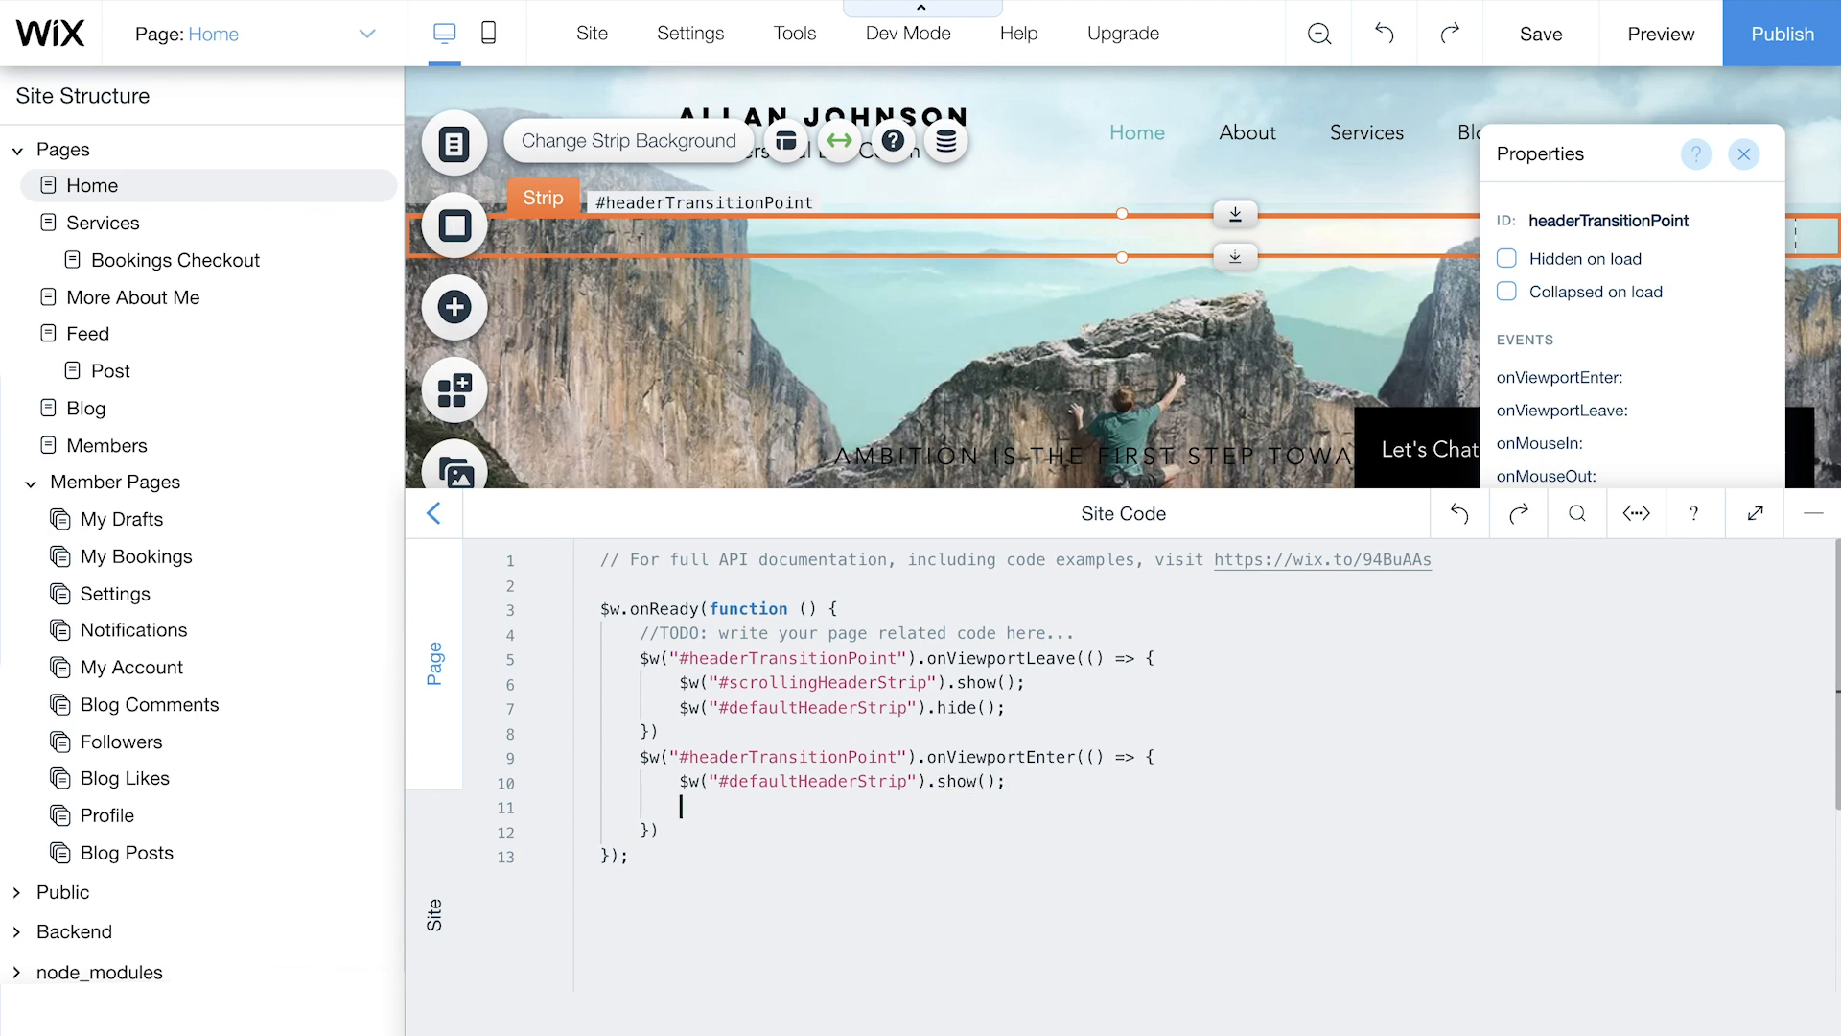
pyautogui.write('$w("#scrollingHeaderStrip").hide();')
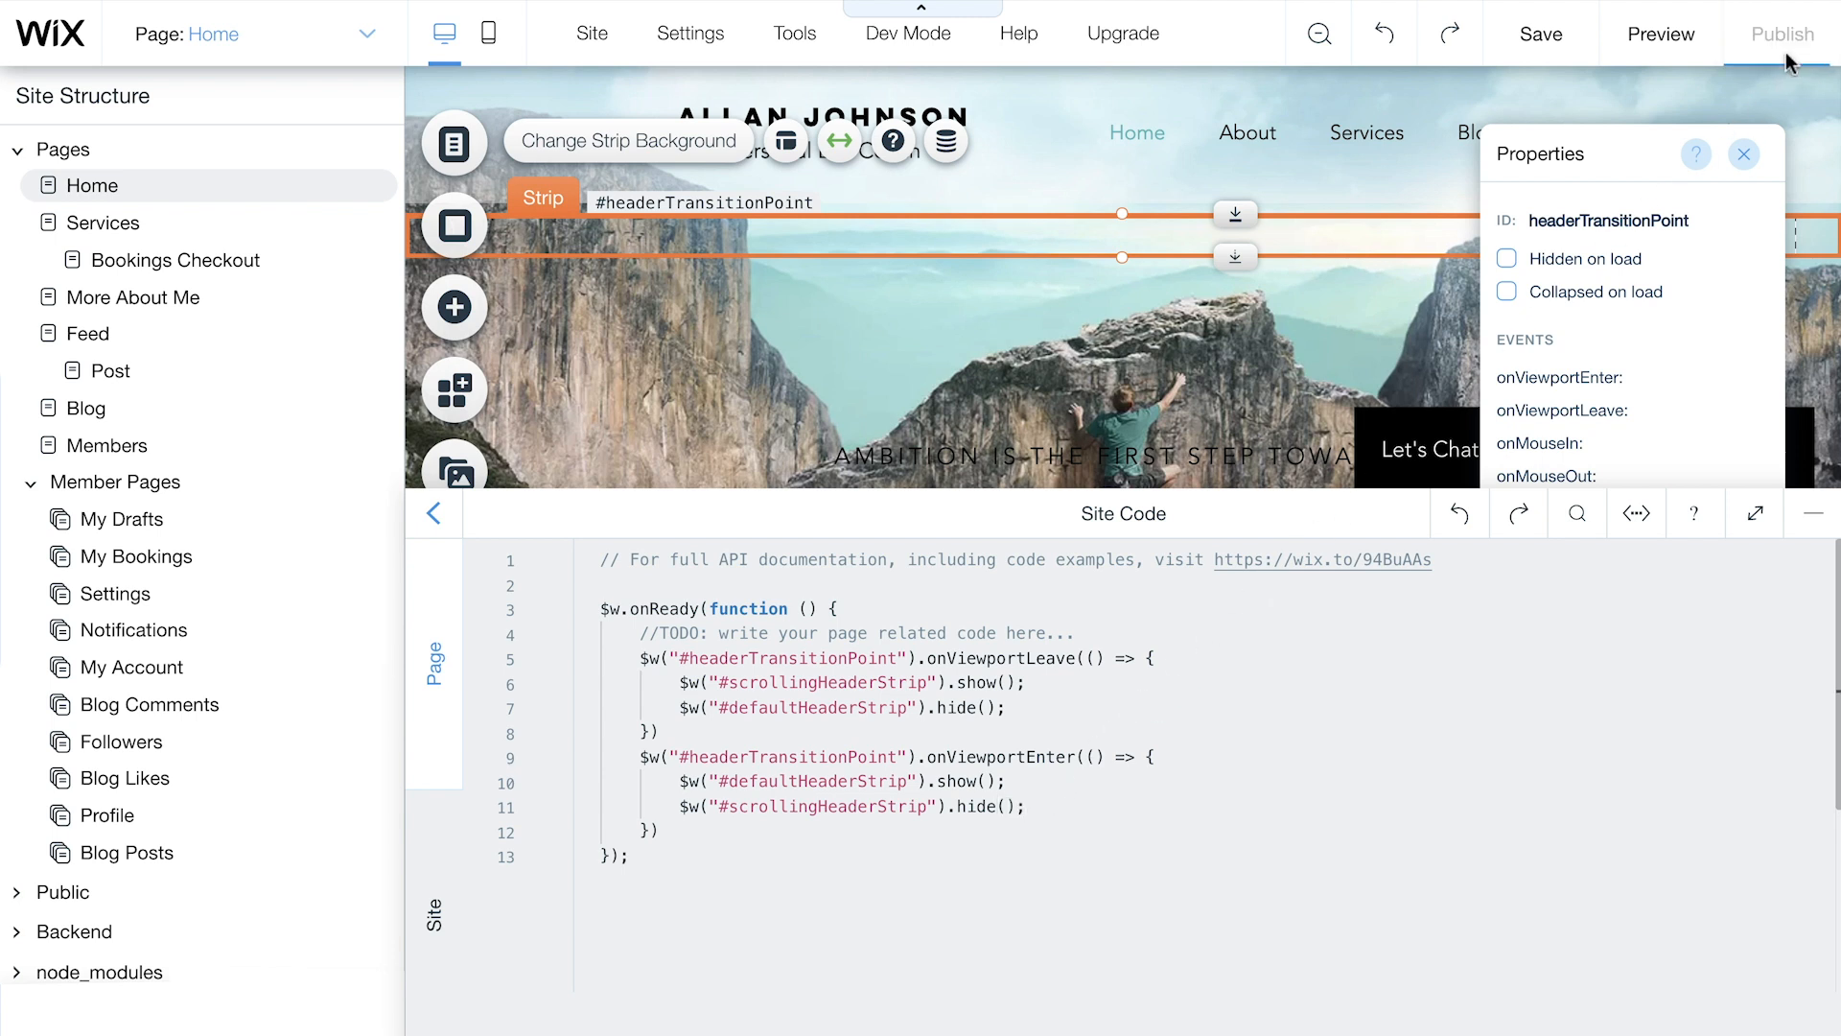
# Preview the site and scroll down to watch the scrolling header strip appear.
pyautogui.click(1659, 33)
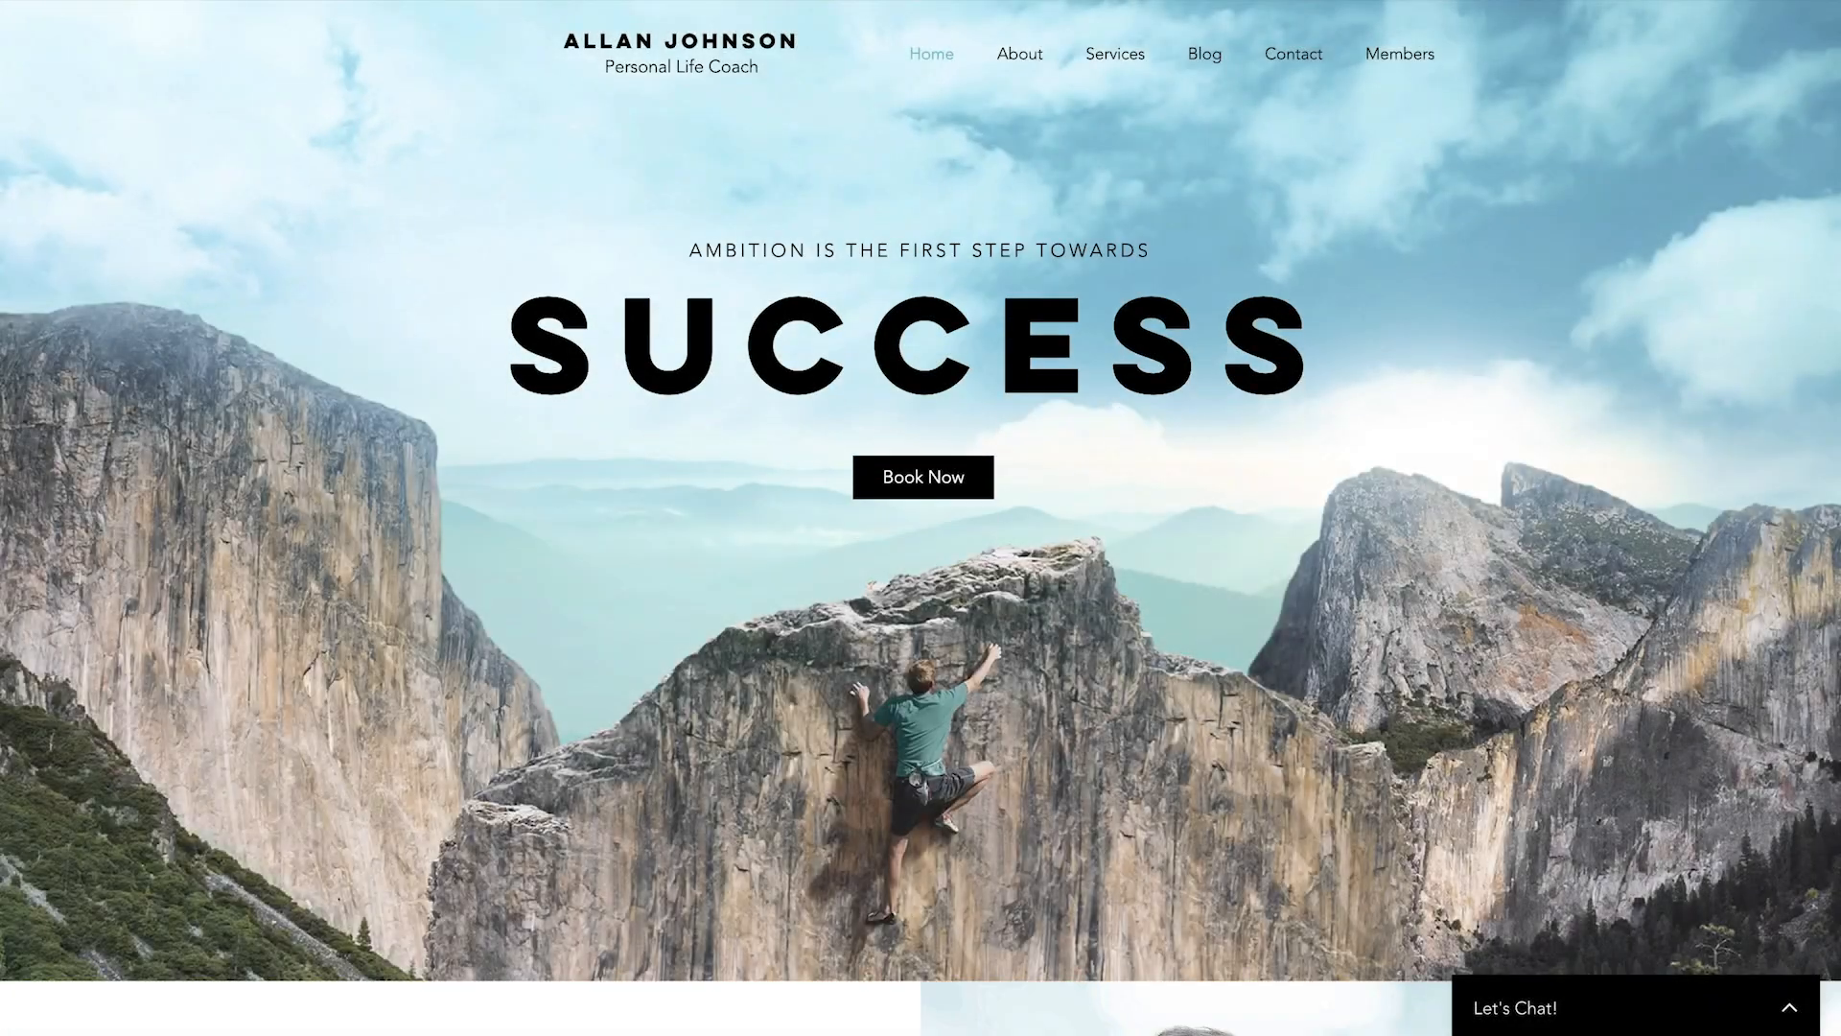
pyautogui.scroll(-3)
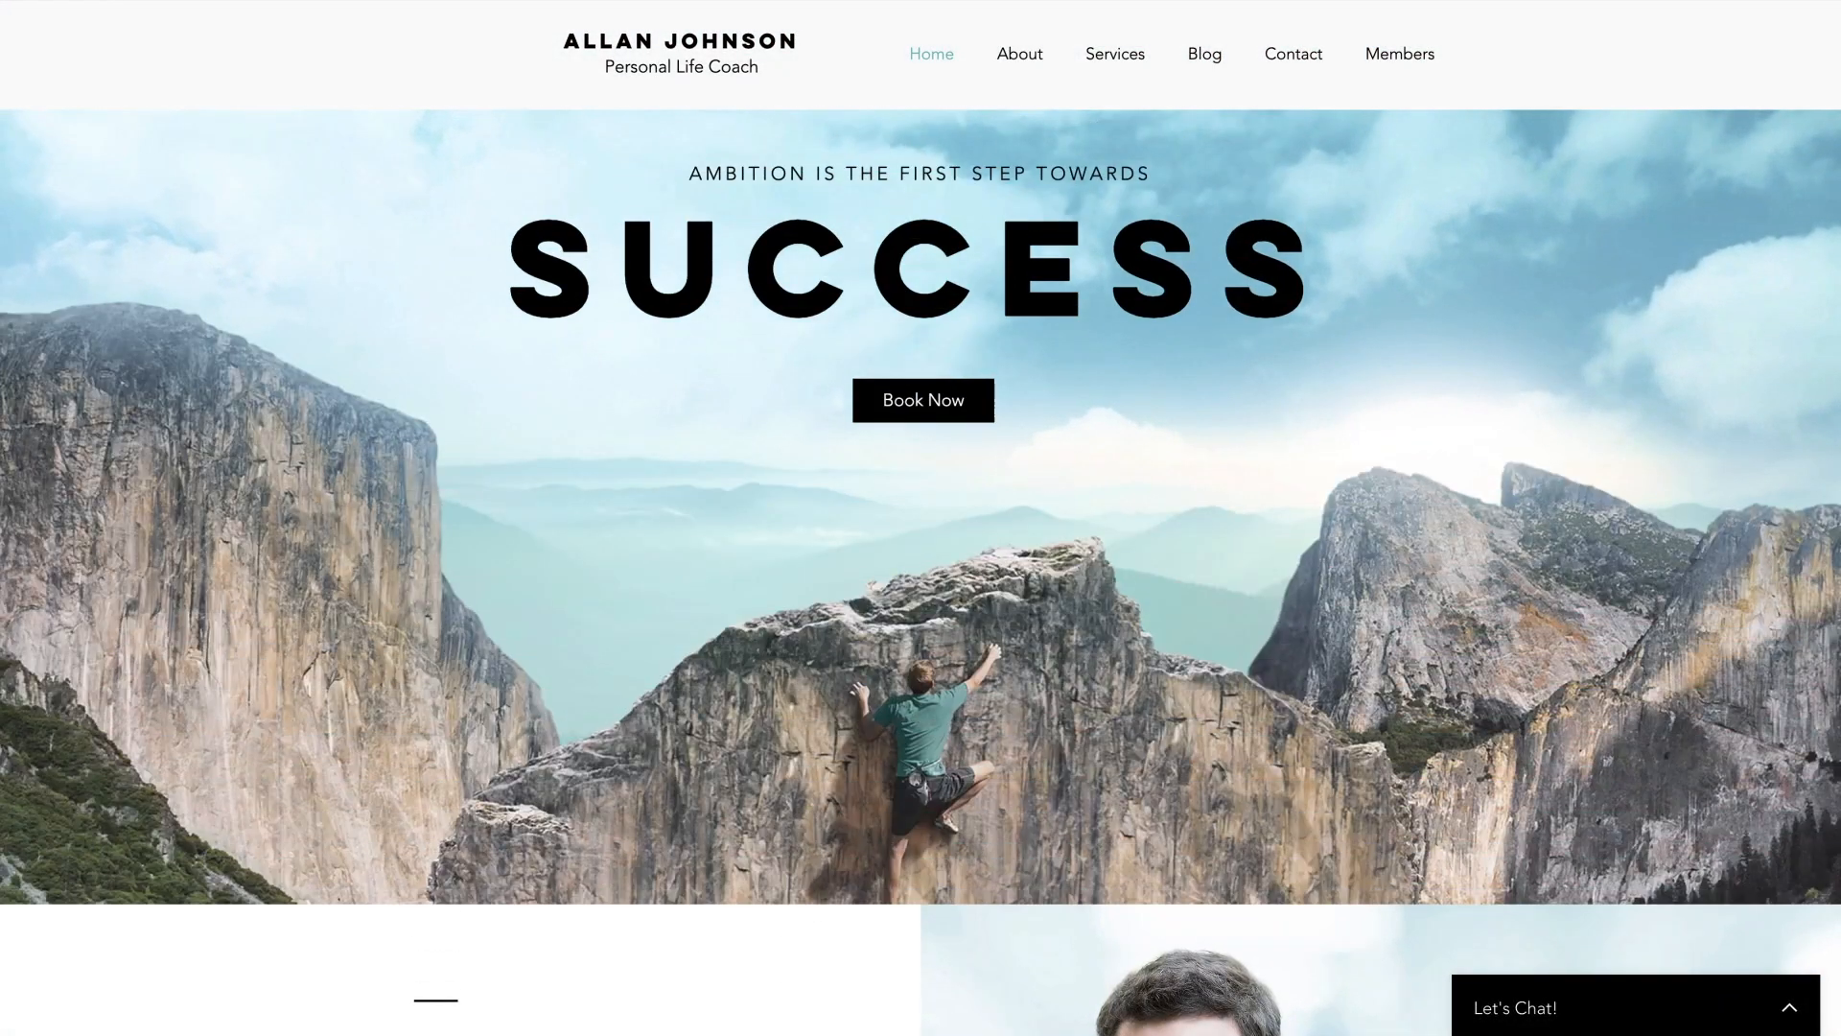